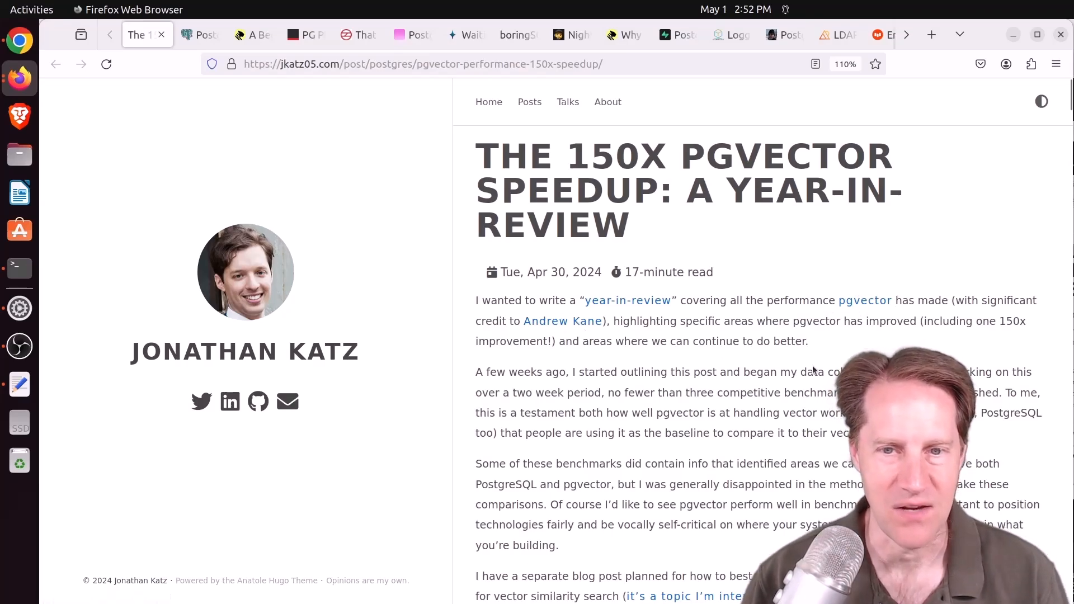
{"action": "mouse_move", "coordinate": [797, 336]}
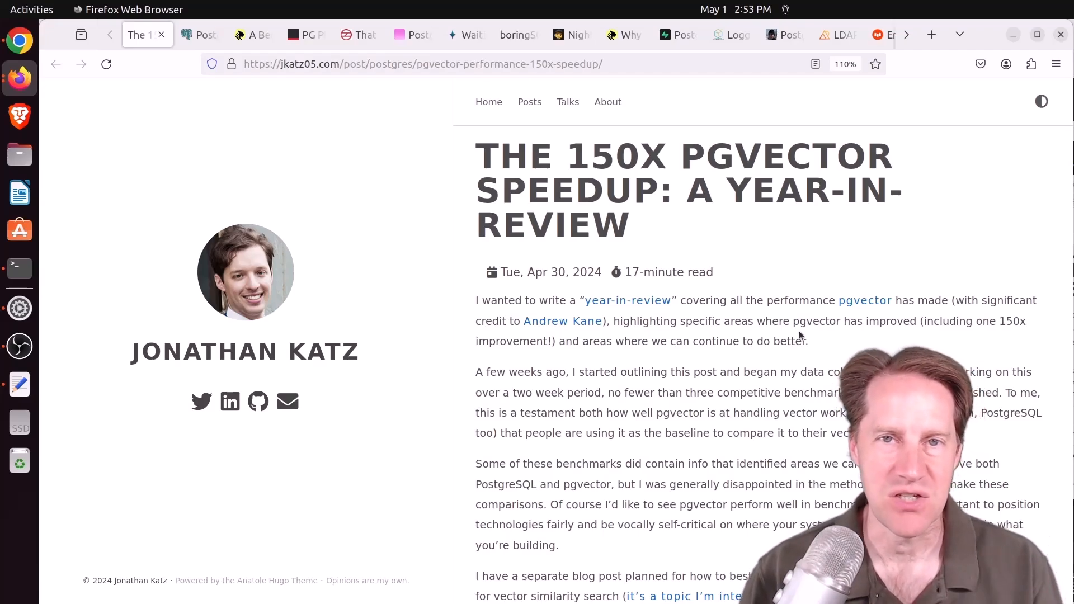
{"action": "mouse_move", "coordinate": [783, 406]}
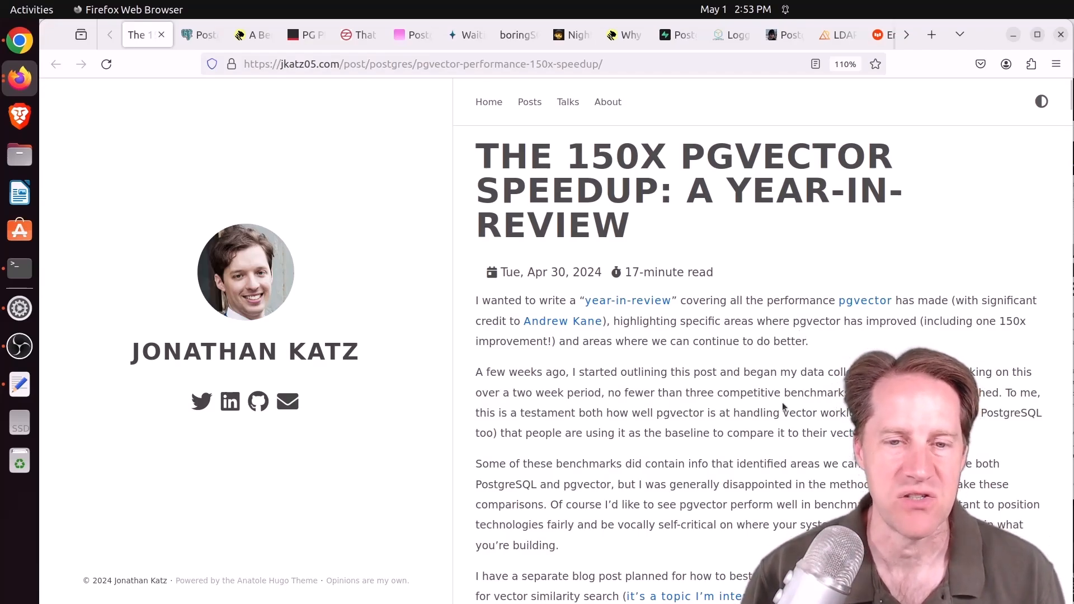
Scroll the pgvector 150x speedup post past its methodology to the pgvector versions table
{"action": "scroll", "scroll_direction": "down", "scroll_amount": 3}
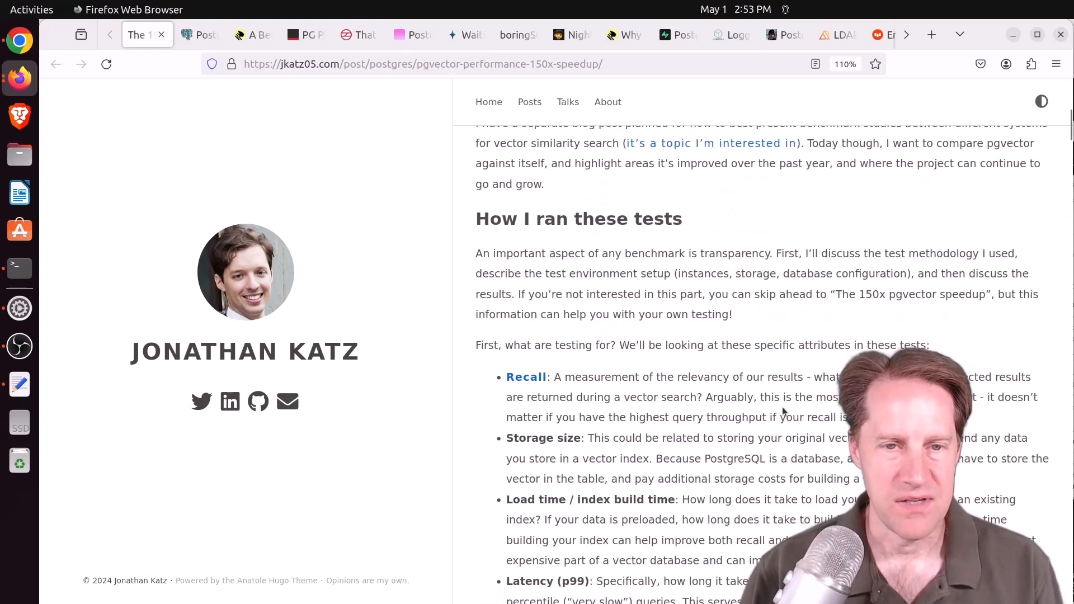
{"action": "scroll", "scroll_direction": "down", "scroll_amount": 3}
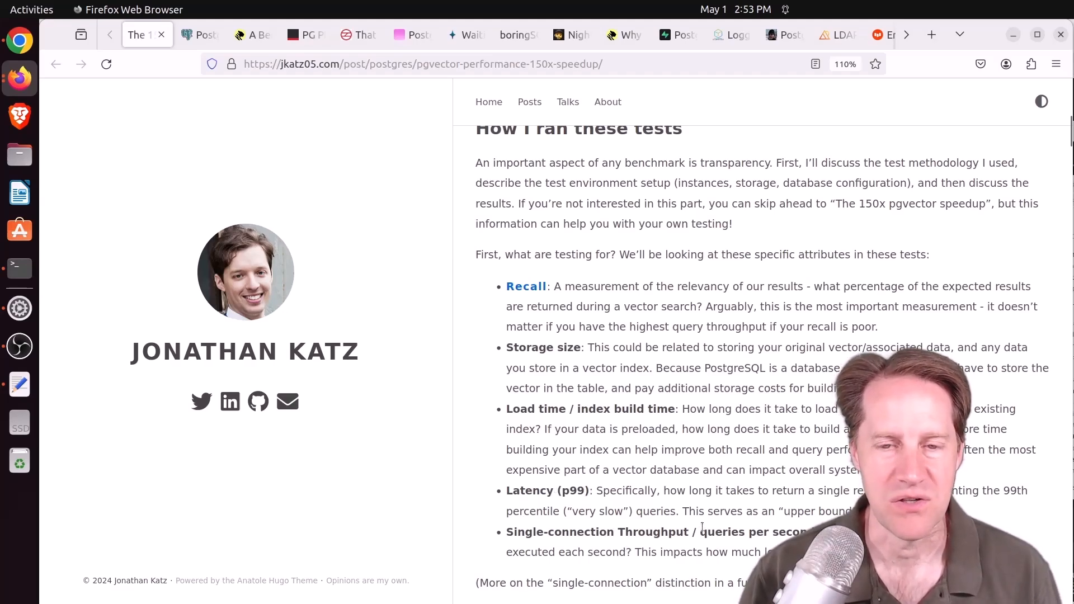
{"action": "scroll", "scroll_direction": "down", "scroll_amount": 3}
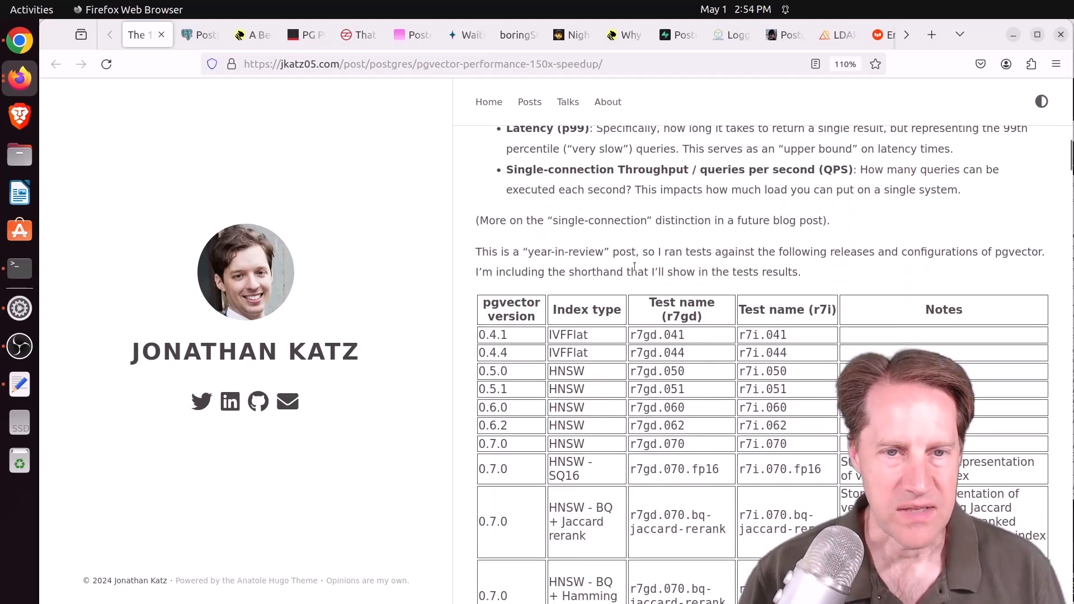
Highlight 'Hamming' in the HNSW - BQ + Hamming rerank row of the versions table
{"action": "scroll", "scroll_direction": "down", "scroll_amount": 3}
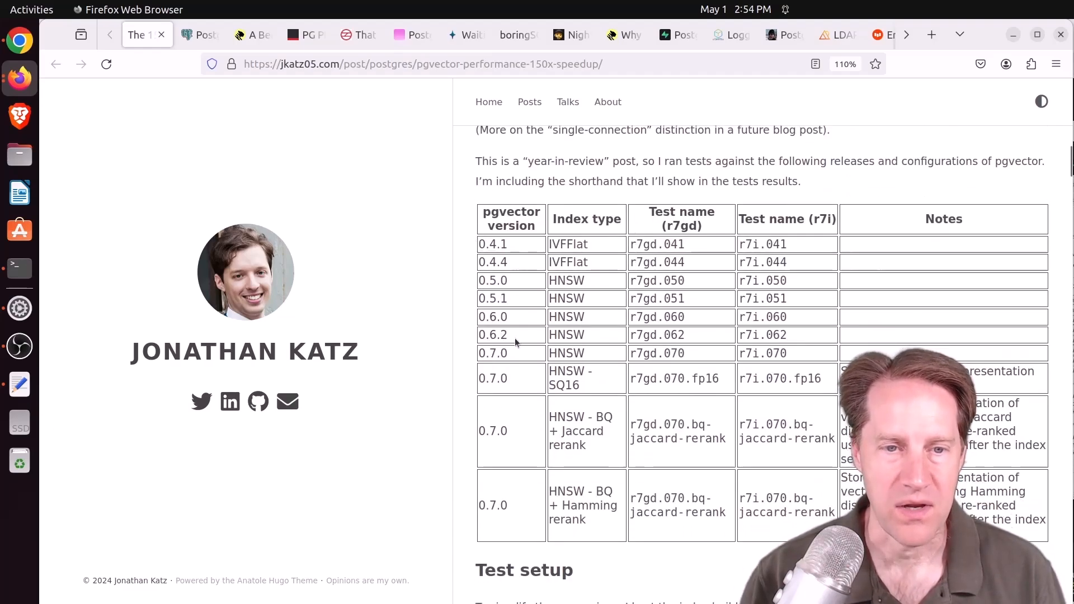
{"action": "mouse_move", "coordinate": [510, 416]}
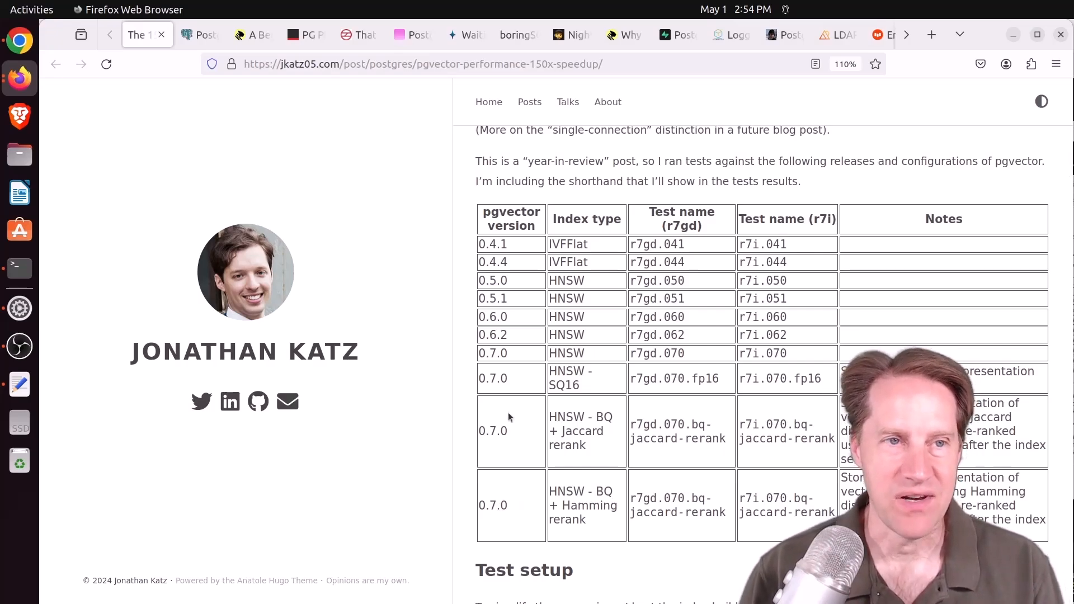
{"action": "mouse_move", "coordinate": [605, 400]}
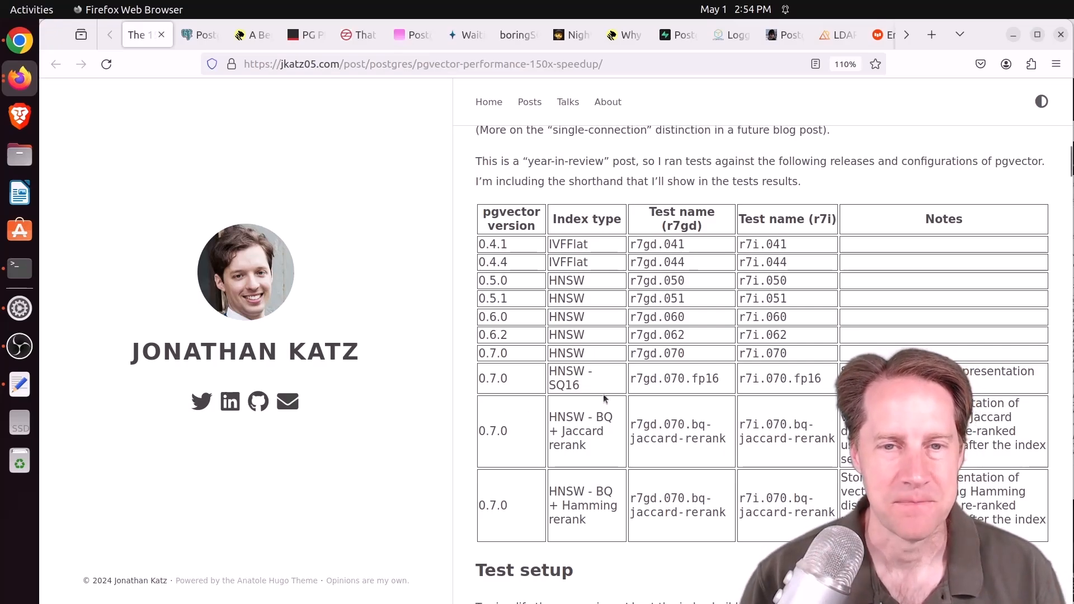
{"action": "mouse_move", "coordinate": [579, 240]}
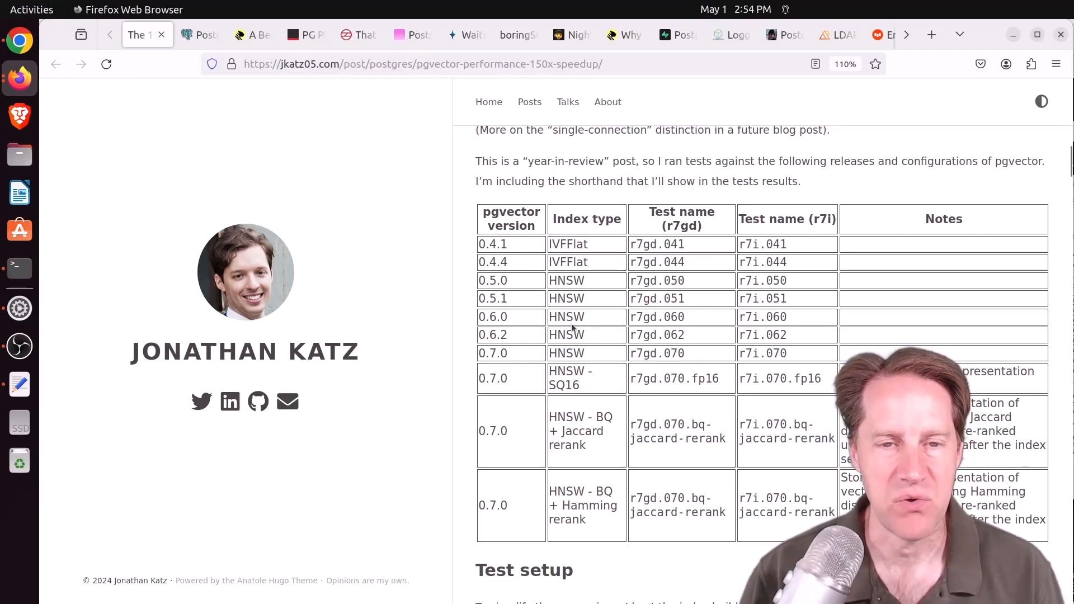
{"action": "mouse_move", "coordinate": [589, 388]}
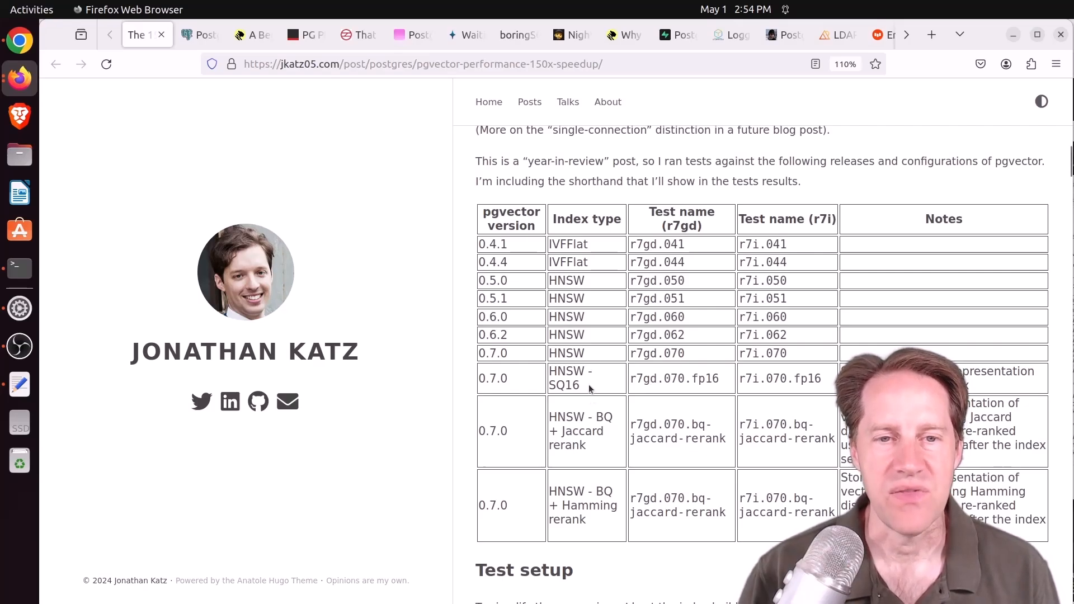
{"action": "double_click", "coordinate": [562, 377]}
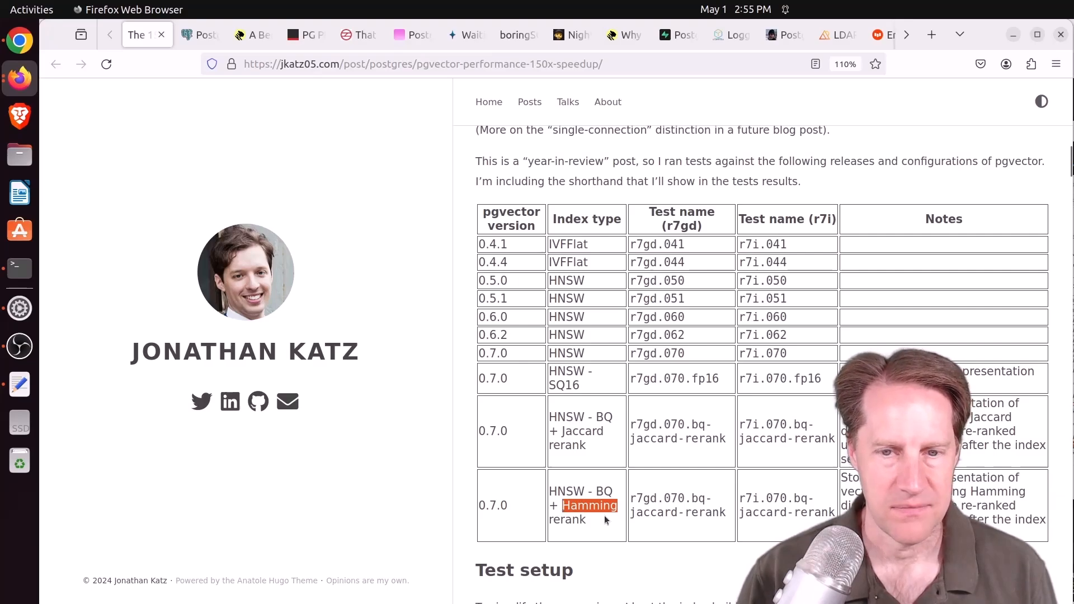
{"action": "mouse_move", "coordinate": [841, 491]}
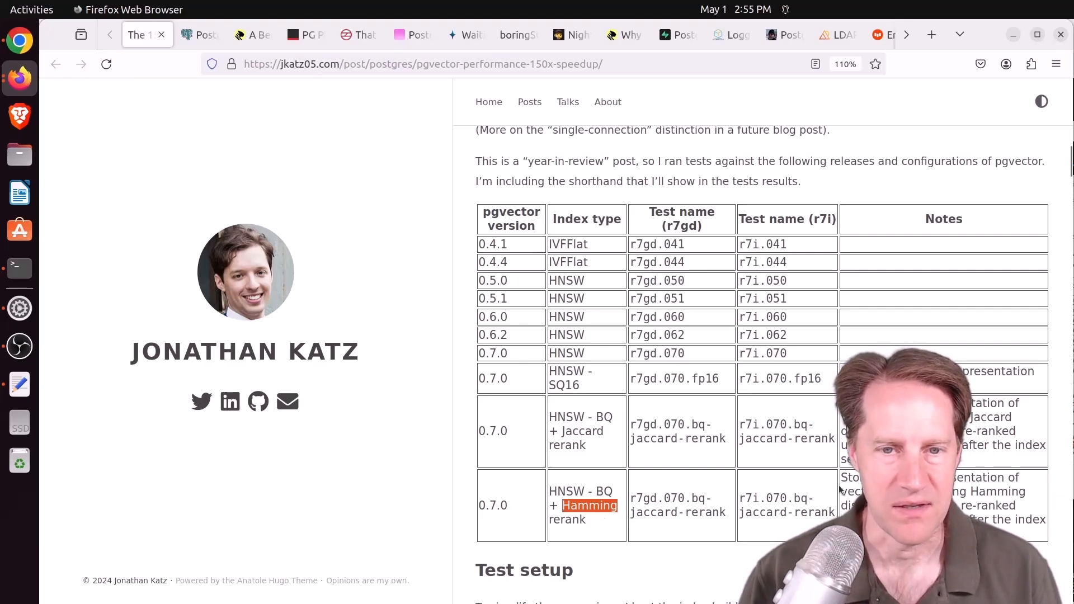
Scroll past Test setup and PostgreSQL settings to the dbpedia-openai-1000k-angular results table
{"action": "scroll", "scroll_direction": "down", "scroll_amount": 3}
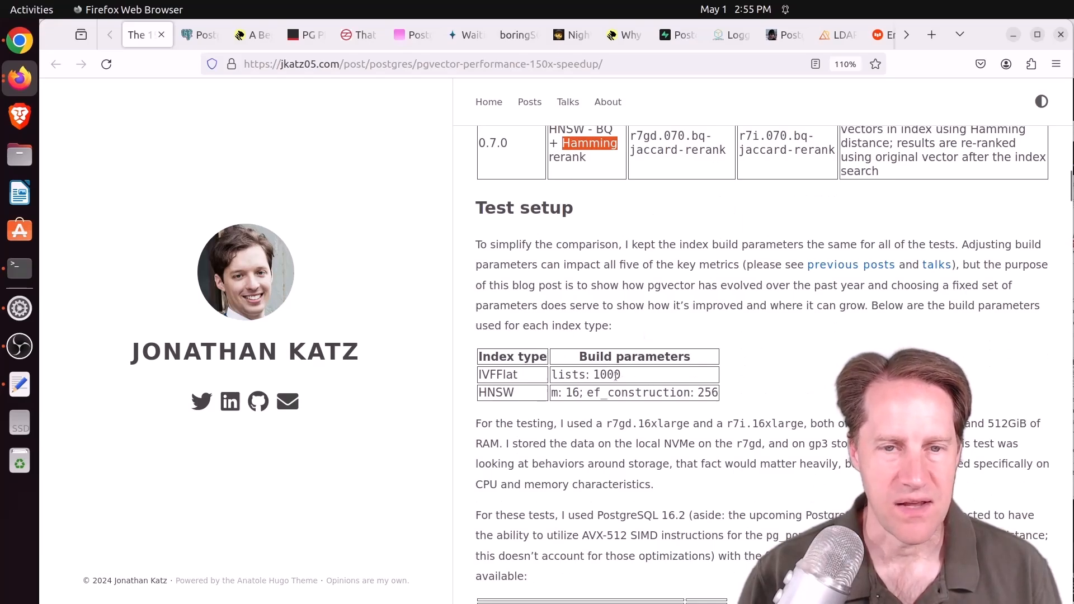
{"action": "mouse_move", "coordinate": [580, 406]}
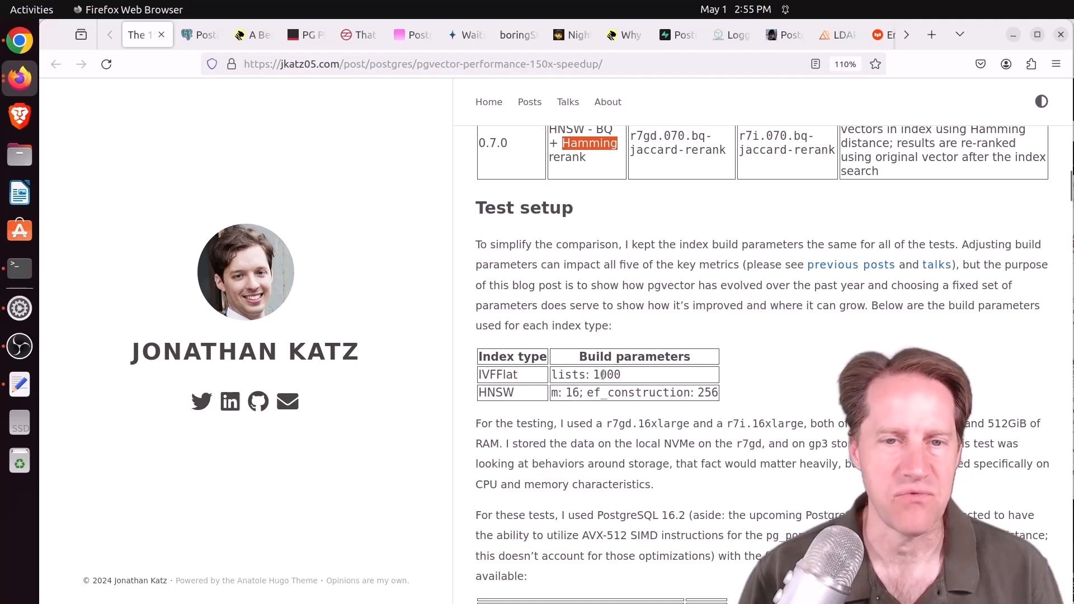
{"action": "scroll", "scroll_direction": "down", "scroll_amount": 3}
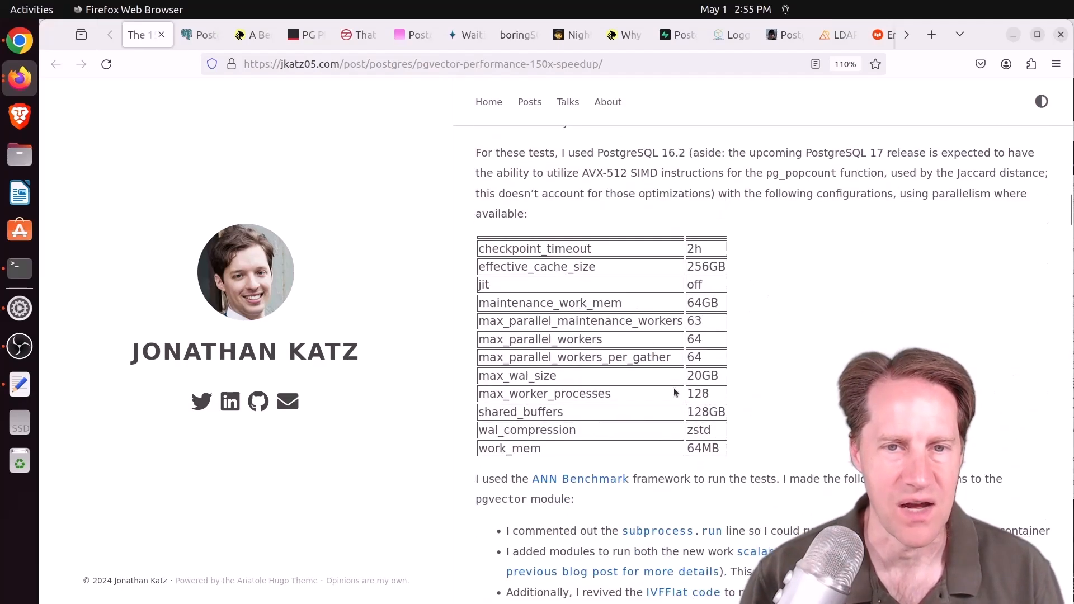
{"action": "scroll", "scroll_direction": "up", "scroll_amount": 3}
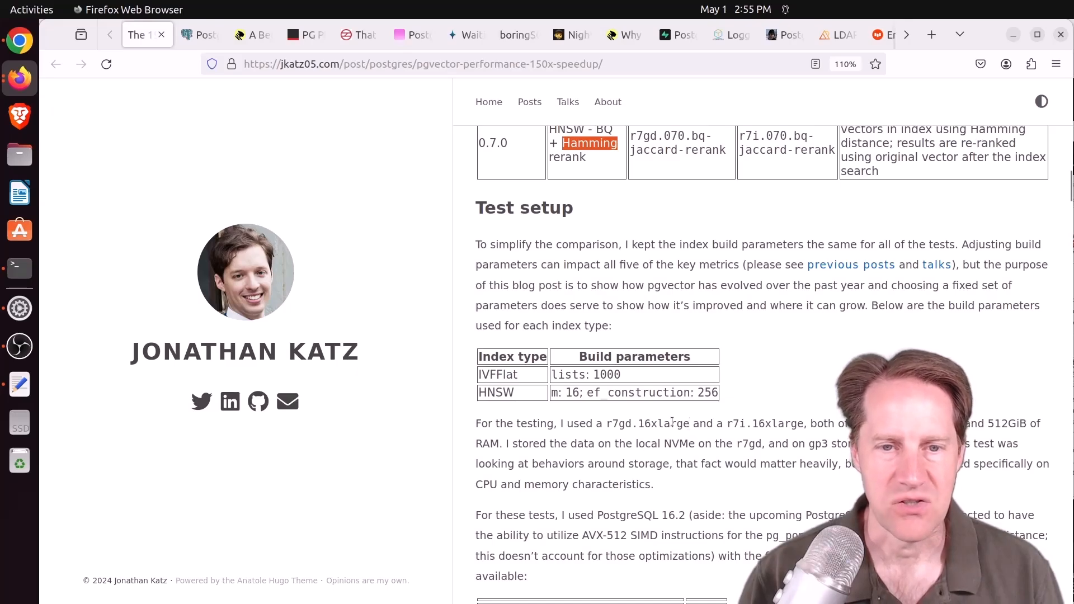
{"action": "mouse_move", "coordinate": [655, 428]}
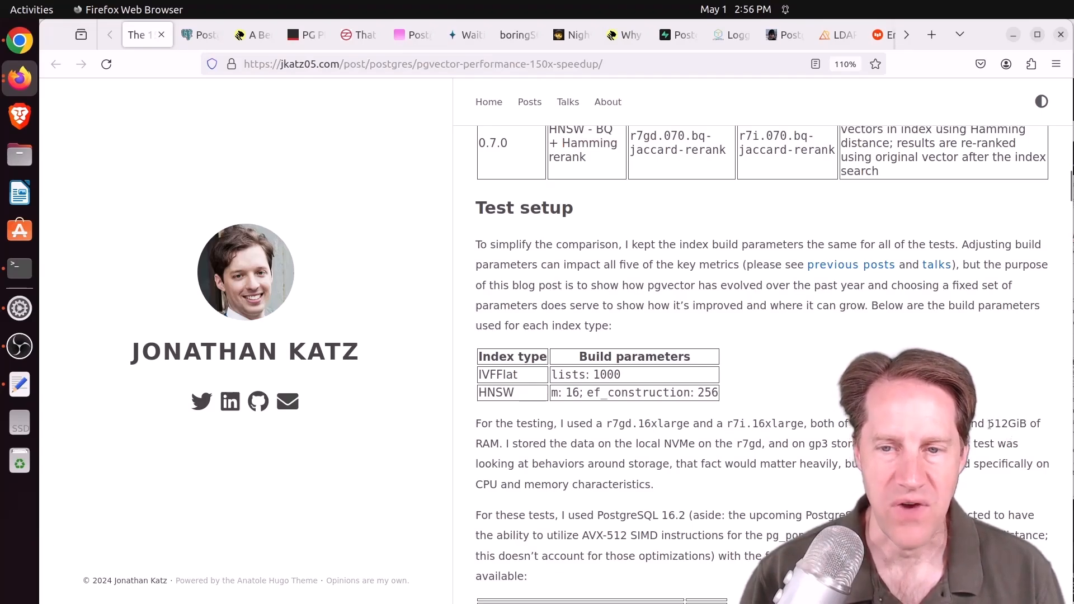
{"action": "scroll", "scroll_direction": "down", "scroll_amount": 3}
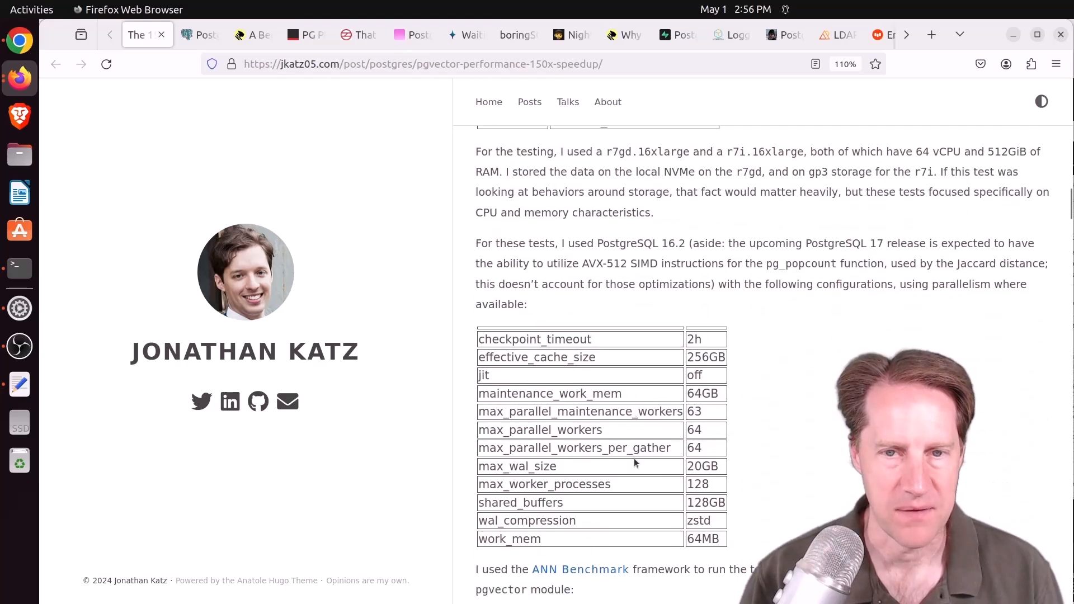
{"action": "mouse_move", "coordinate": [684, 190]}
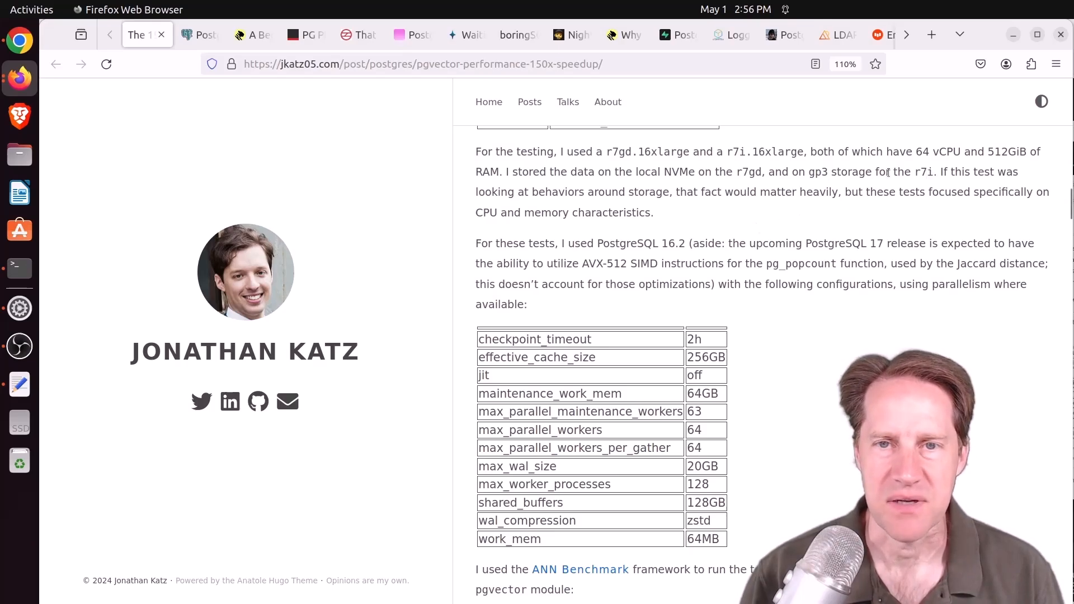
{"action": "mouse_move", "coordinate": [792, 196]}
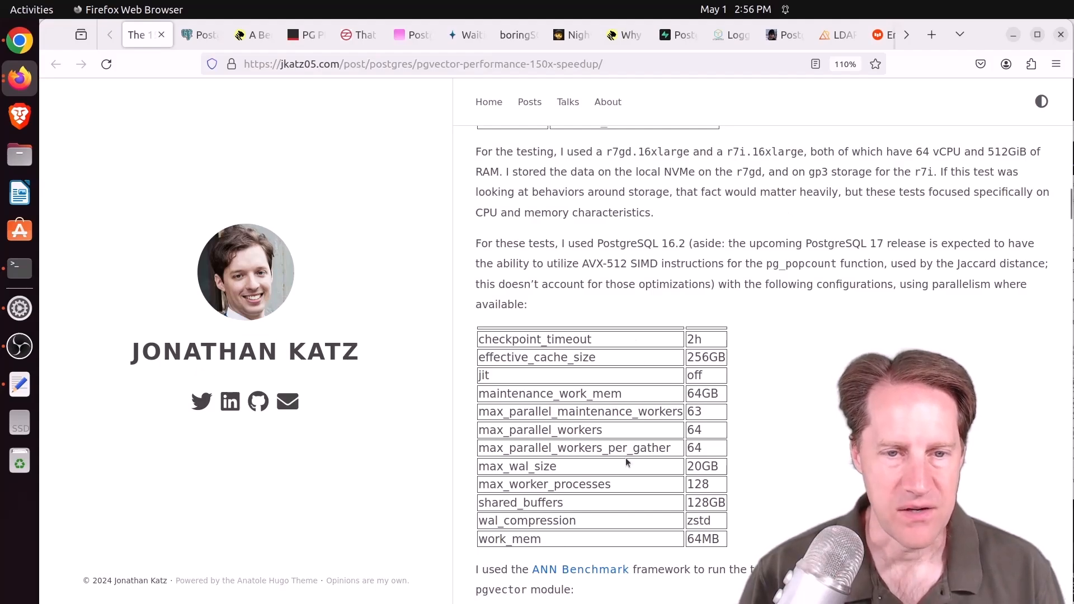
{"action": "scroll", "scroll_direction": "down", "scroll_amount": 3}
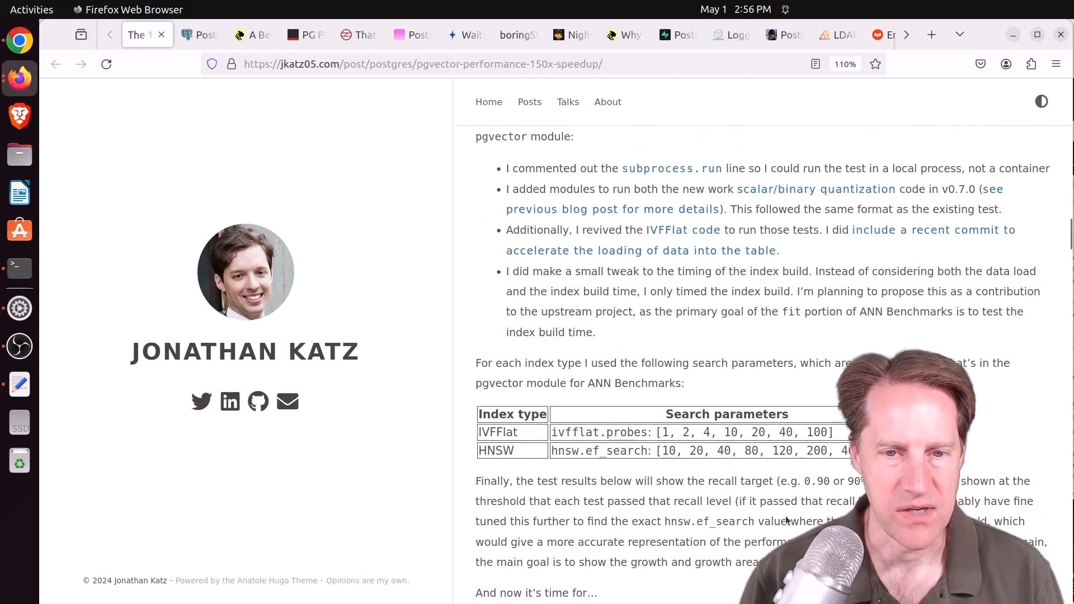
{"action": "scroll", "scroll_direction": "up", "scroll_amount": 3}
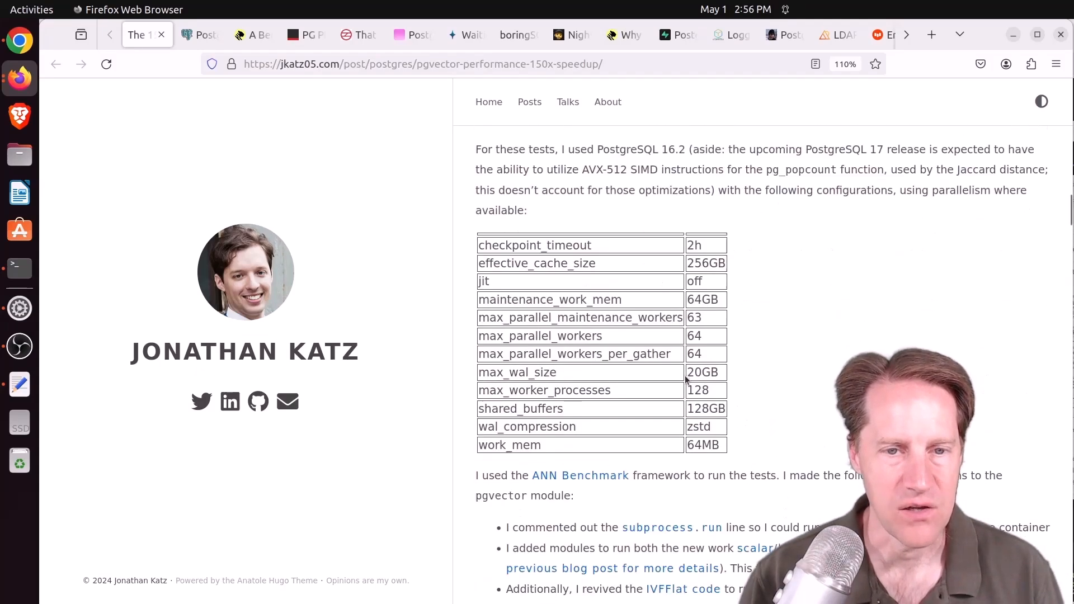
{"action": "scroll", "scroll_direction": "down", "scroll_amount": 3}
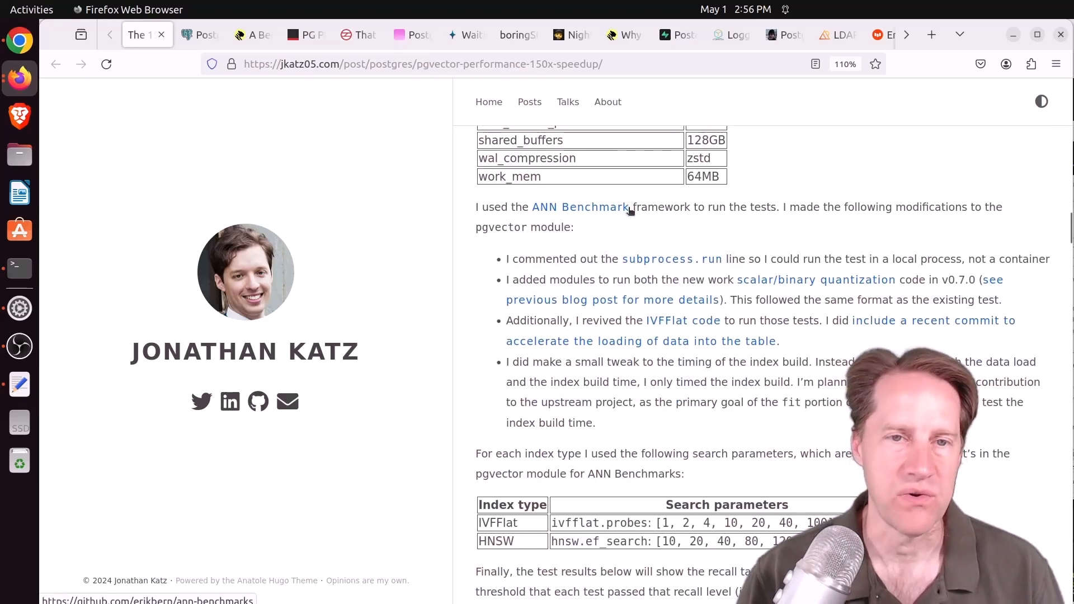
{"action": "mouse_move", "coordinate": [671, 250]}
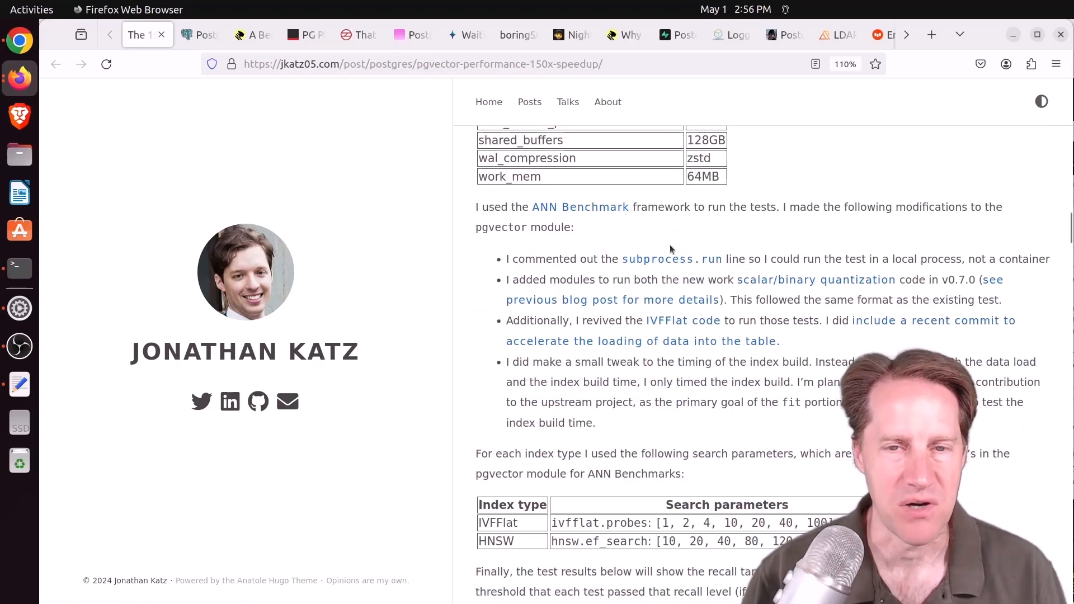
{"action": "scroll", "scroll_direction": "down", "scroll_amount": 3}
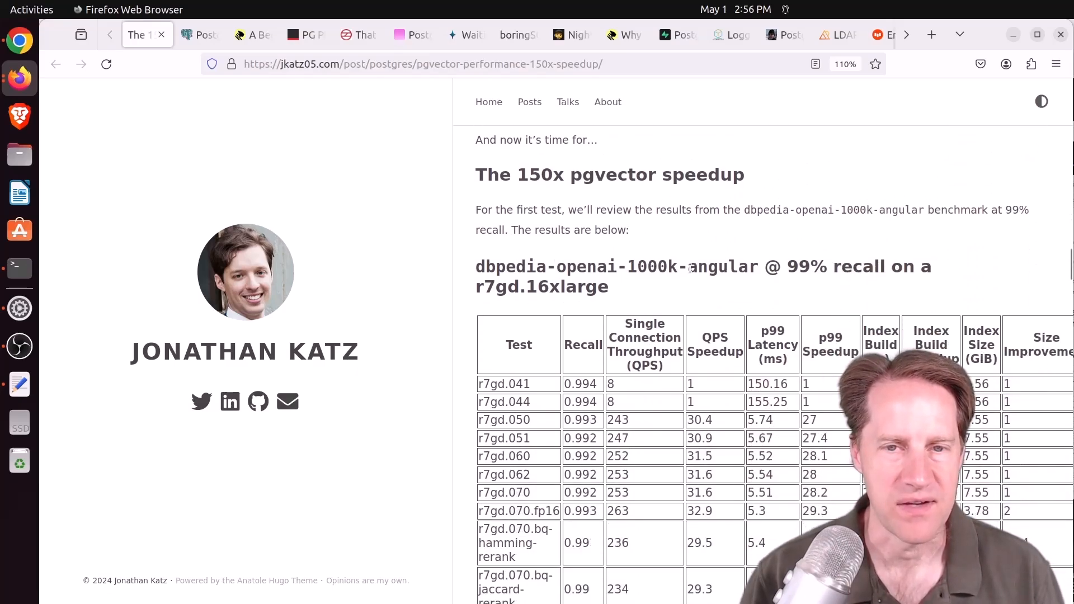
{"action": "scroll", "scroll_direction": "down", "scroll_amount": 3}
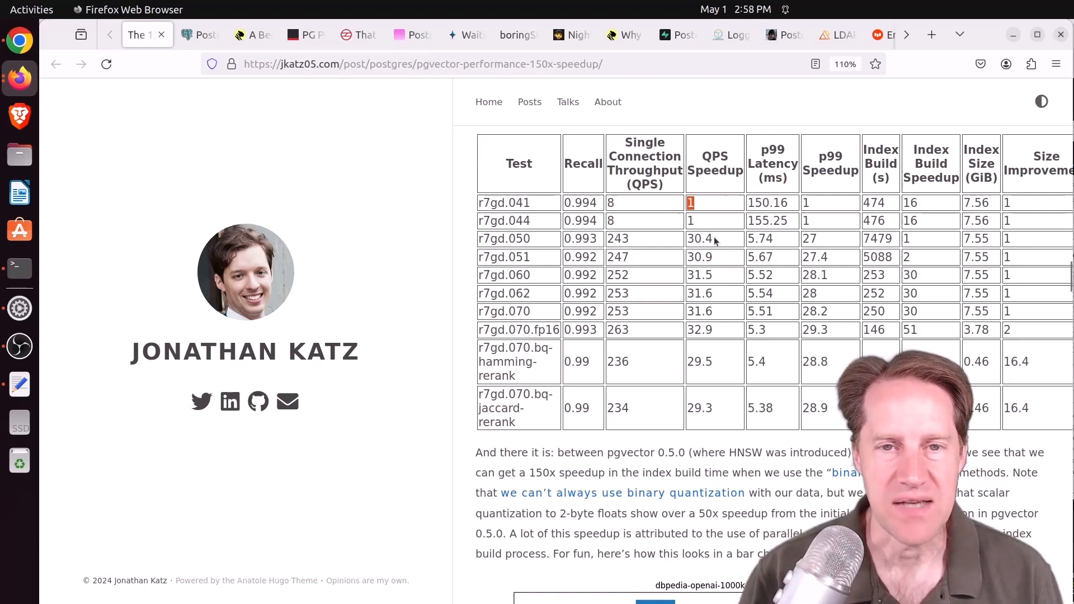
{"action": "mouse_move", "coordinate": [705, 222]}
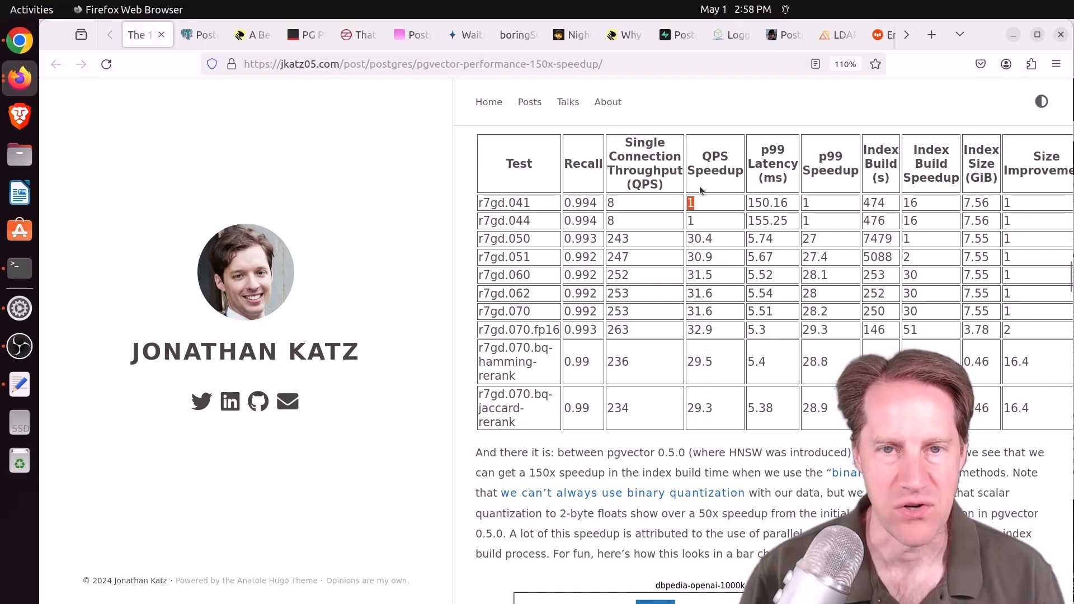
{"action": "mouse_move", "coordinate": [781, 205]}
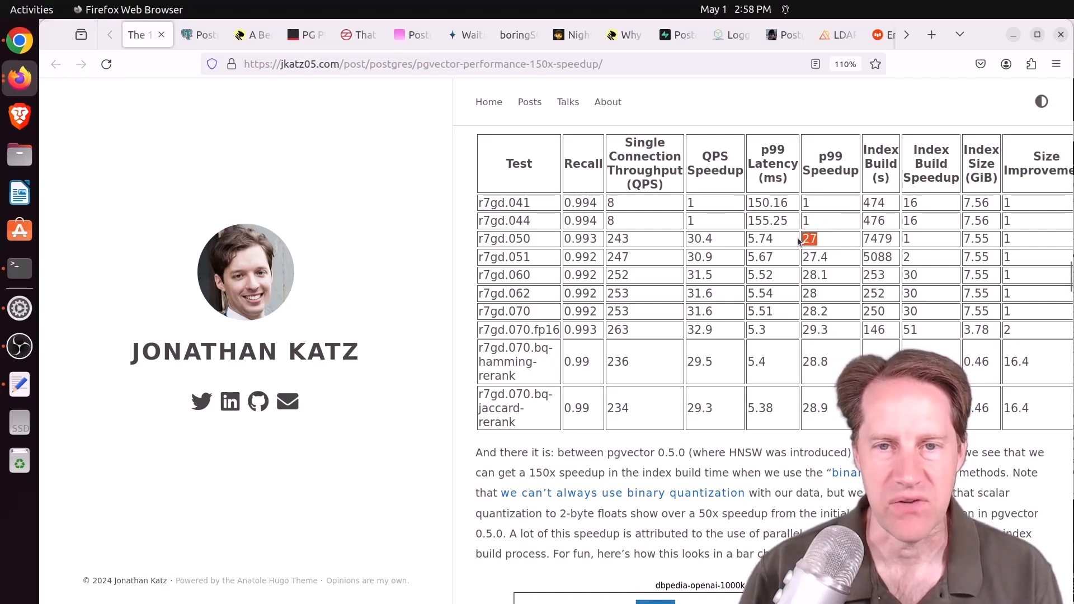
{"action": "mouse_move", "coordinate": [809, 253]}
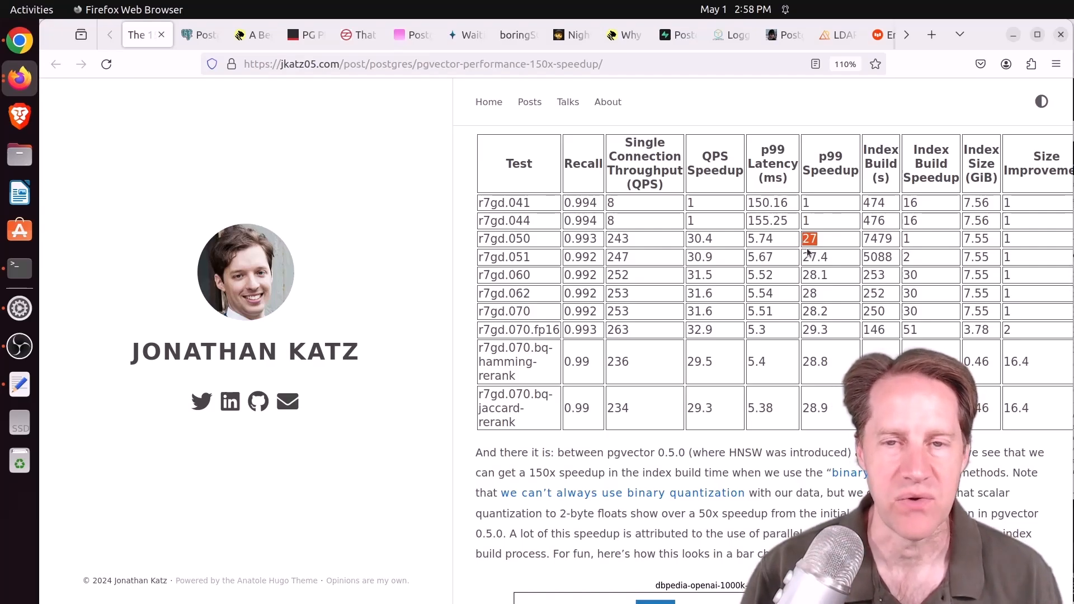
{"action": "mouse_move", "coordinate": [898, 236]}
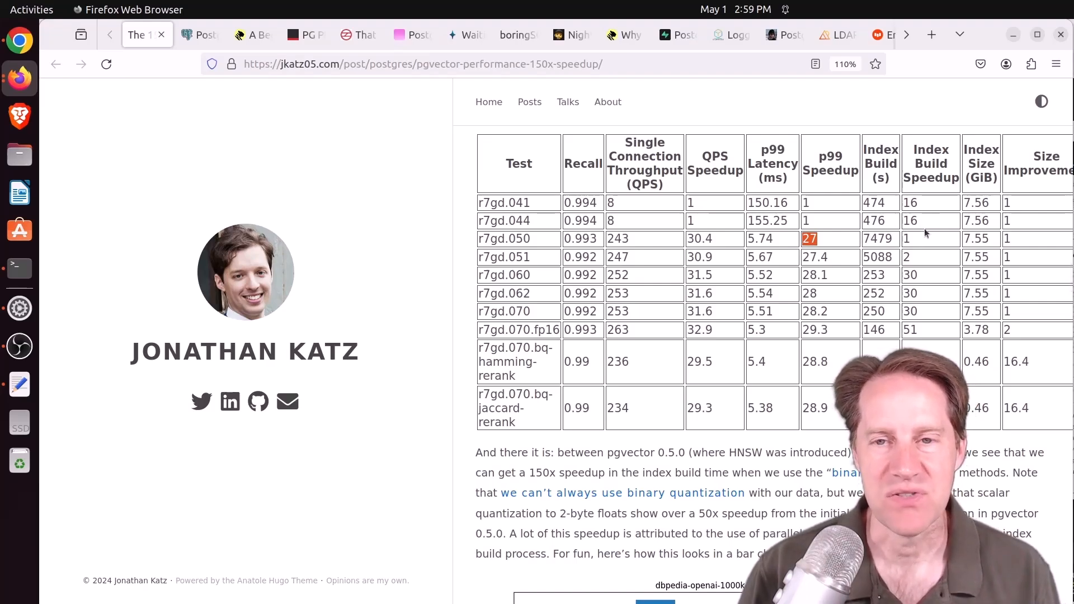
{"action": "mouse_move", "coordinate": [912, 226]}
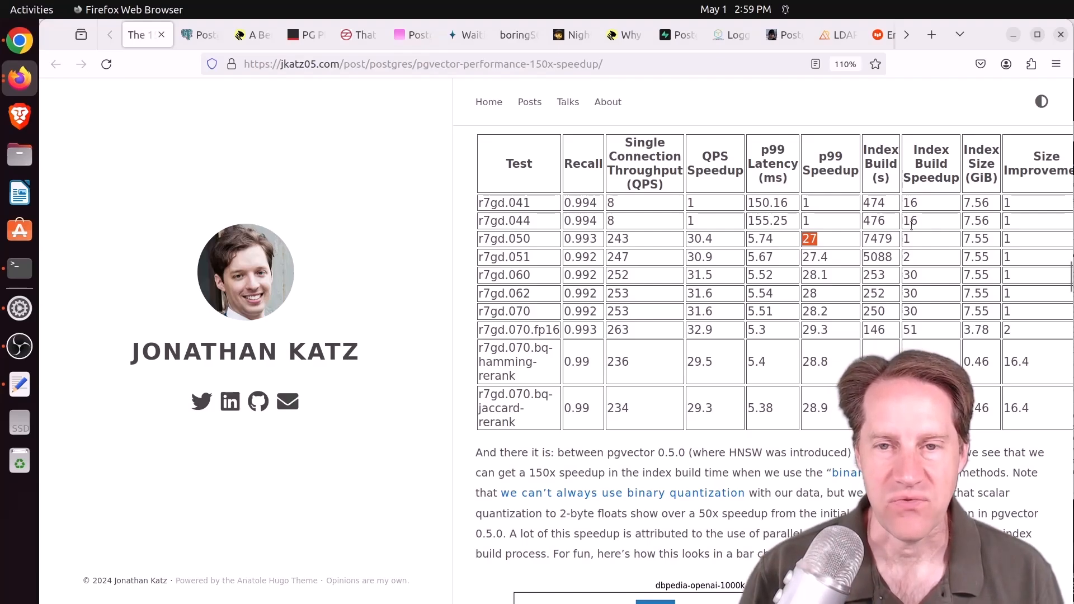
{"action": "mouse_move", "coordinate": [918, 240]}
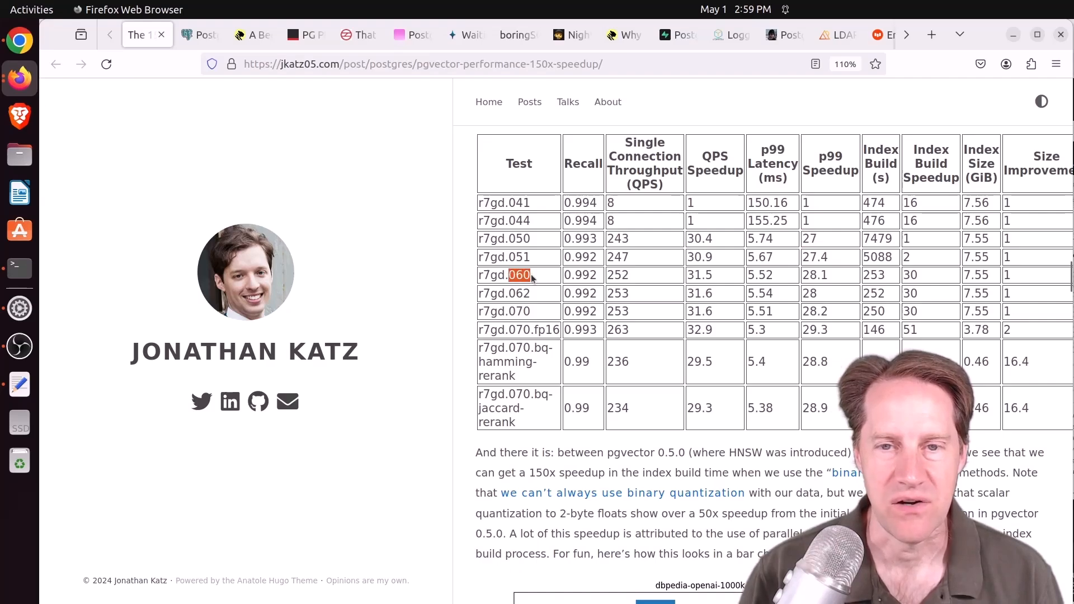
{"action": "mouse_move", "coordinate": [918, 276]}
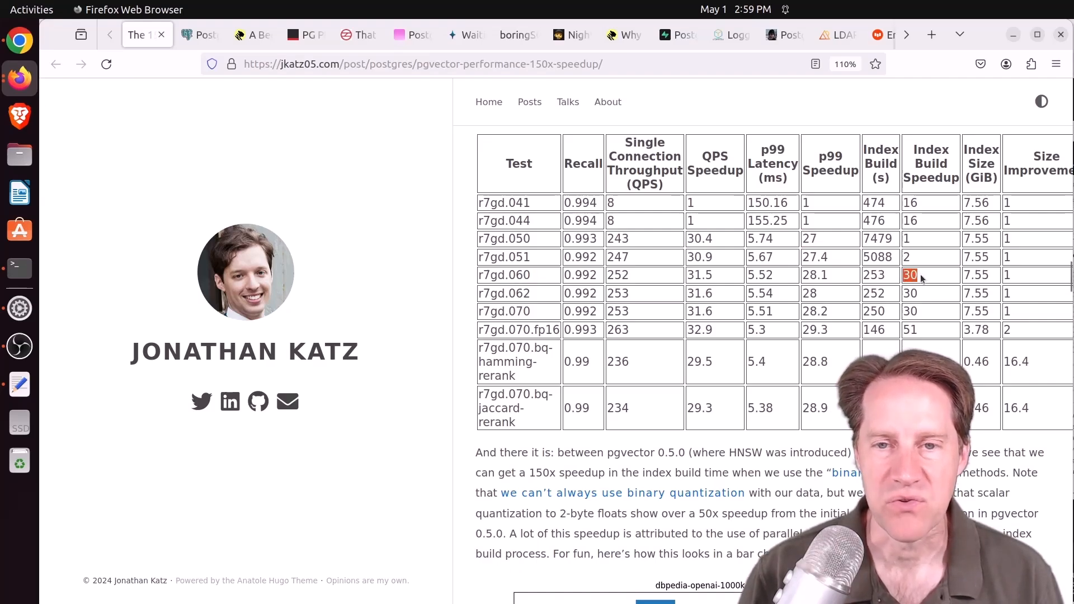
{"action": "mouse_move", "coordinate": [925, 229]}
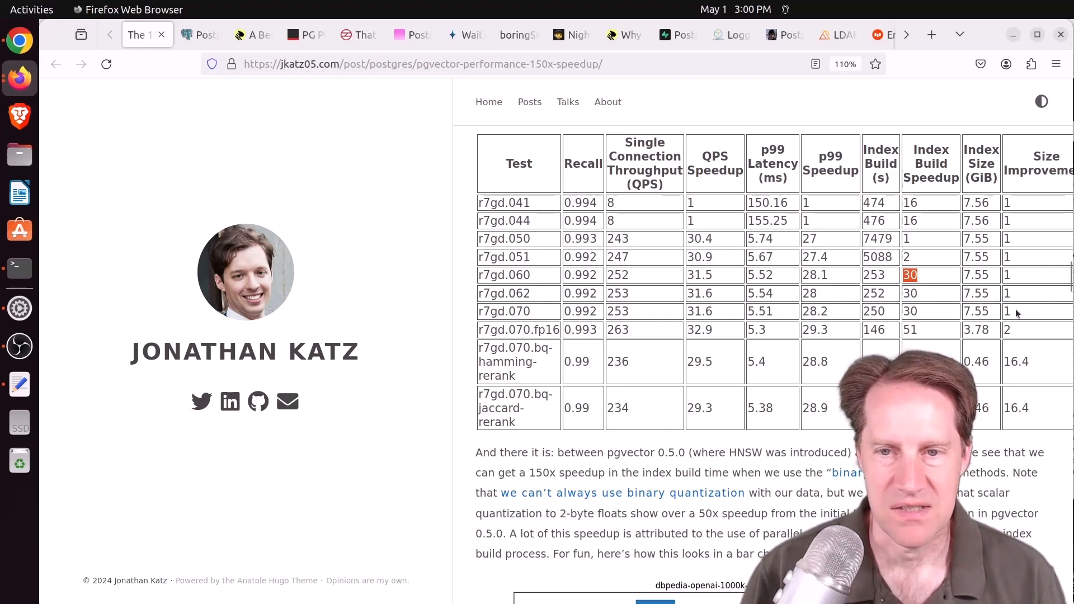
{"action": "mouse_move", "coordinate": [520, 311]}
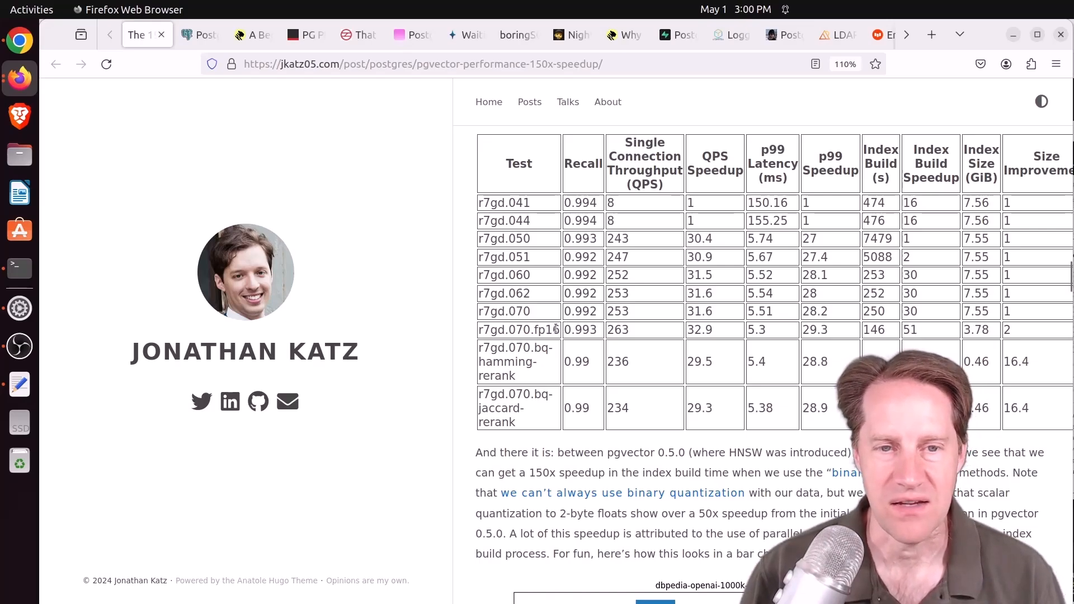
{"action": "double_click", "coordinate": [519, 329]}
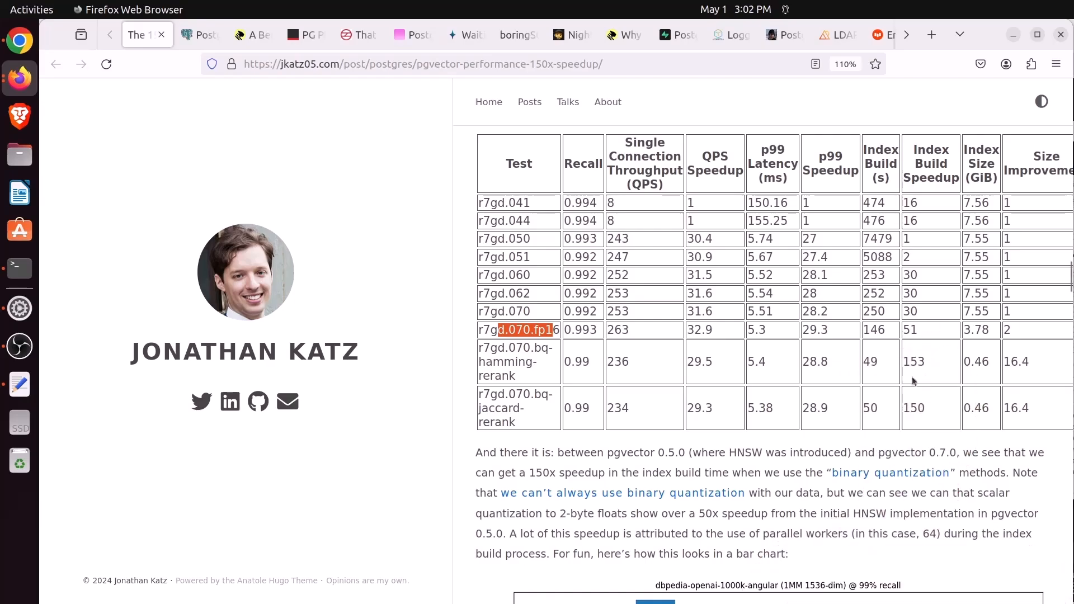
{"action": "mouse_move", "coordinate": [918, 411]}
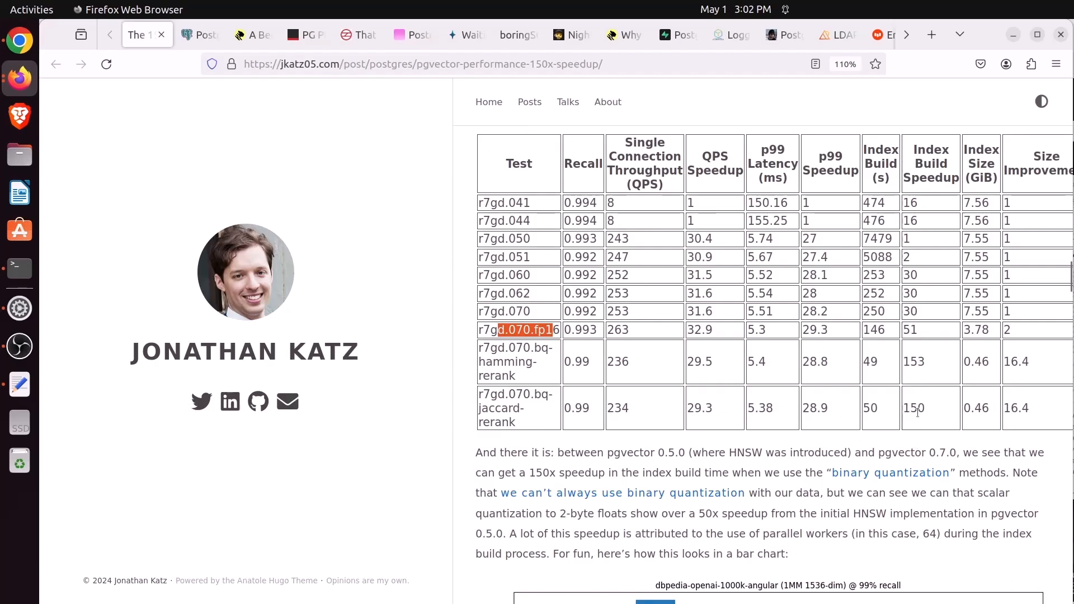
{"action": "mouse_move", "coordinate": [917, 363]}
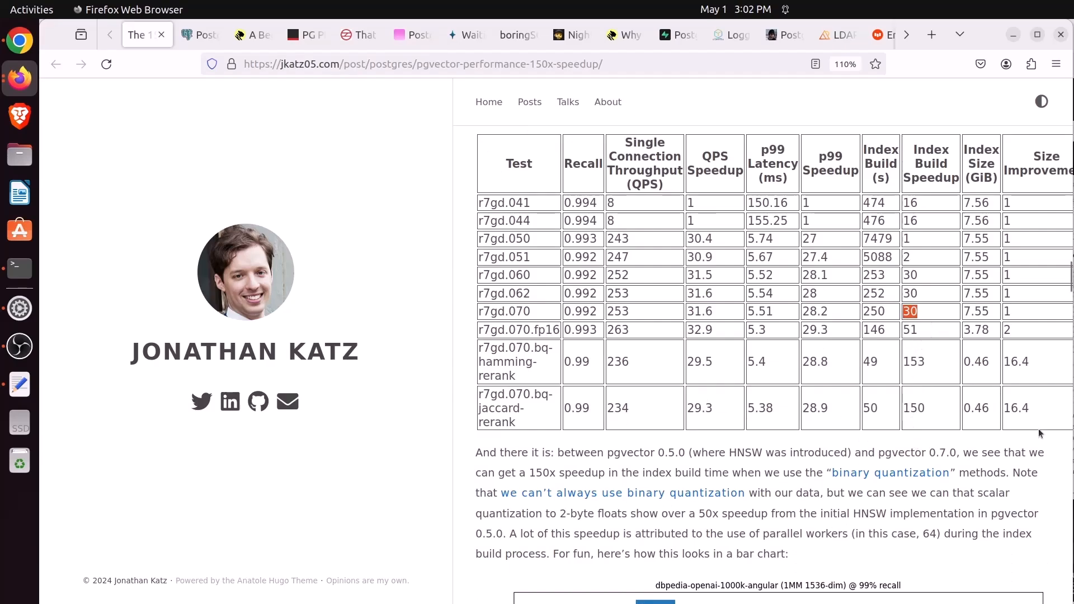
{"action": "mouse_move", "coordinate": [1029, 372]}
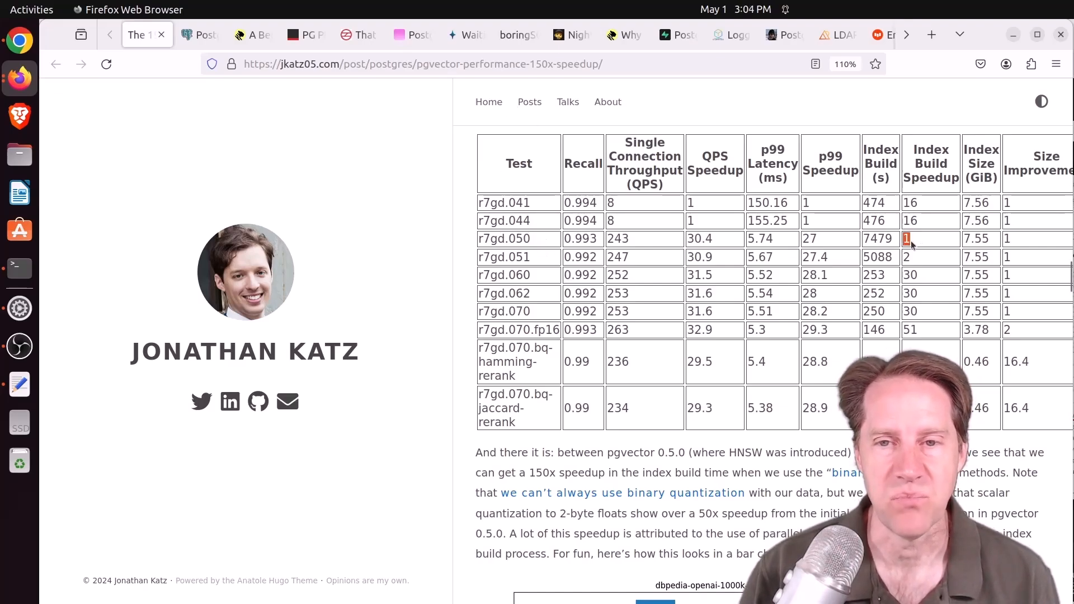
Scroll past the r7i, sift, gist and glove tables to 'Where do we go from here?'
{"action": "scroll", "scroll_direction": "down", "scroll_amount": 3}
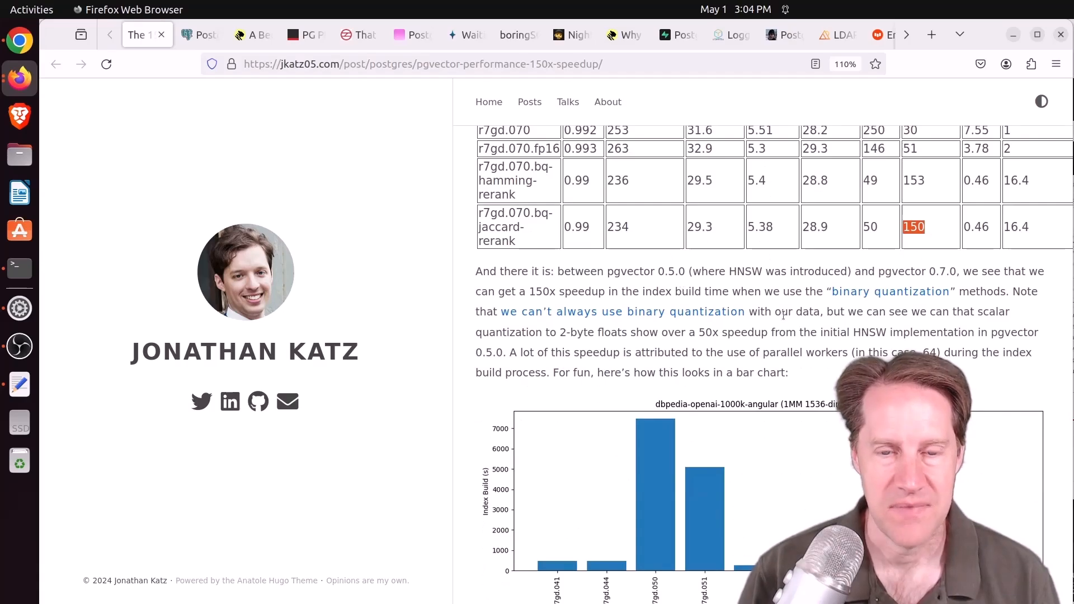
{"action": "scroll", "scroll_direction": "down", "scroll_amount": 3}
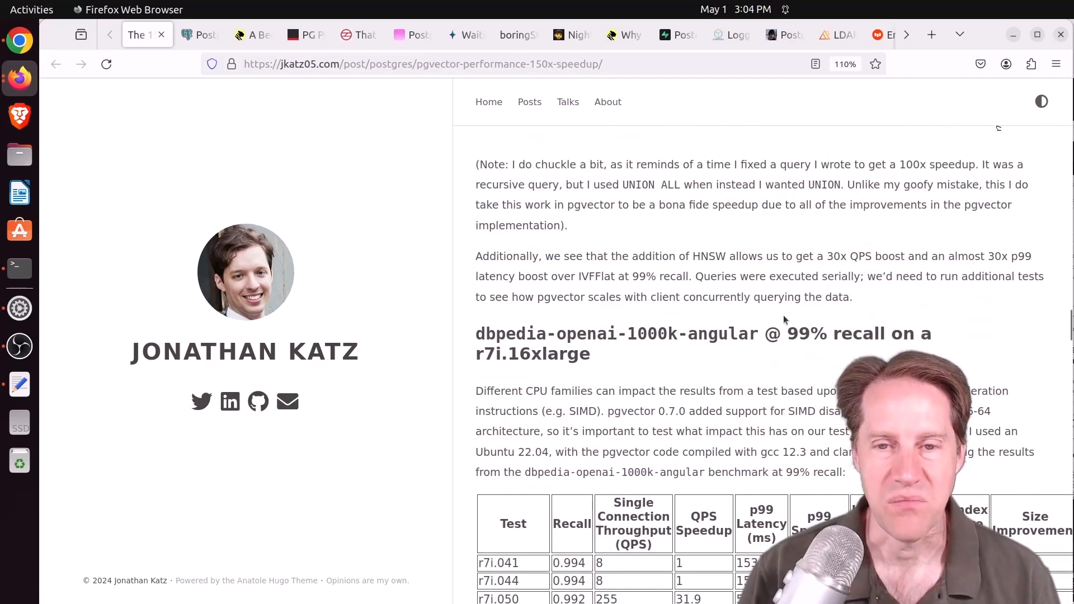
{"action": "scroll", "scroll_direction": "down", "scroll_amount": 3}
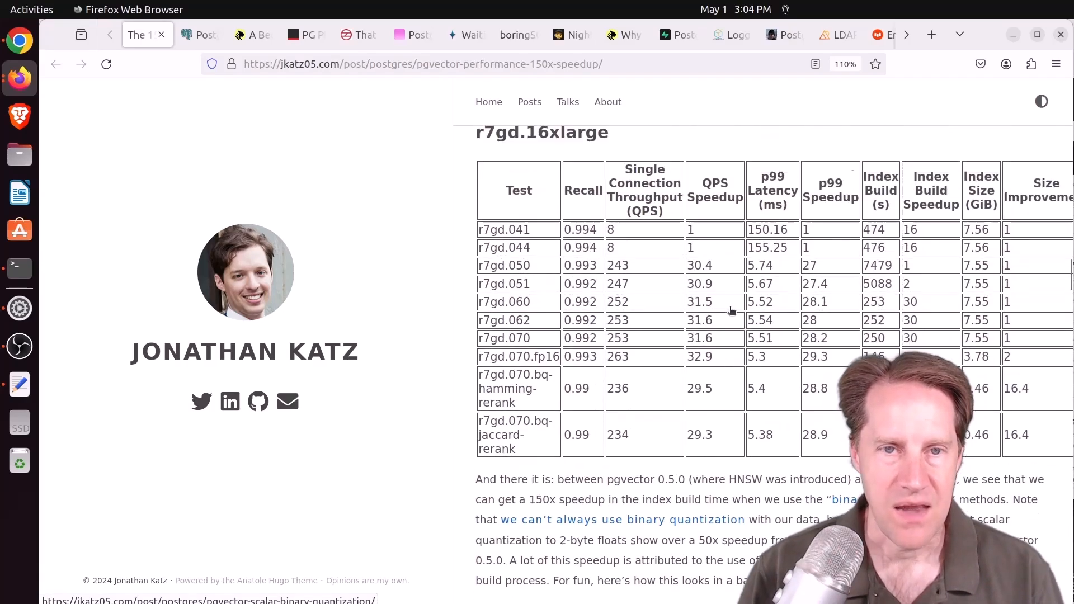
{"action": "scroll", "scroll_direction": "up", "scroll_amount": 3}
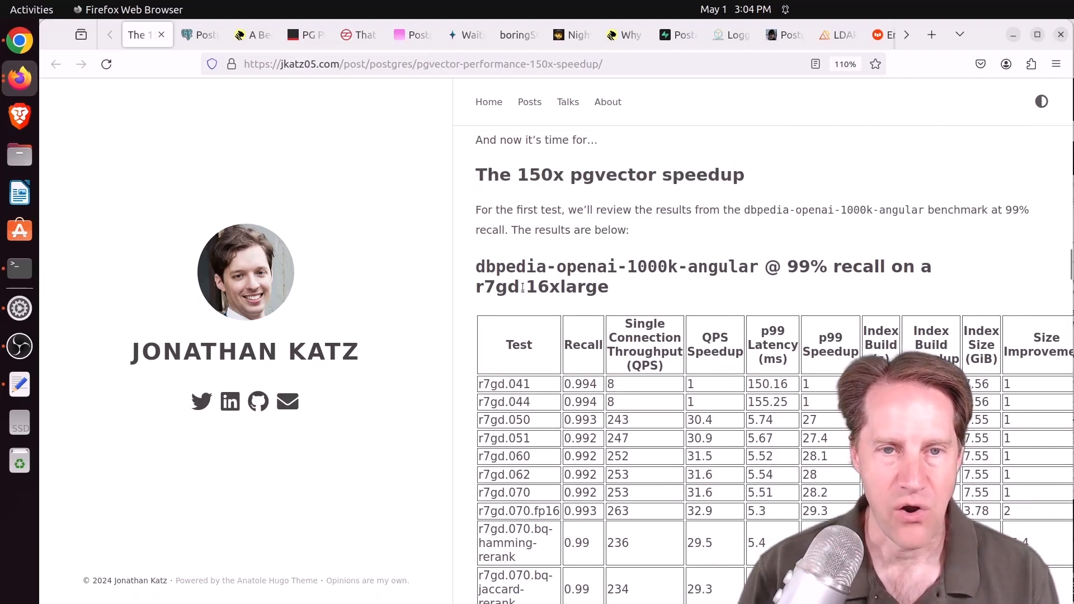
{"action": "scroll", "scroll_direction": "down", "scroll_amount": 3}
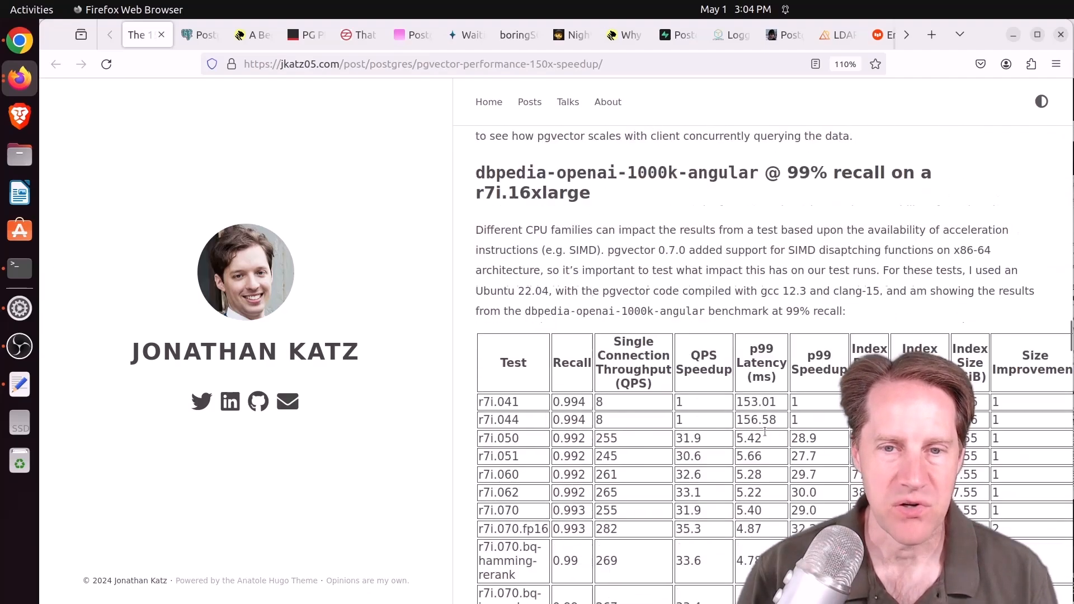
{"action": "scroll", "scroll_direction": "down", "scroll_amount": 3}
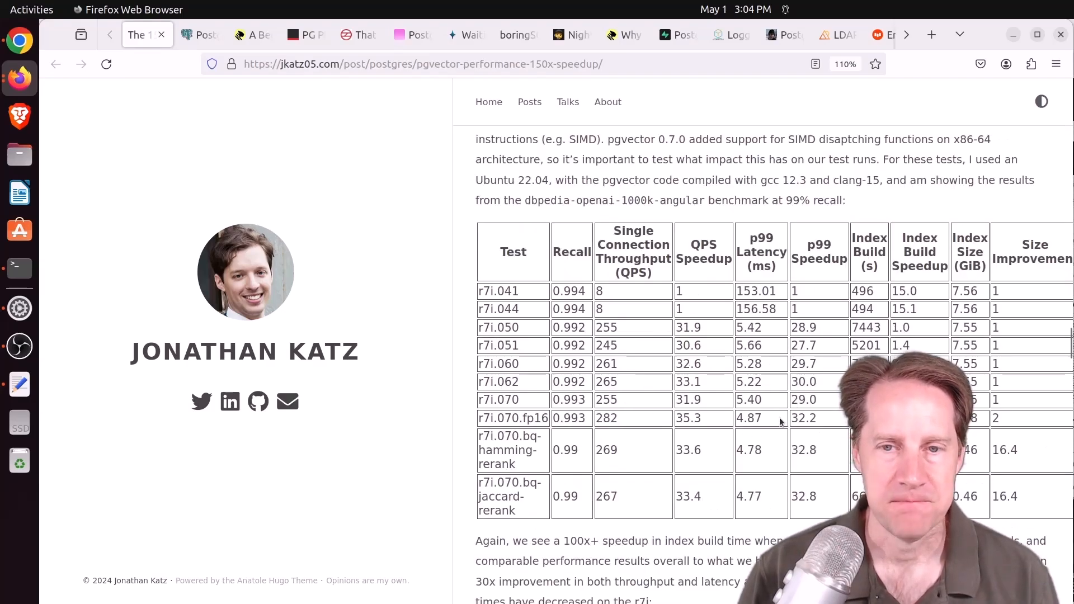
{"action": "scroll", "scroll_direction": "down", "scroll_amount": 3}
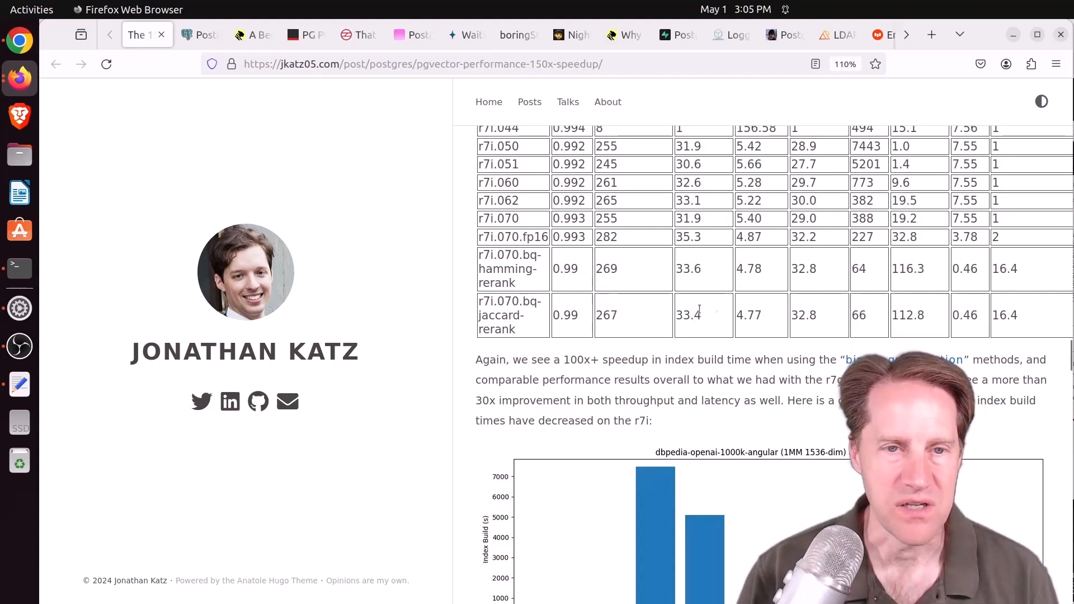
{"action": "scroll", "scroll_direction": "down", "scroll_amount": 3}
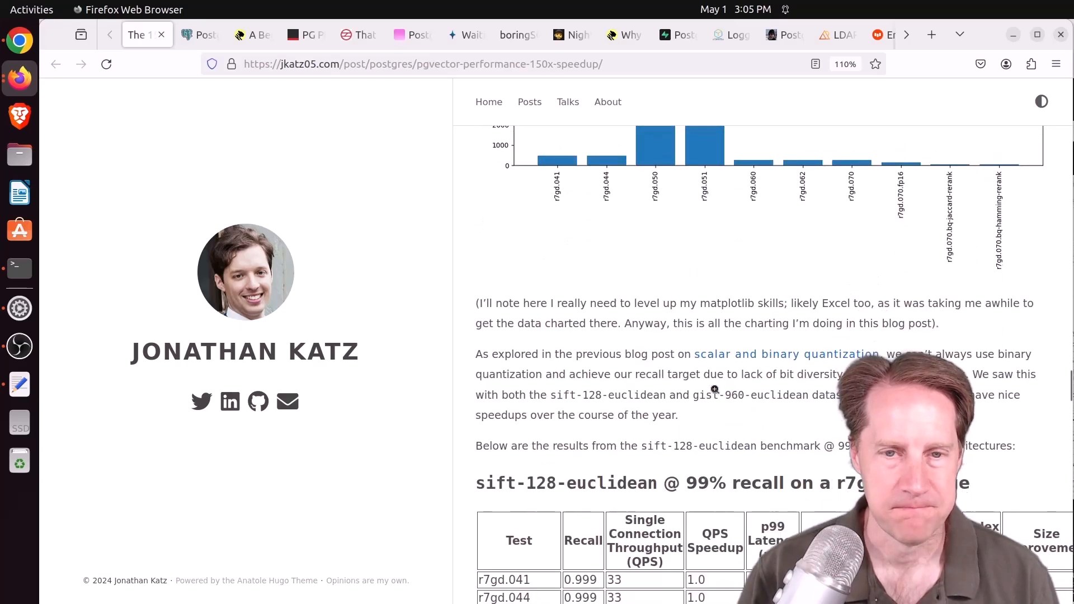
{"action": "scroll", "scroll_direction": "down", "scroll_amount": 3}
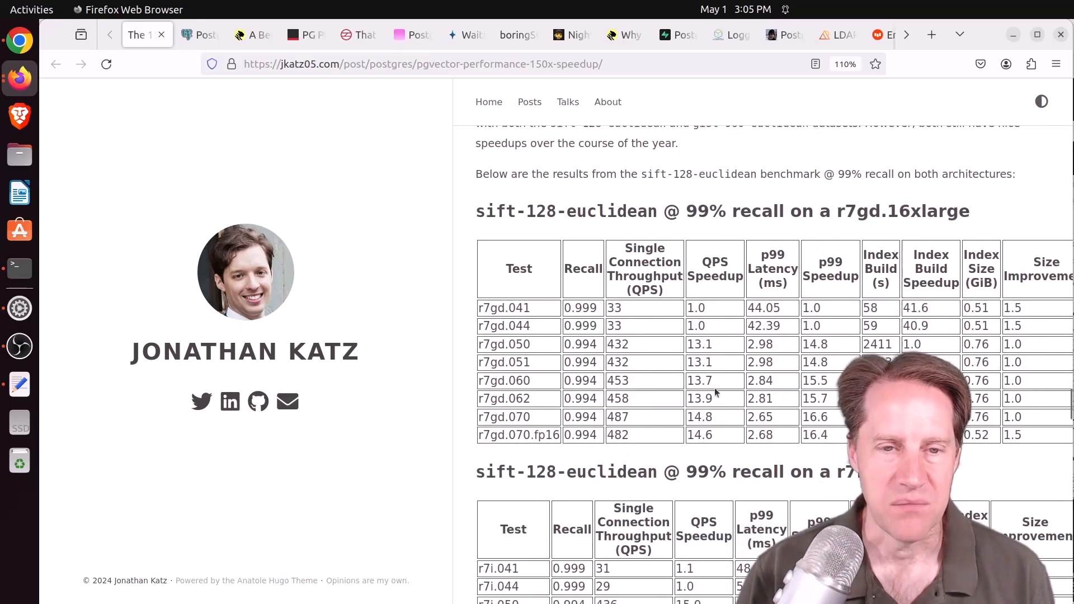
{"action": "scroll", "scroll_direction": "down", "scroll_amount": 3}
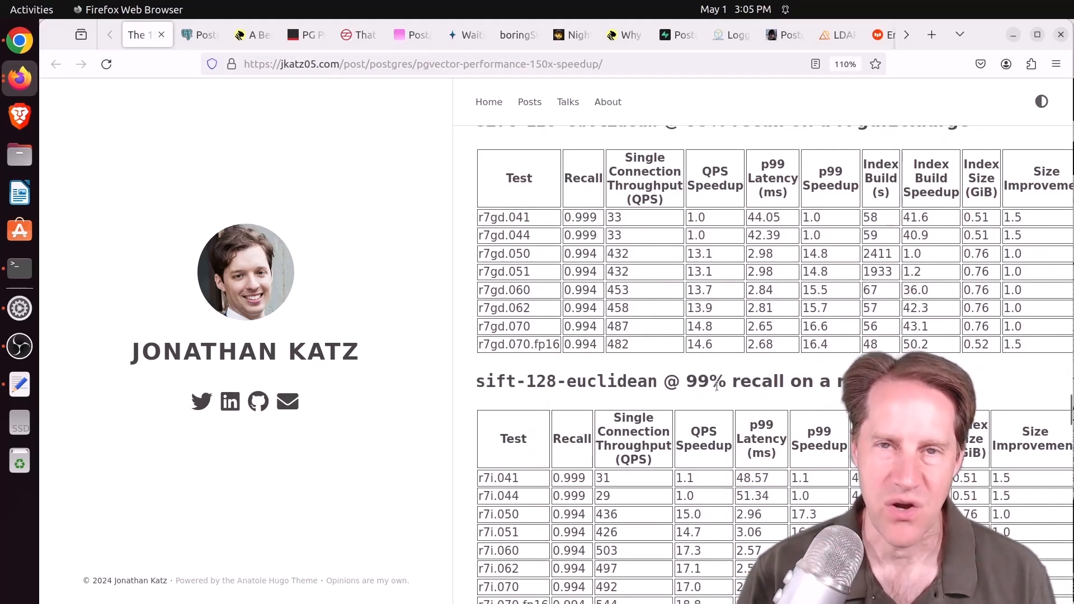
{"action": "scroll", "scroll_direction": "up", "scroll_amount": 3}
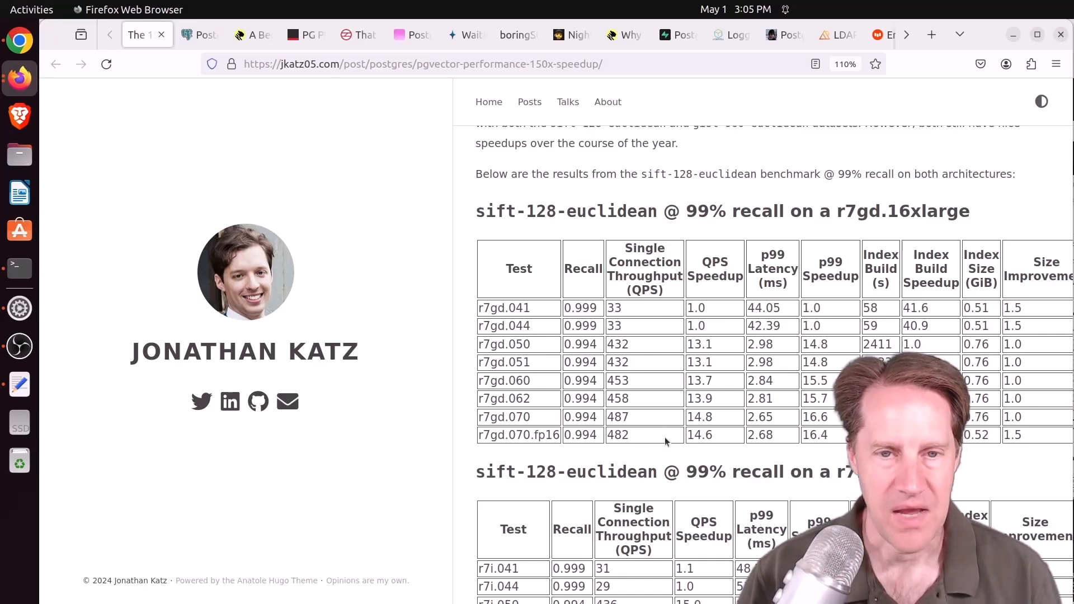
{"action": "scroll", "scroll_direction": "down", "scroll_amount": 3}
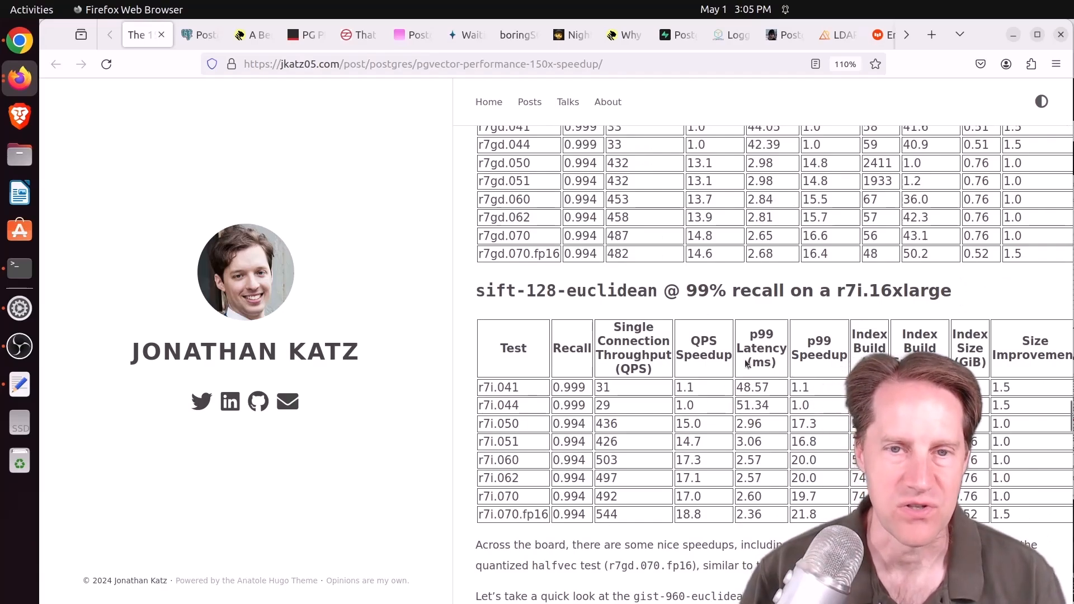
{"action": "scroll", "scroll_direction": "down", "scroll_amount": 3}
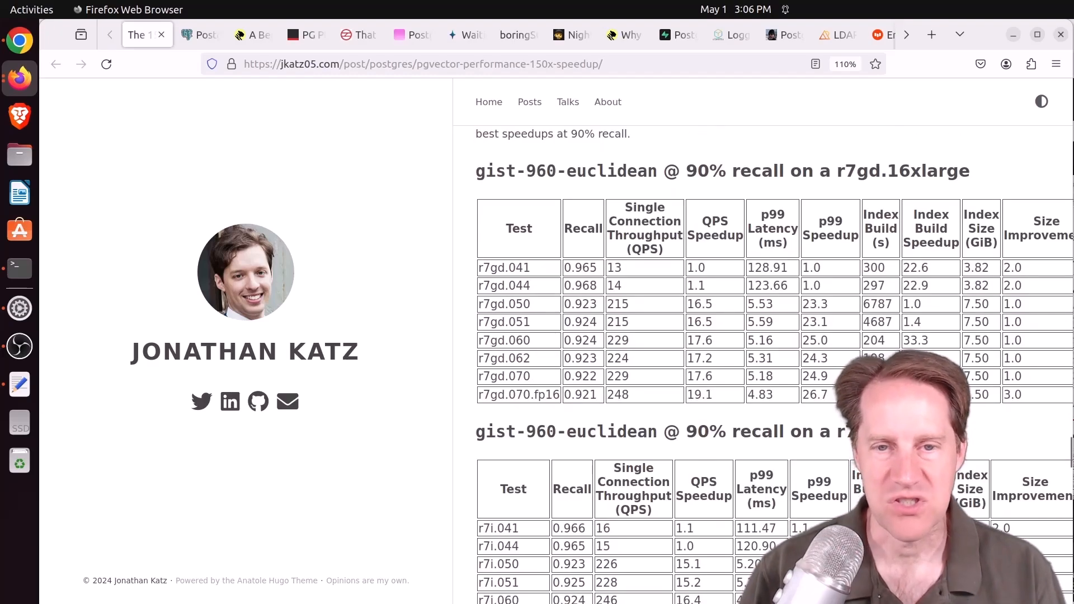
{"action": "scroll", "scroll_direction": "down", "scroll_amount": 3}
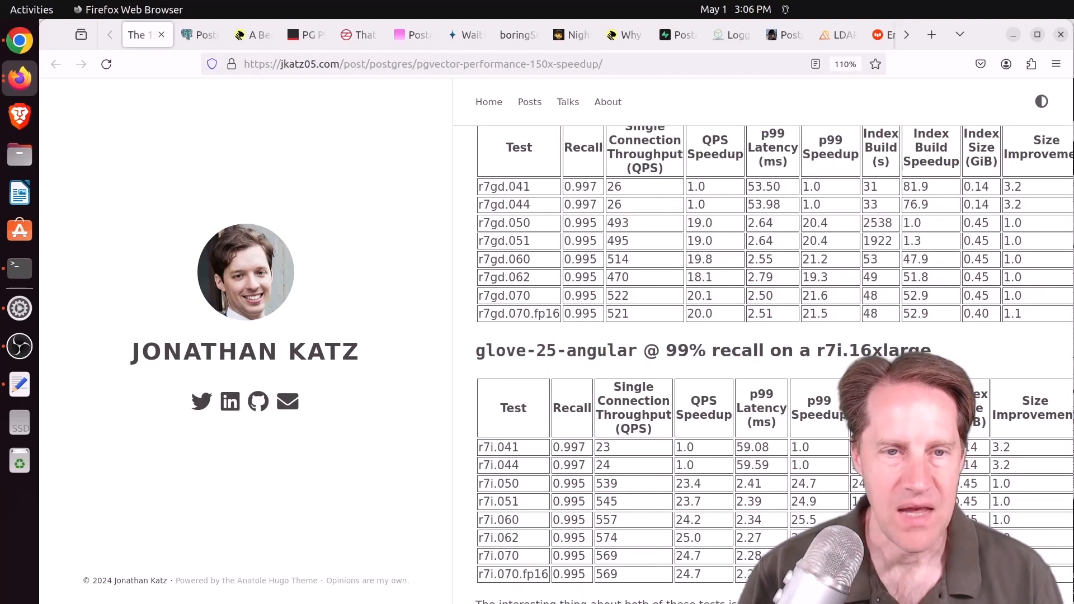
{"action": "scroll", "scroll_direction": "down", "scroll_amount": 3}
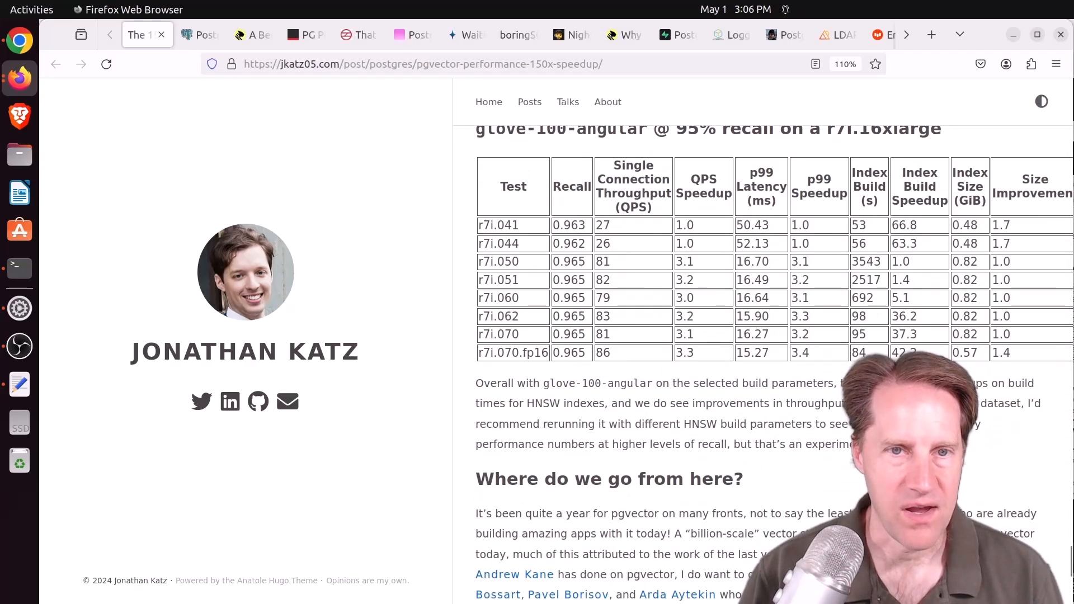
{"action": "scroll", "scroll_direction": "down", "scroll_amount": 3}
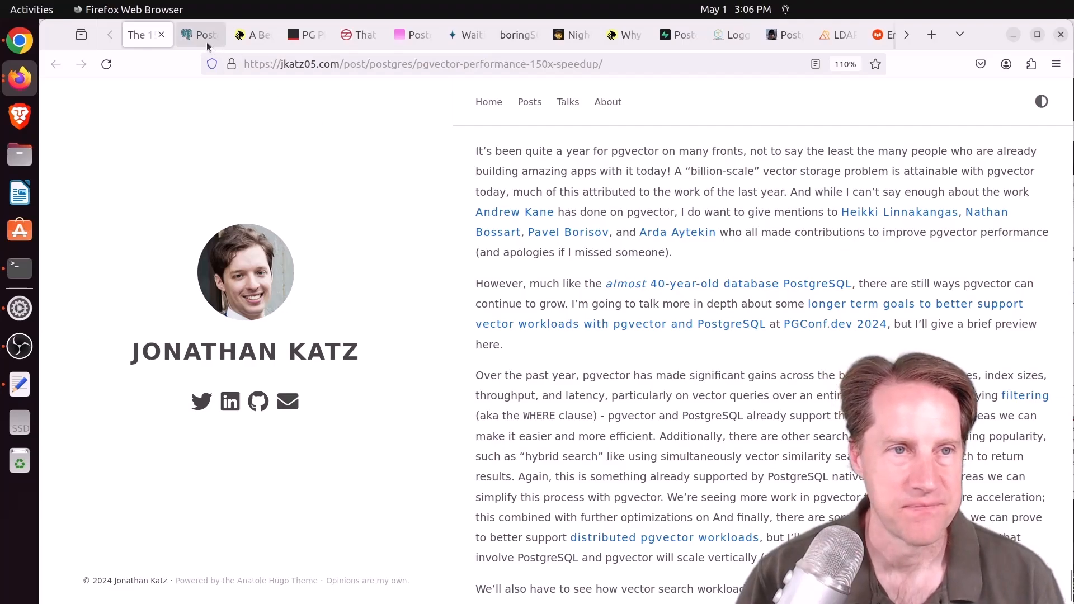
{"action": "left_click", "coordinate": [200, 34]}
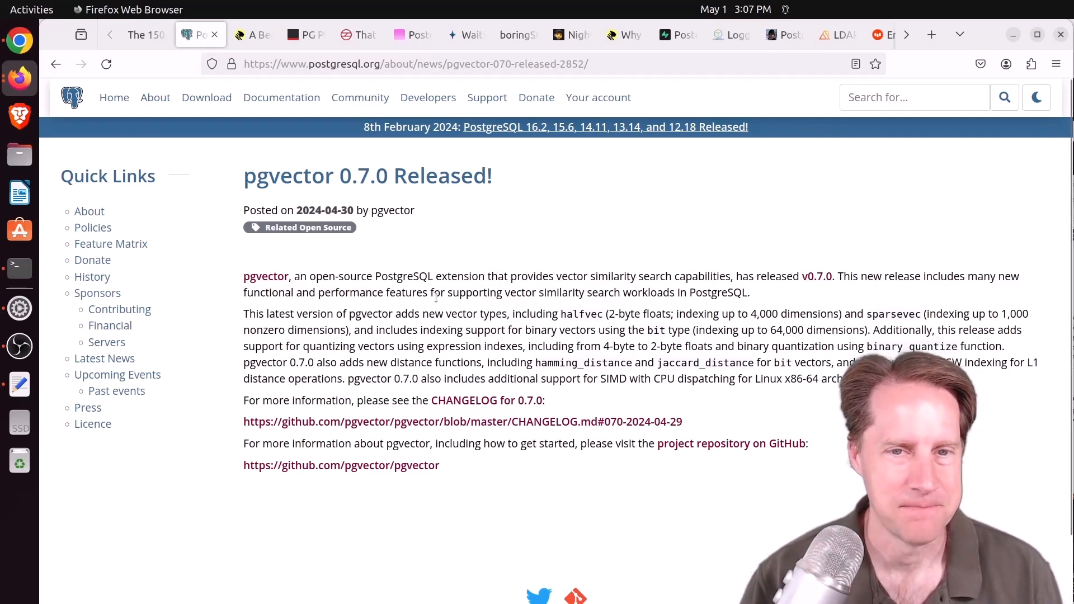
{"action": "mouse_move", "coordinate": [348, 133]}
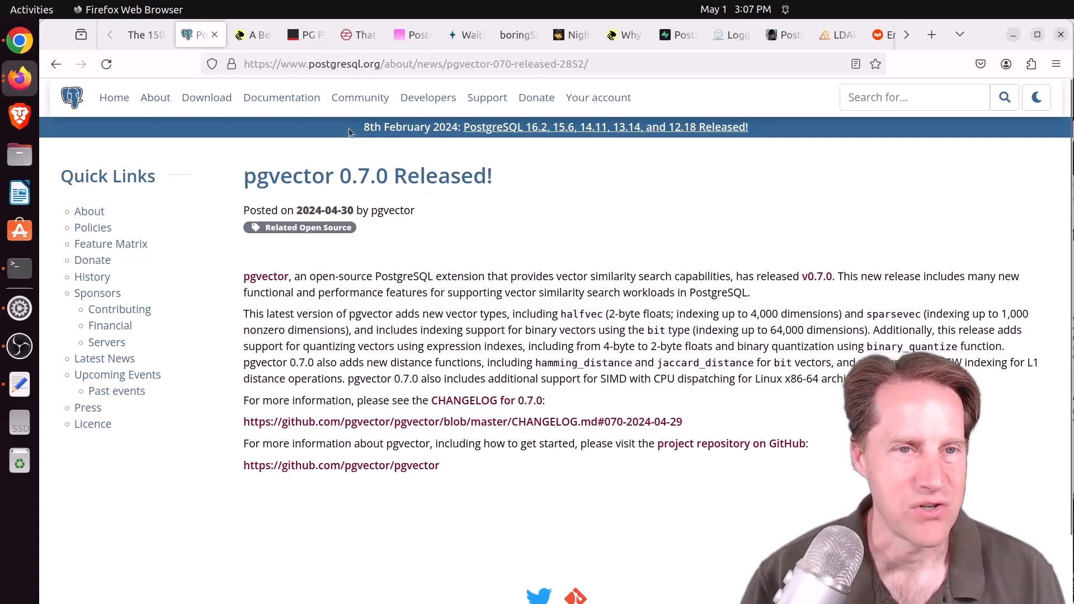
Switch to Timescale's 'A Beginner's Guide to Vector Embeddings' and start reading
{"action": "left_click", "coordinate": [252, 34]}
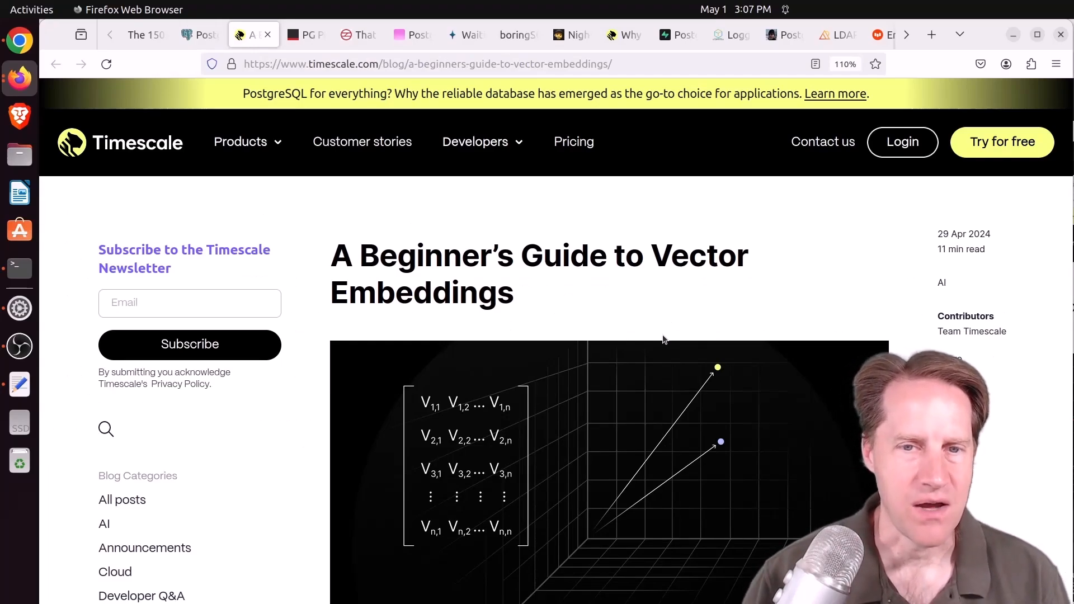
{"action": "scroll", "scroll_direction": "down", "scroll_amount": 3}
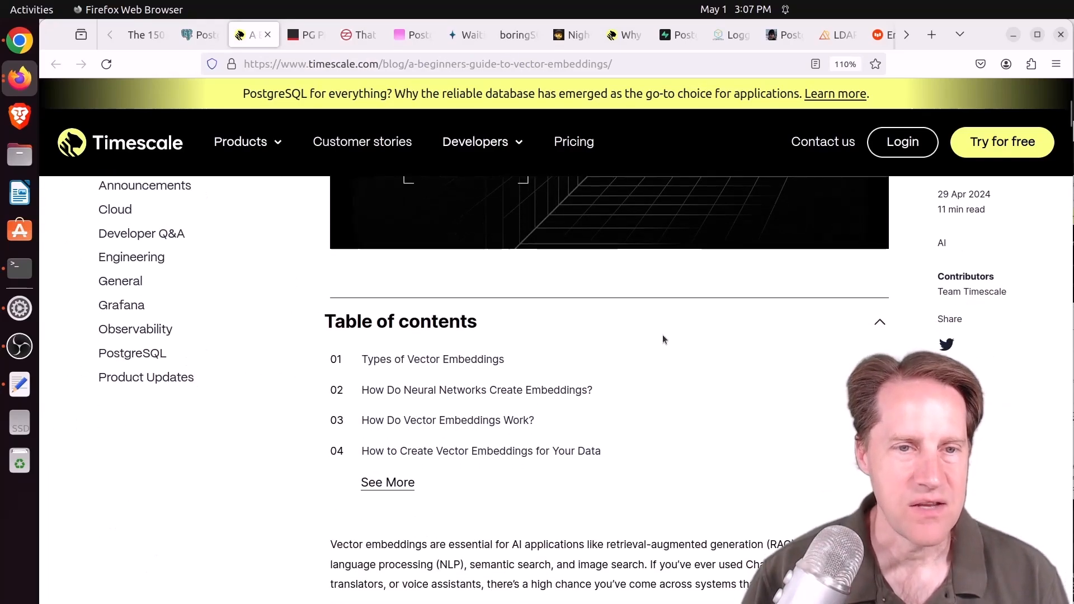
{"action": "scroll", "scroll_direction": "down", "scroll_amount": 3}
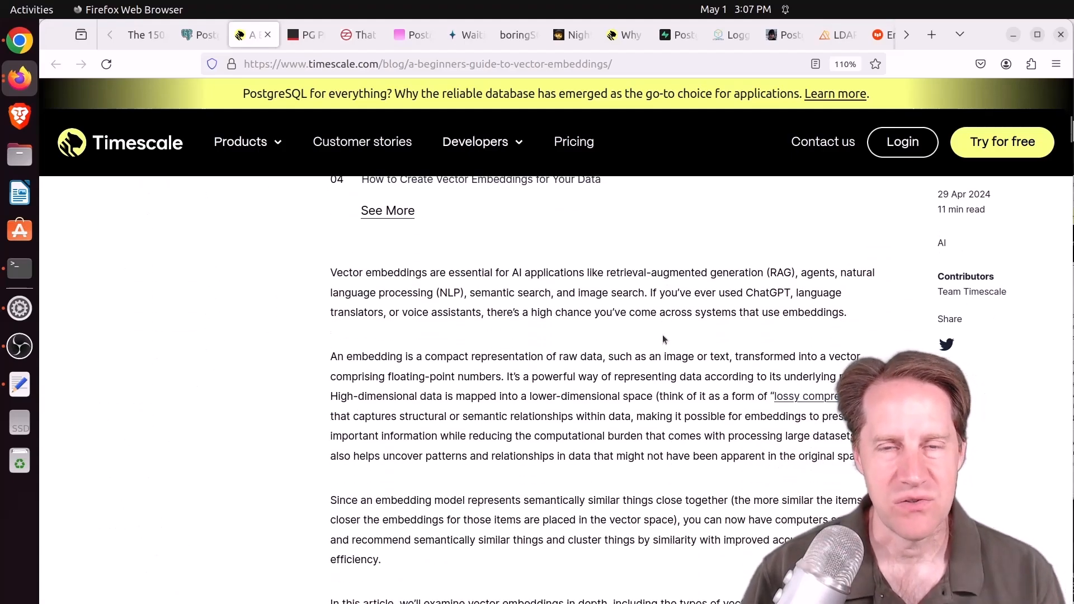
{"action": "scroll", "scroll_direction": "down", "scroll_amount": 3}
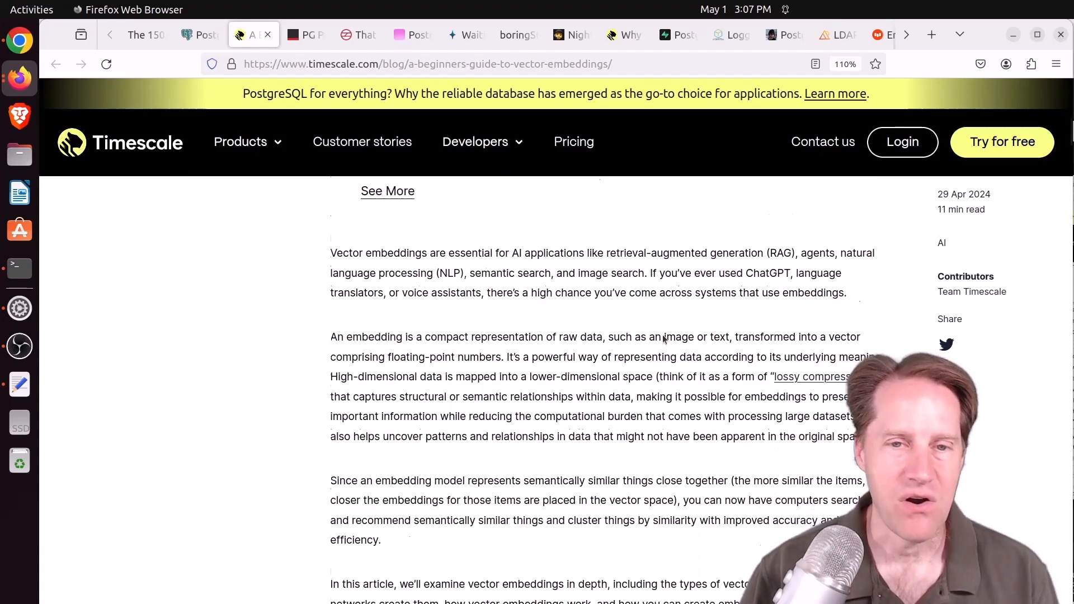
{"action": "scroll", "scroll_direction": "down", "scroll_amount": 3}
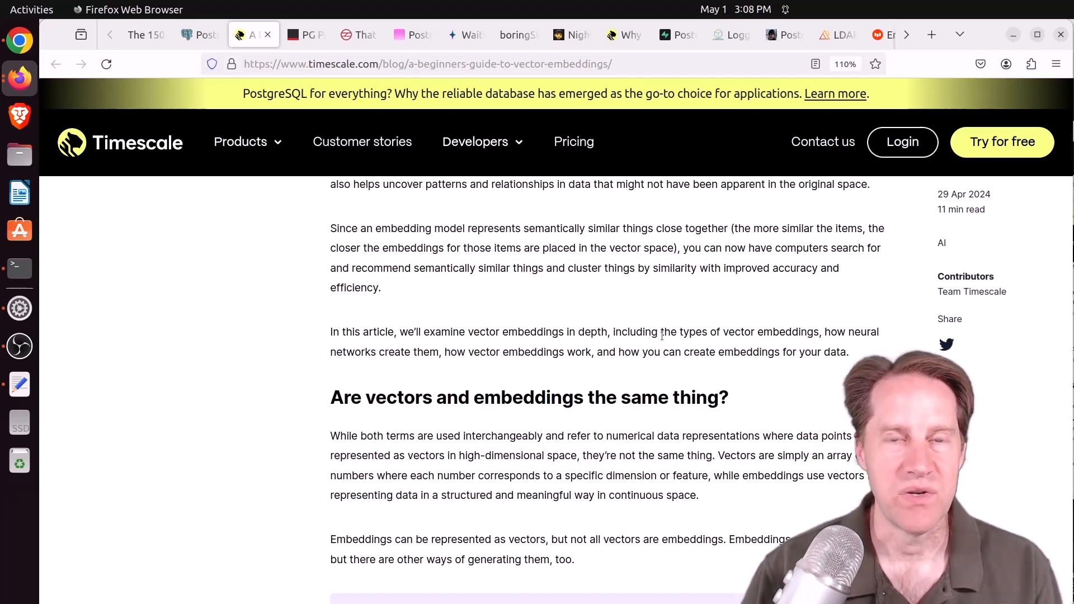
{"action": "mouse_move", "coordinate": [670, 344]}
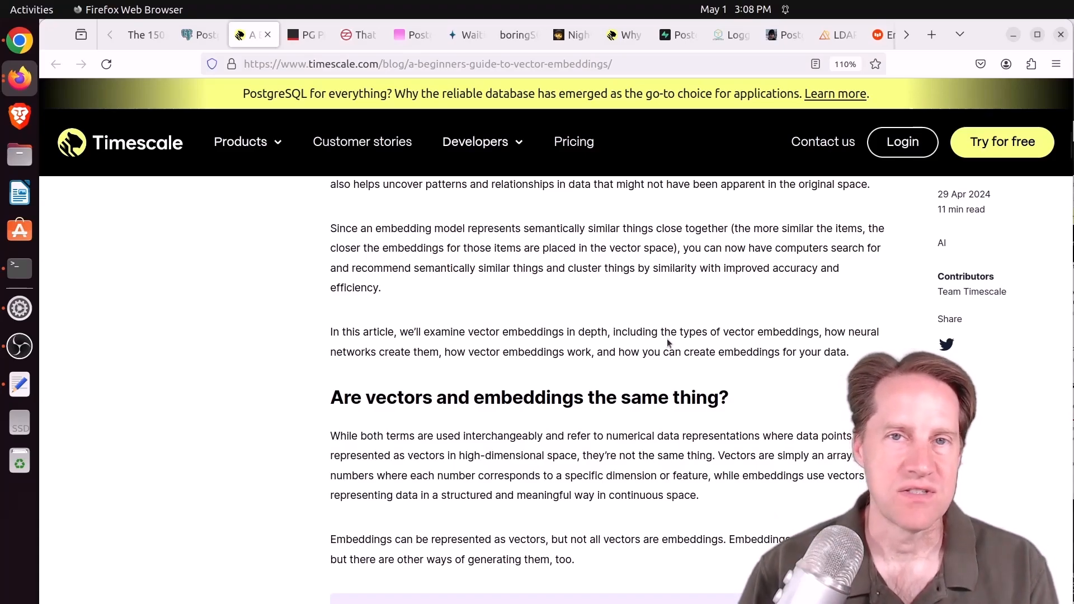
Read down to 'How Do Vector Embeddings Work?' and its vector space diagram
{"action": "scroll", "scroll_direction": "down", "scroll_amount": 3}
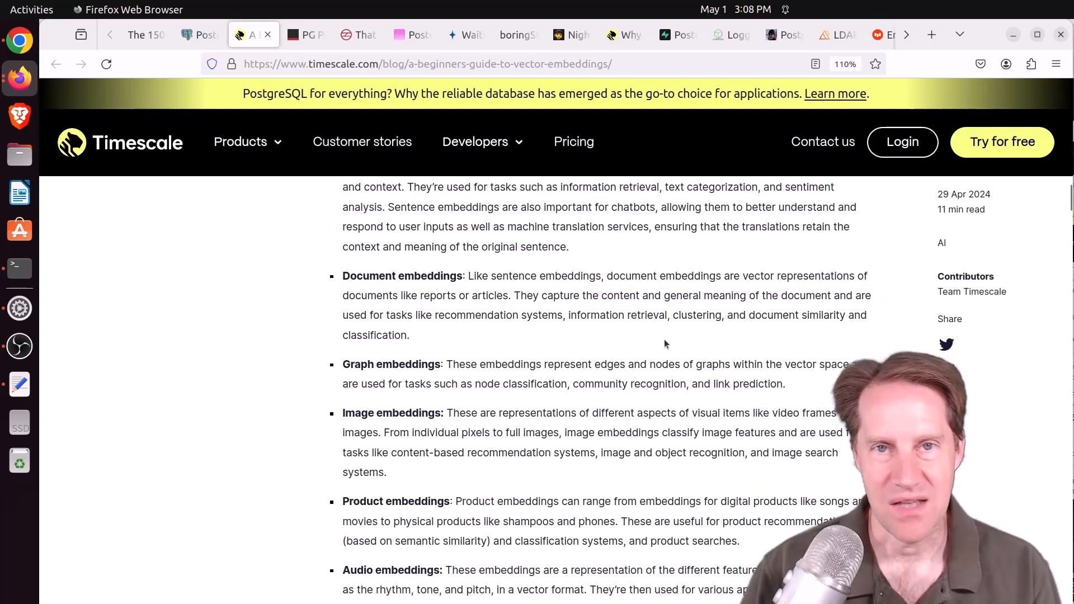
{"action": "scroll", "scroll_direction": "down", "scroll_amount": 3}
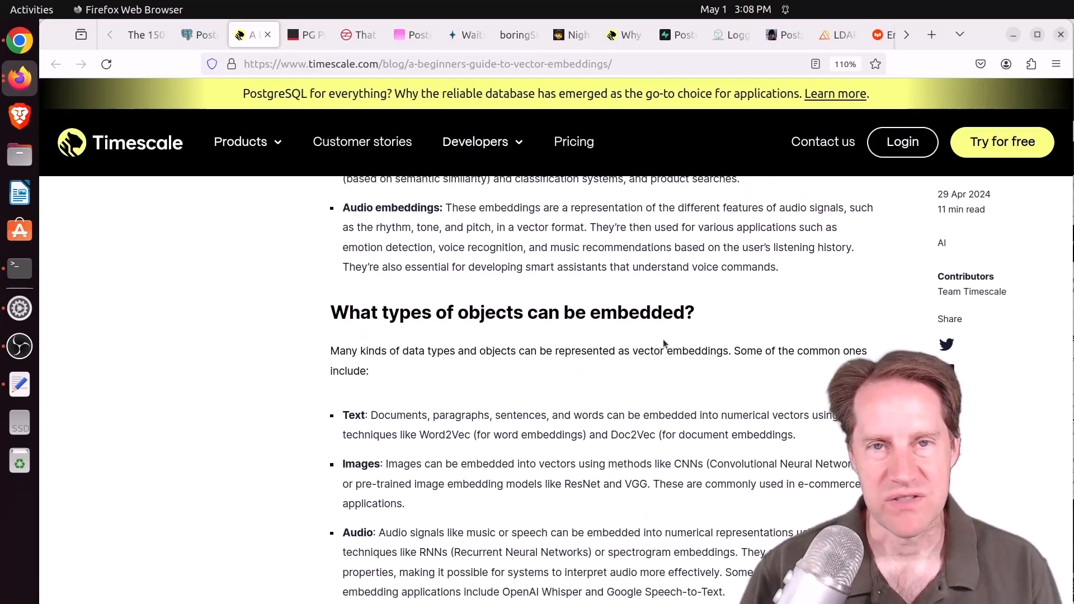
{"action": "scroll", "scroll_direction": "down", "scroll_amount": 3}
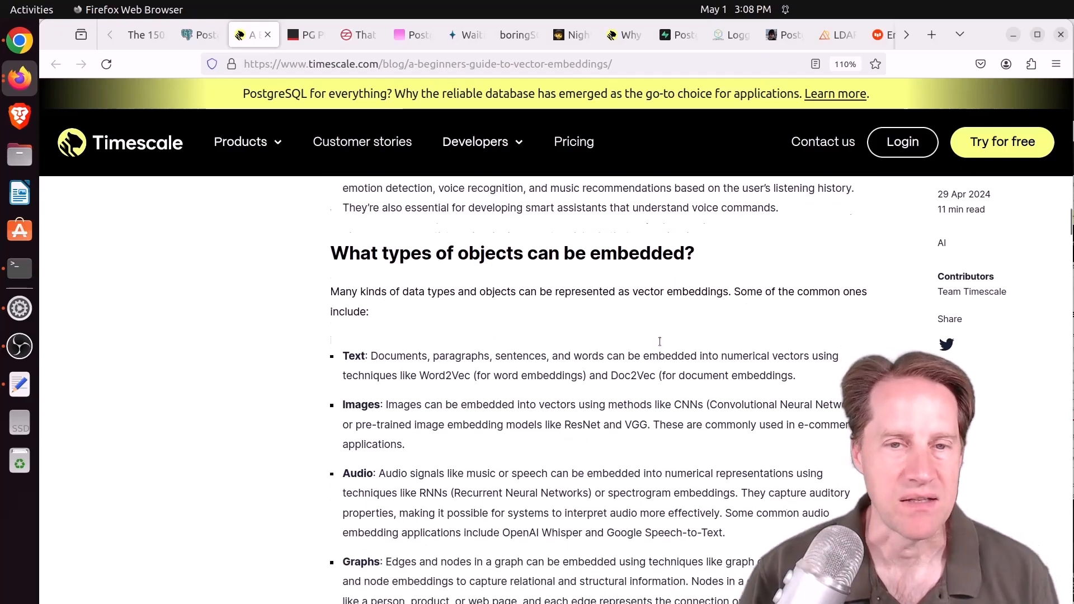
{"action": "scroll", "scroll_direction": "down", "scroll_amount": 3}
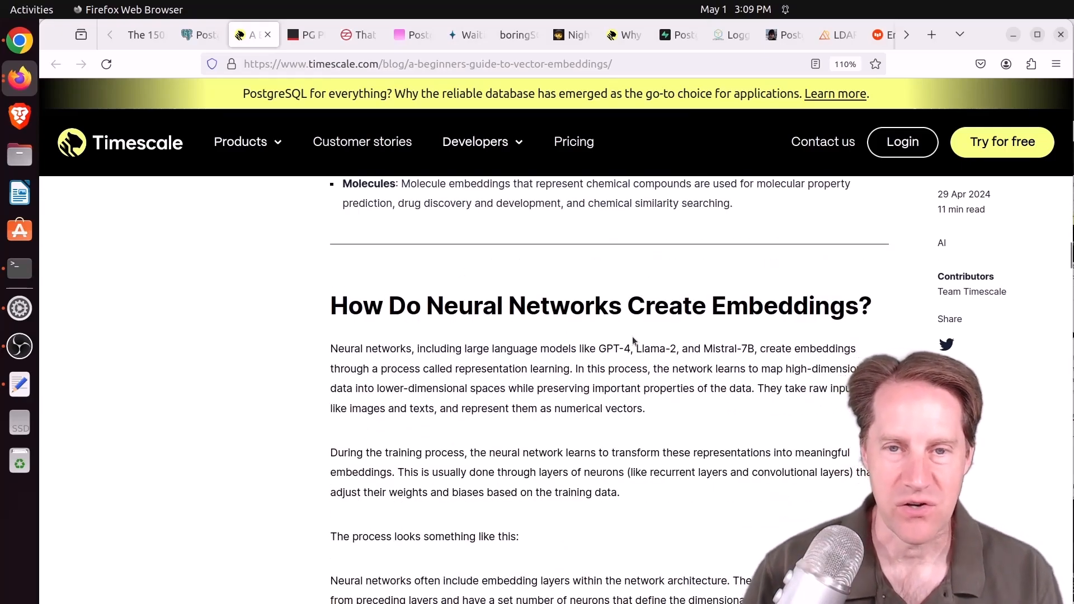
{"action": "scroll", "scroll_direction": "down", "scroll_amount": 3}
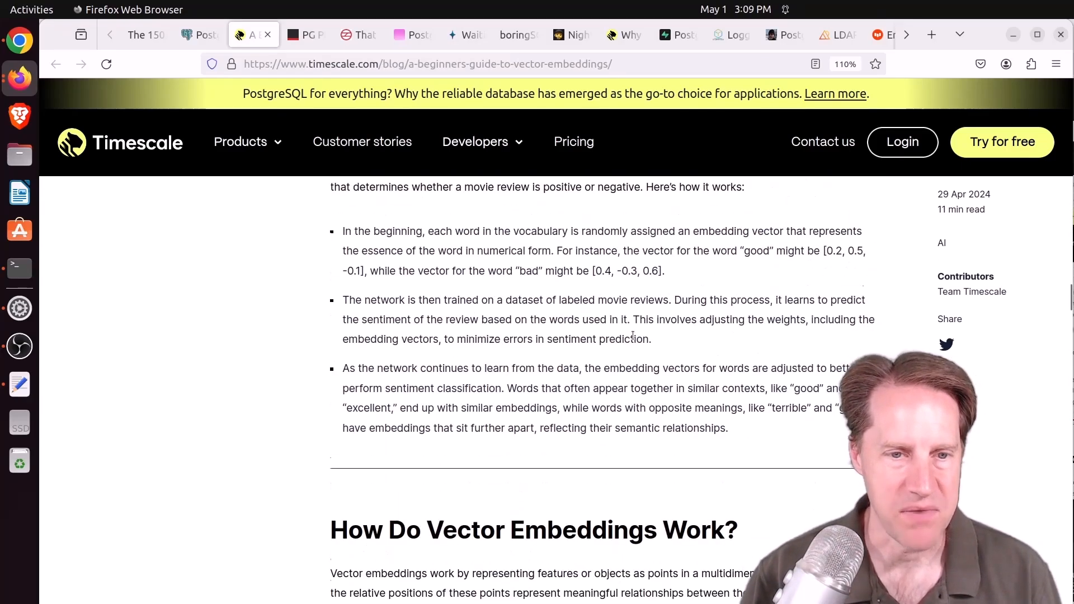
{"action": "scroll", "scroll_direction": "down", "scroll_amount": 3}
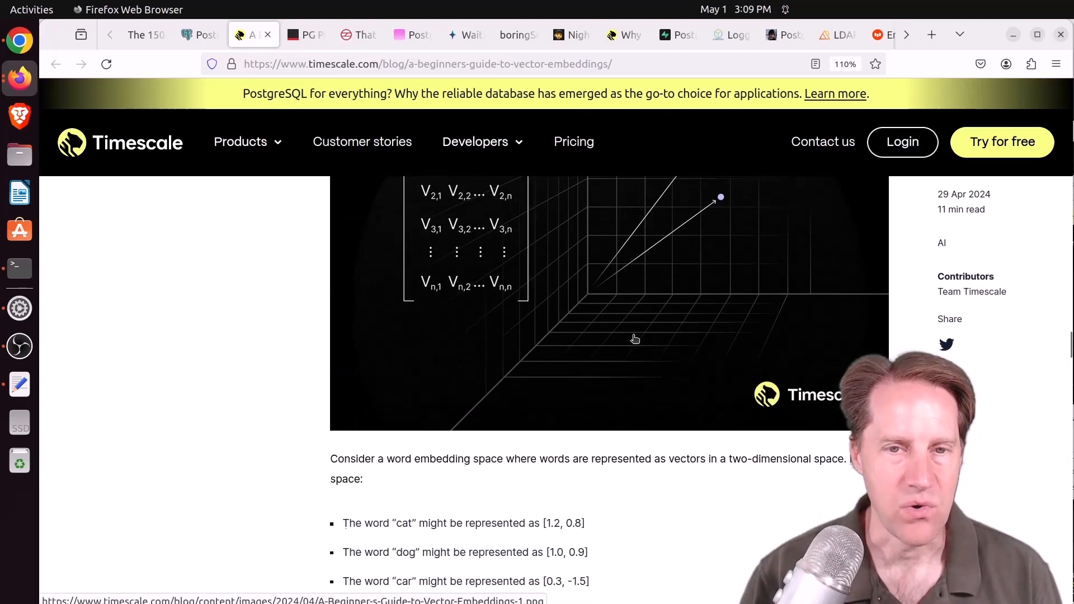
{"action": "scroll", "scroll_direction": "up", "scroll_amount": 3}
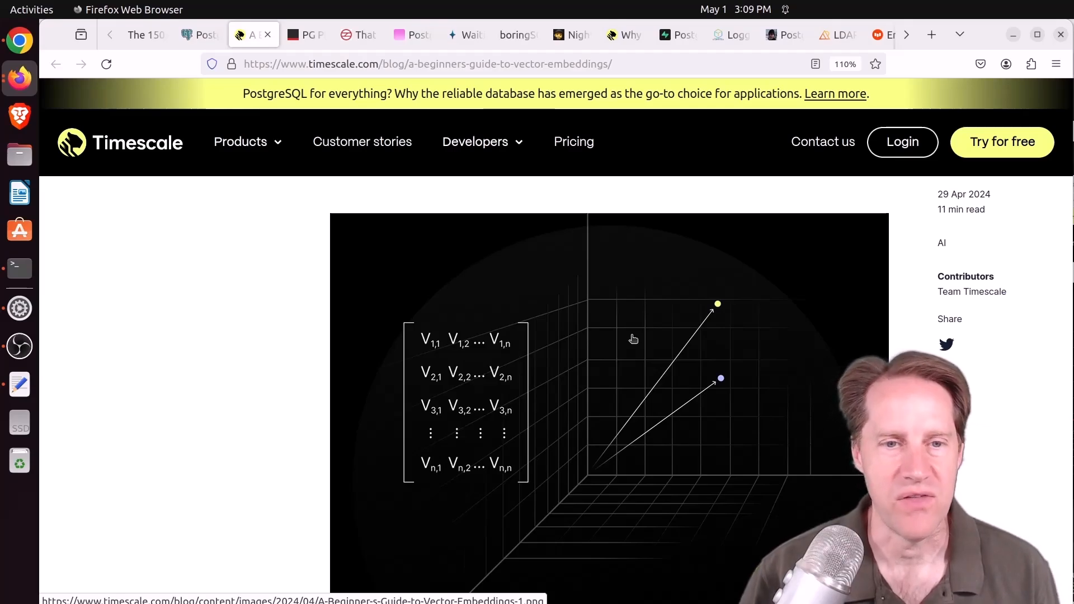
Highlight the car vector [0.3, -1.5] in the cat, dog and car example
{"action": "scroll", "scroll_direction": "down", "scroll_amount": 3}
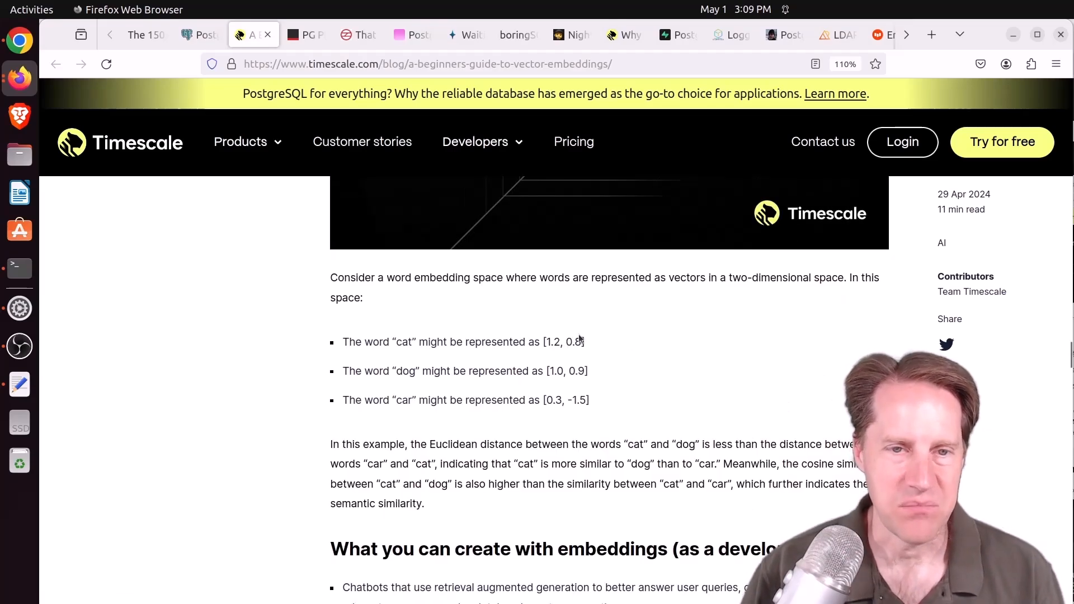
{"action": "double_click", "coordinate": [564, 342]}
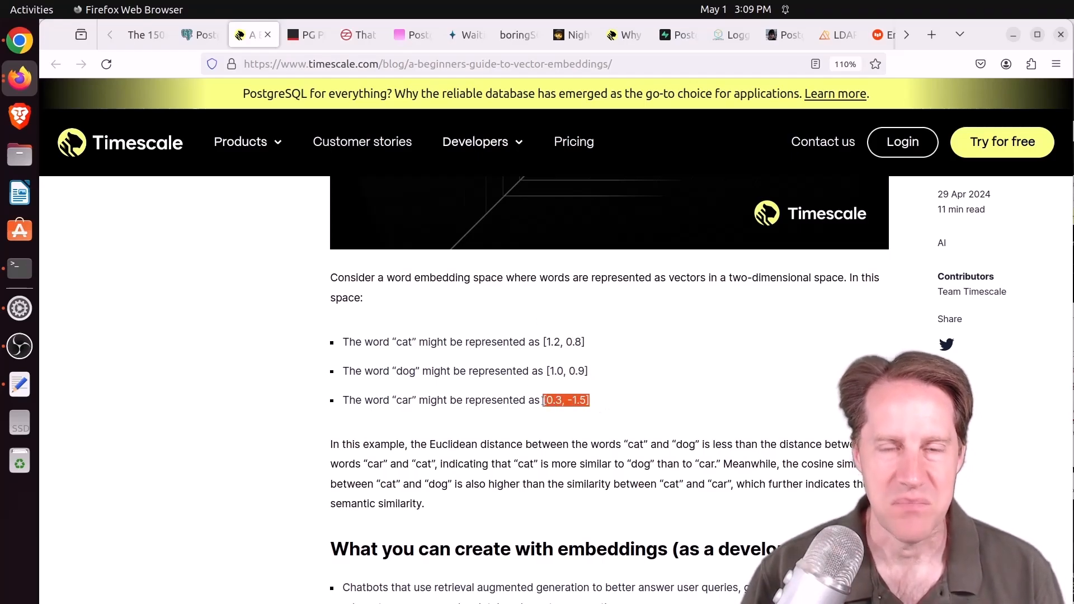
{"action": "mouse_move", "coordinate": [607, 408]}
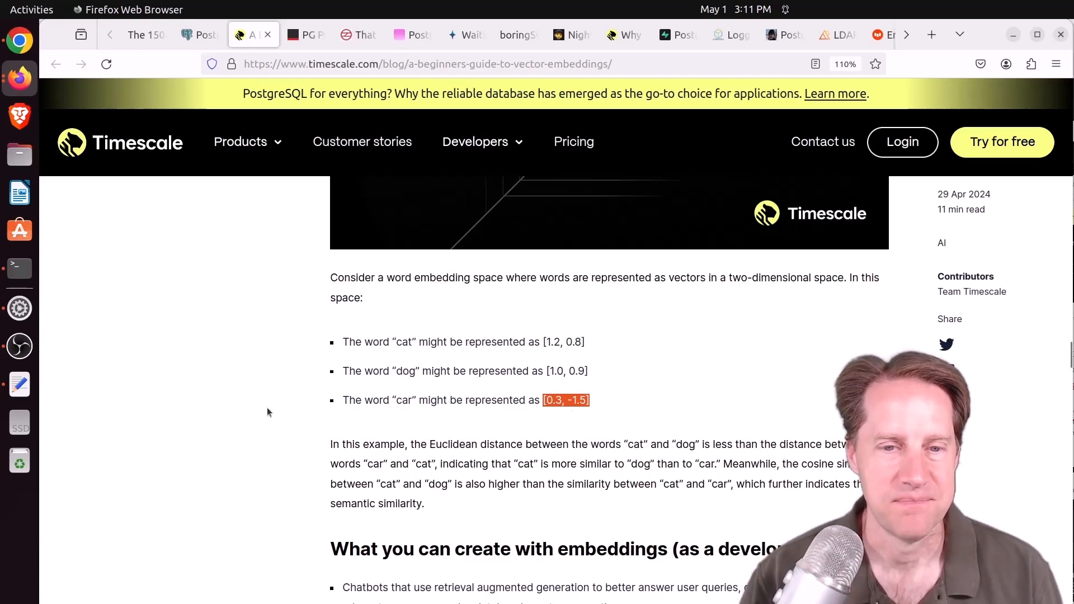
Scroll through 'How to Create Vector Embeddings for Your Data' to the OpenAI embedding output
{"action": "scroll", "scroll_direction": "down", "scroll_amount": 3}
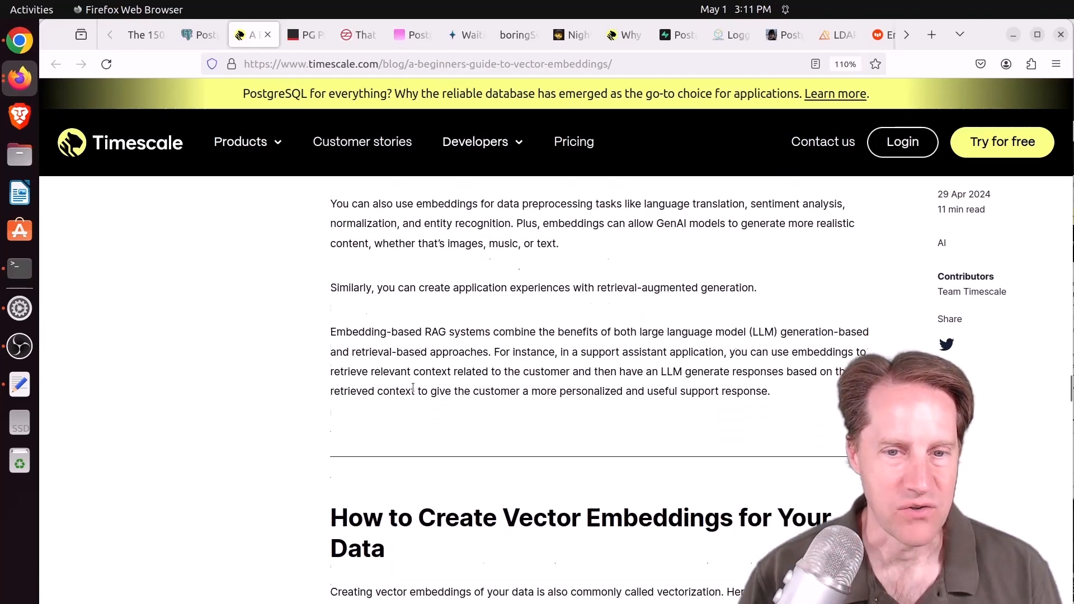
{"action": "scroll", "scroll_direction": "down", "scroll_amount": 3}
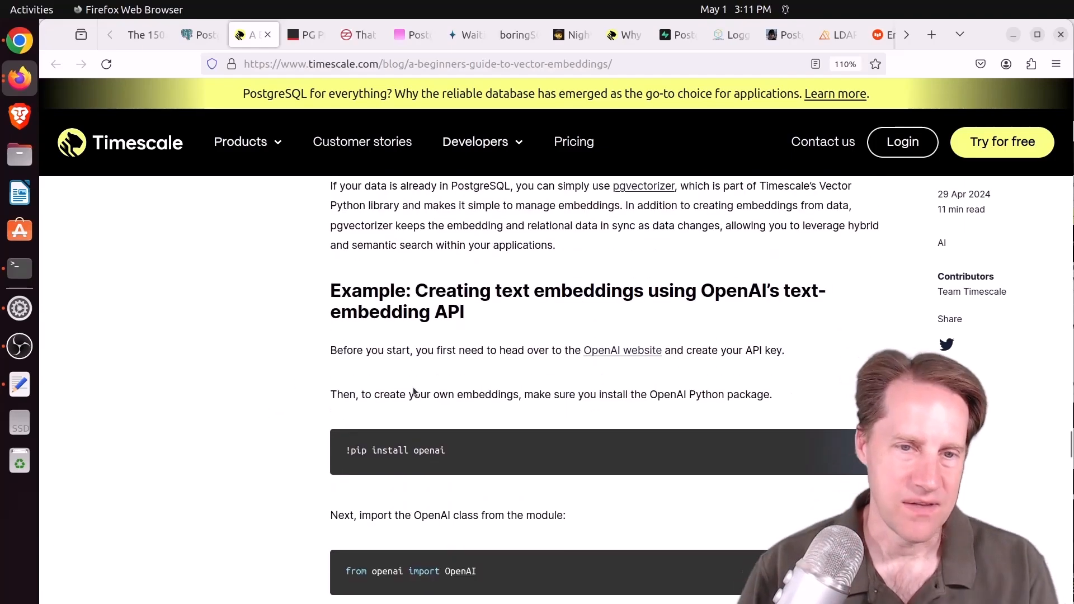
{"action": "scroll", "scroll_direction": "down", "scroll_amount": 3}
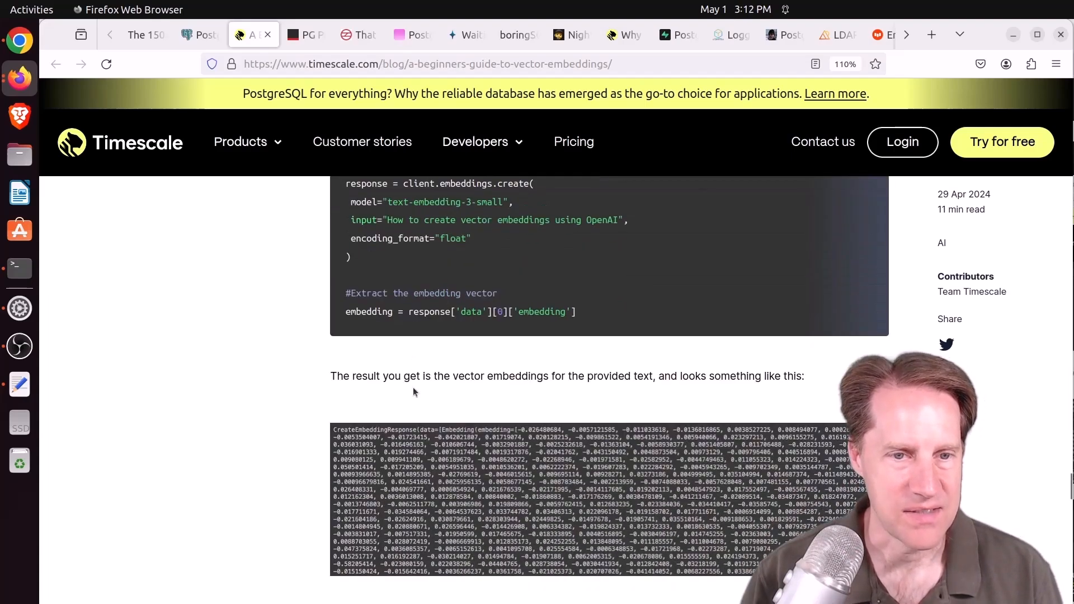
{"action": "scroll", "scroll_direction": "down", "scroll_amount": 3}
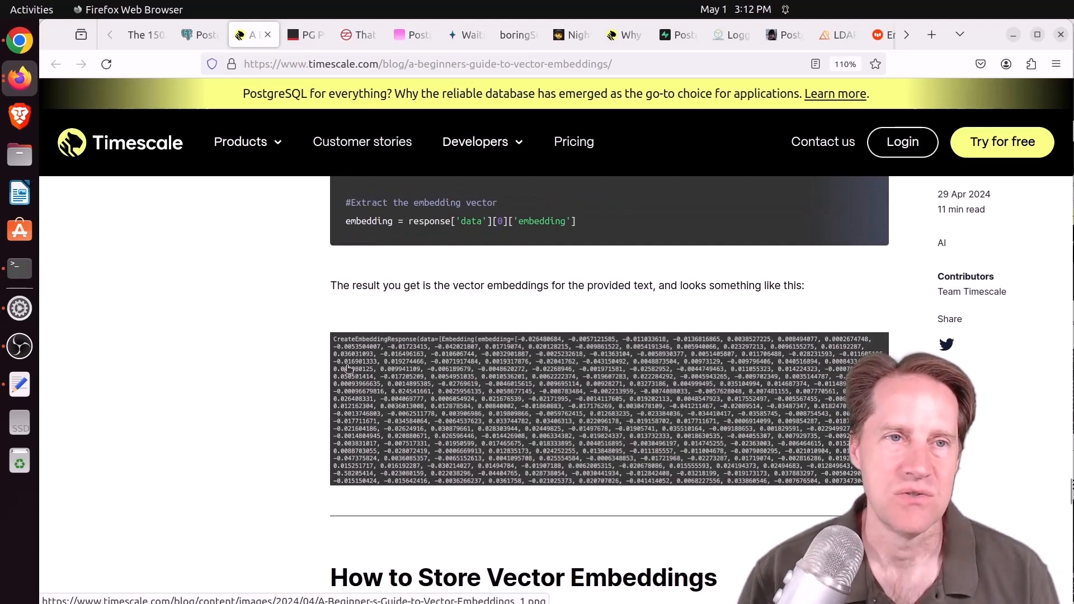
{"action": "mouse_move", "coordinate": [288, 112]}
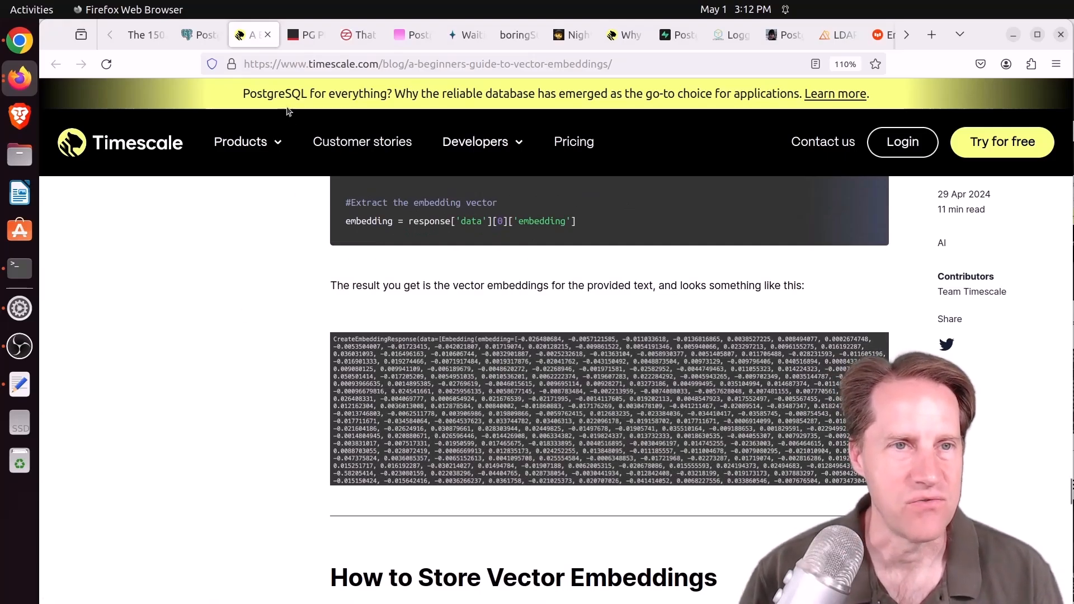
Switch to the PG Phriday RAG post, highlight 'RAG' in its title, and begin reading
{"action": "left_click", "coordinate": [303, 34]}
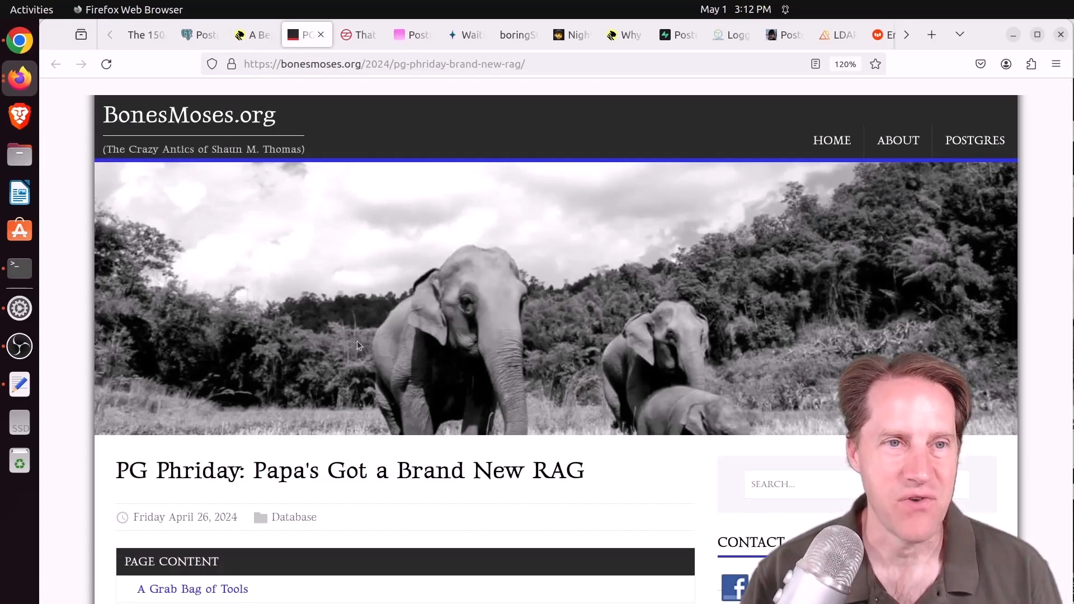
{"action": "mouse_move", "coordinate": [354, 406]}
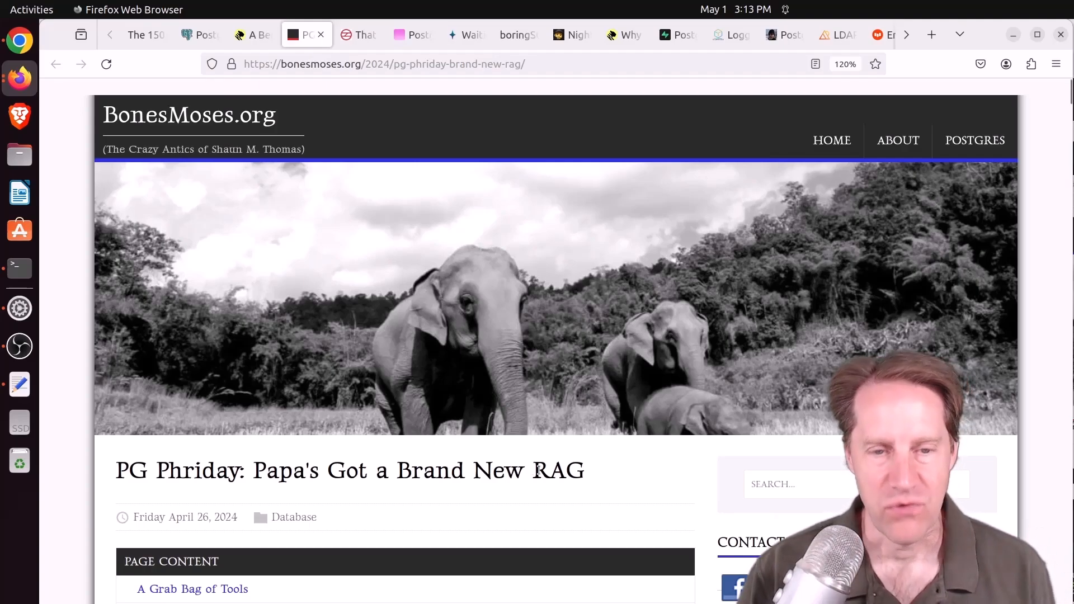
{"action": "double_click", "coordinate": [558, 471]}
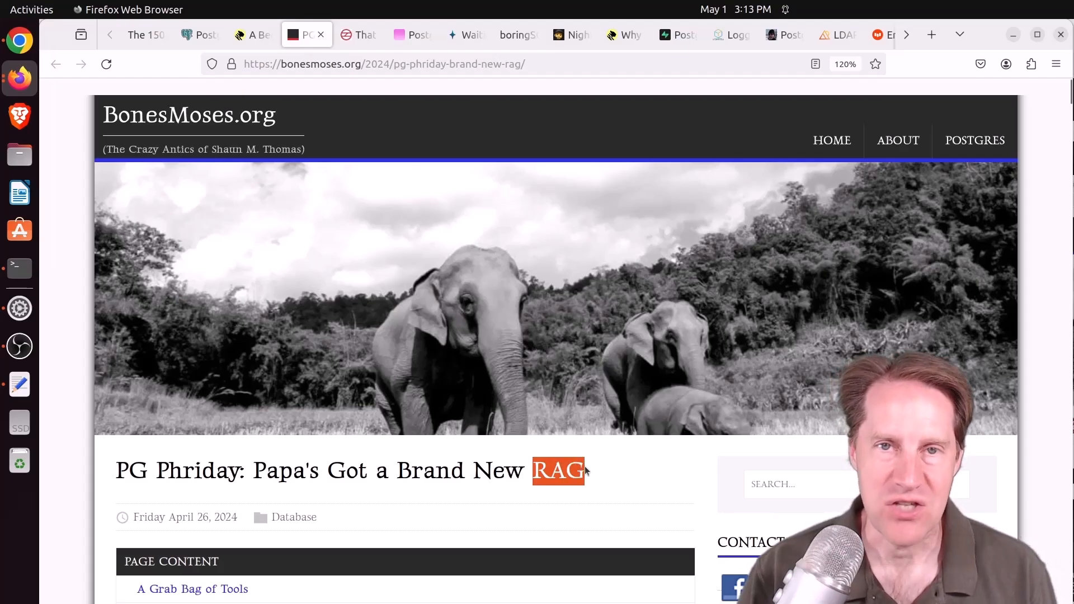
{"action": "scroll", "scroll_direction": "down", "scroll_amount": 3}
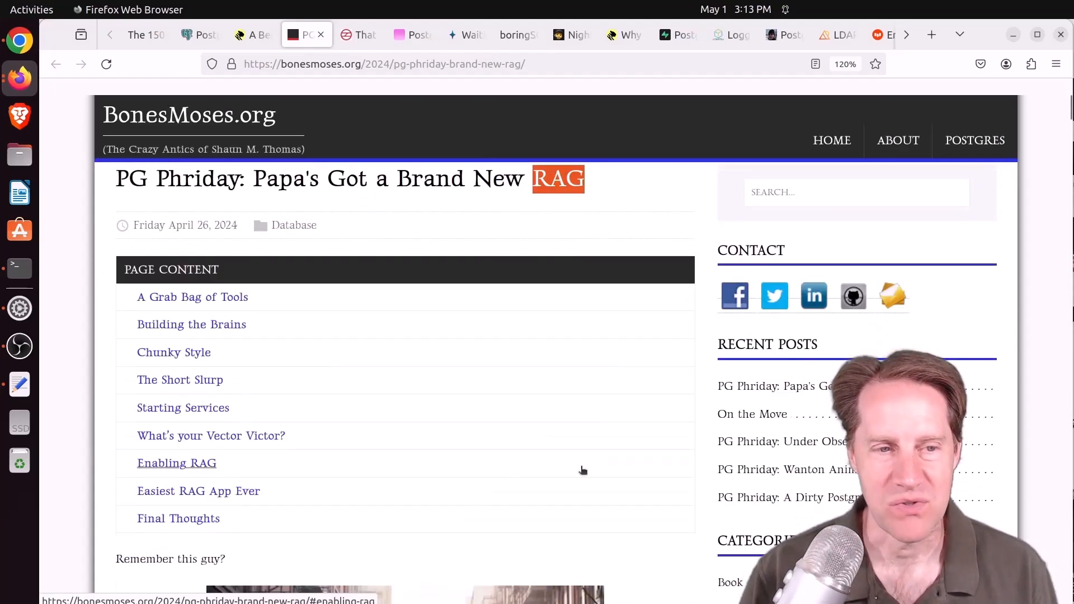
{"action": "scroll", "scroll_direction": "down", "scroll_amount": 3}
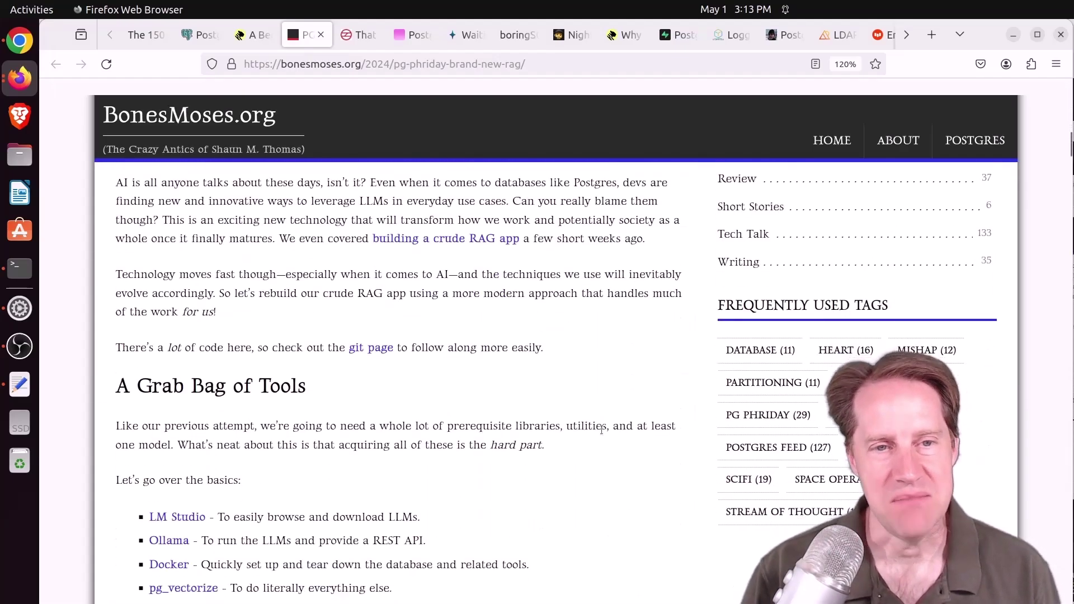
{"action": "scroll", "scroll_direction": "down", "scroll_amount": 3}
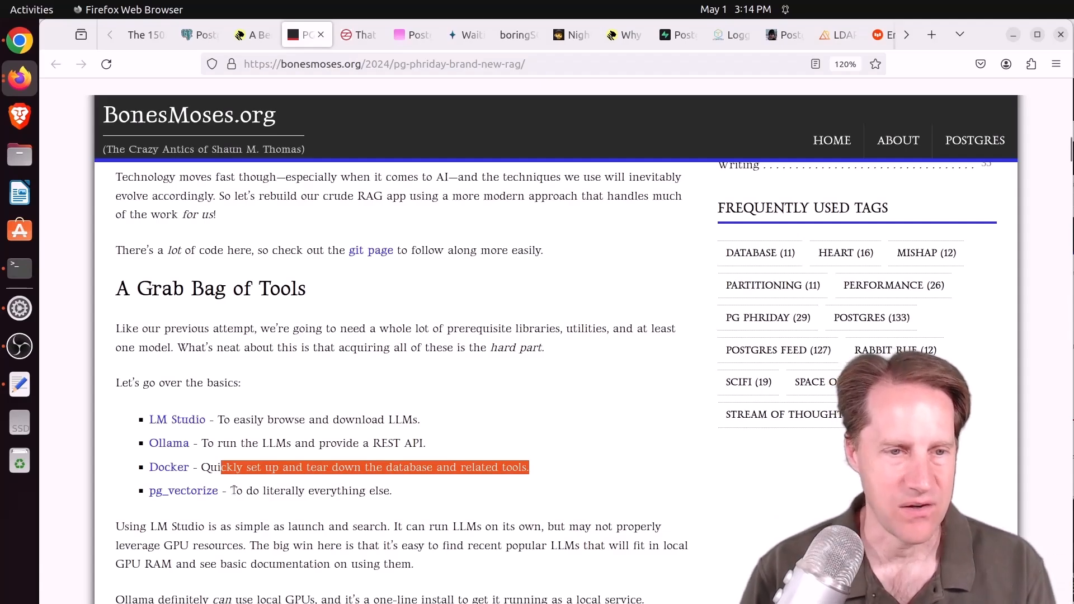
Skim the pg_vectorize RAG code, then switch to That Guy From Delhi's read-replica article
{"action": "scroll", "scroll_direction": "down", "scroll_amount": 3}
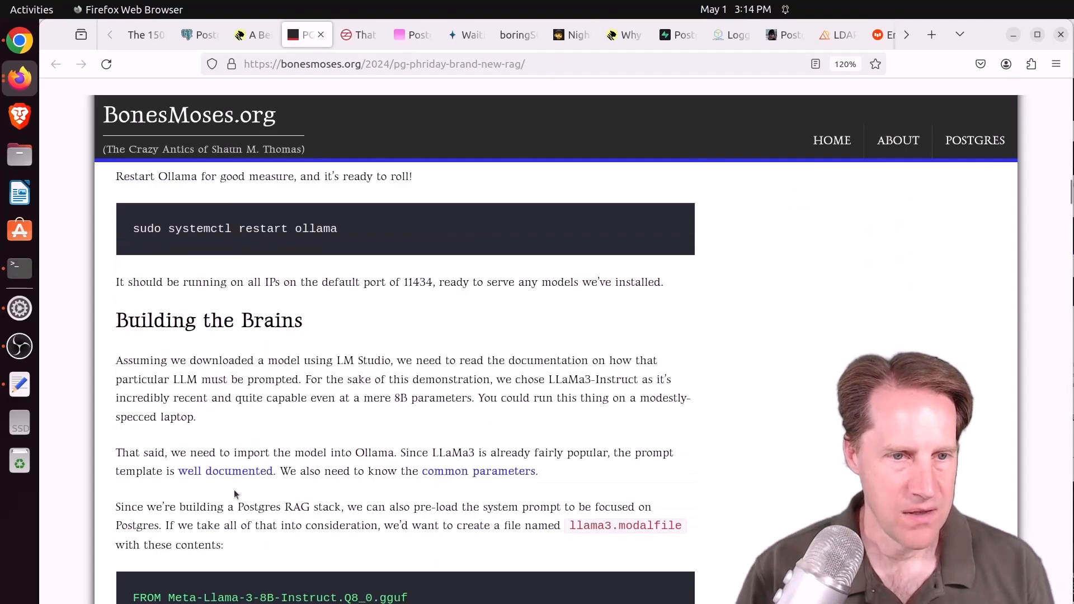
{"action": "scroll", "scroll_direction": "down", "scroll_amount": 3}
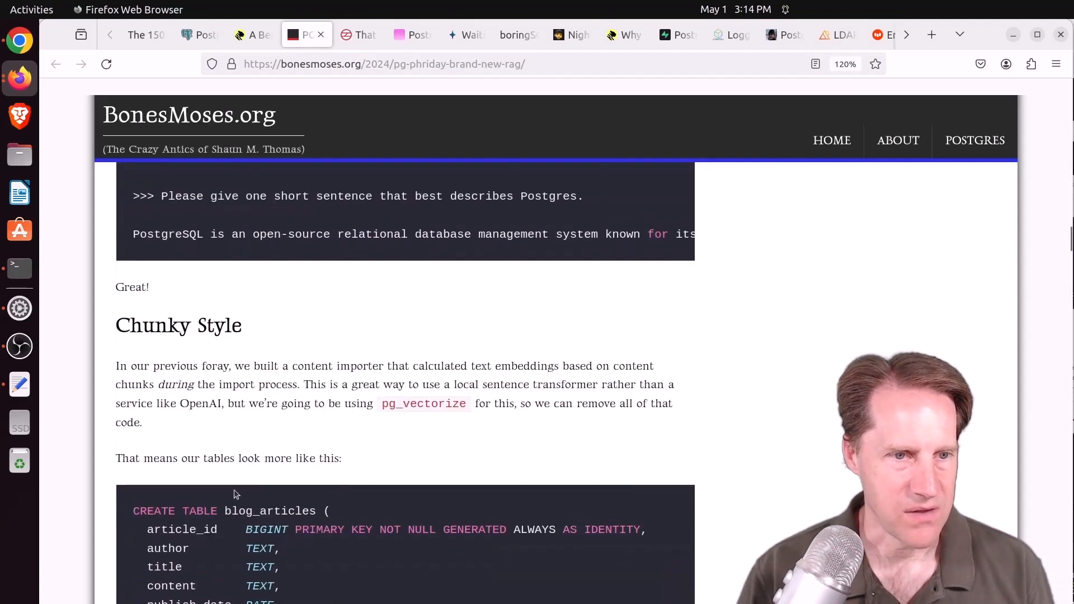
{"action": "scroll", "scroll_direction": "down", "scroll_amount": 3}
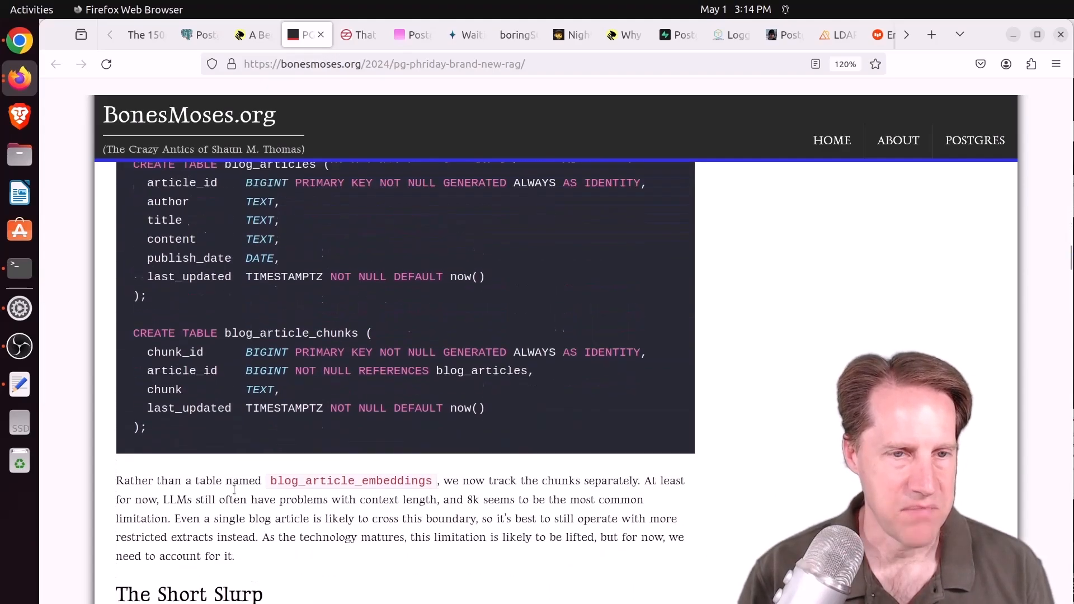
{"action": "scroll", "scroll_direction": "down", "scroll_amount": 3}
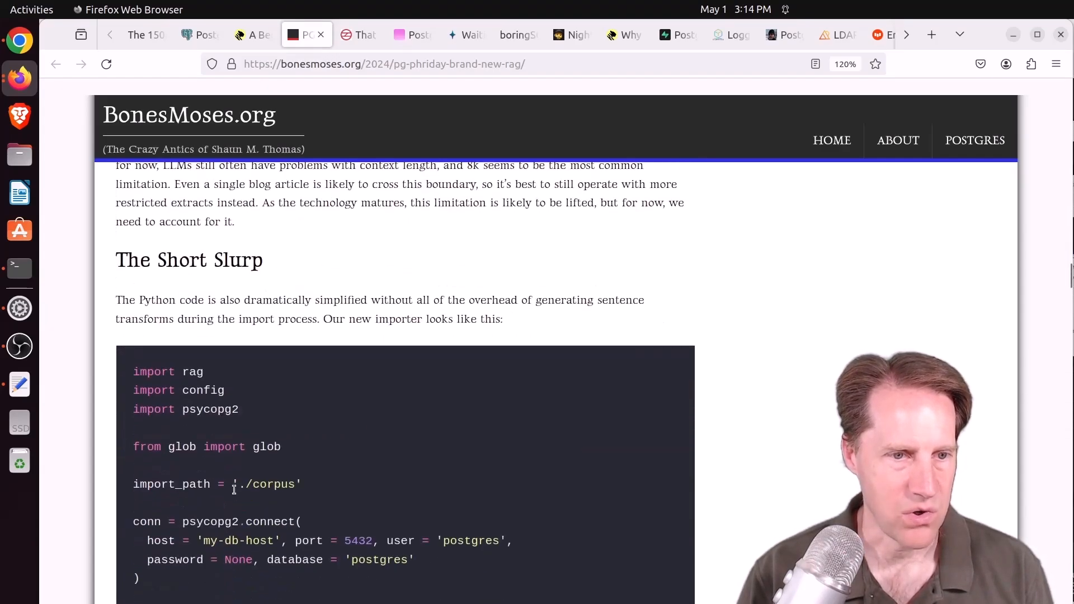
{"action": "scroll", "scroll_direction": "down", "scroll_amount": 3}
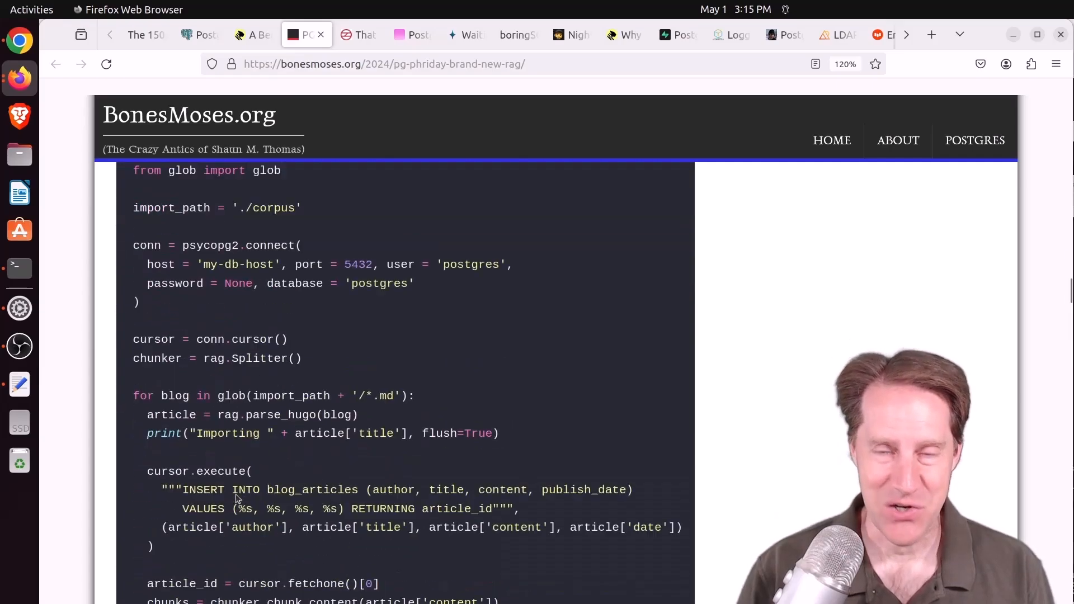
{"action": "scroll", "scroll_direction": "up", "scroll_amount": 3}
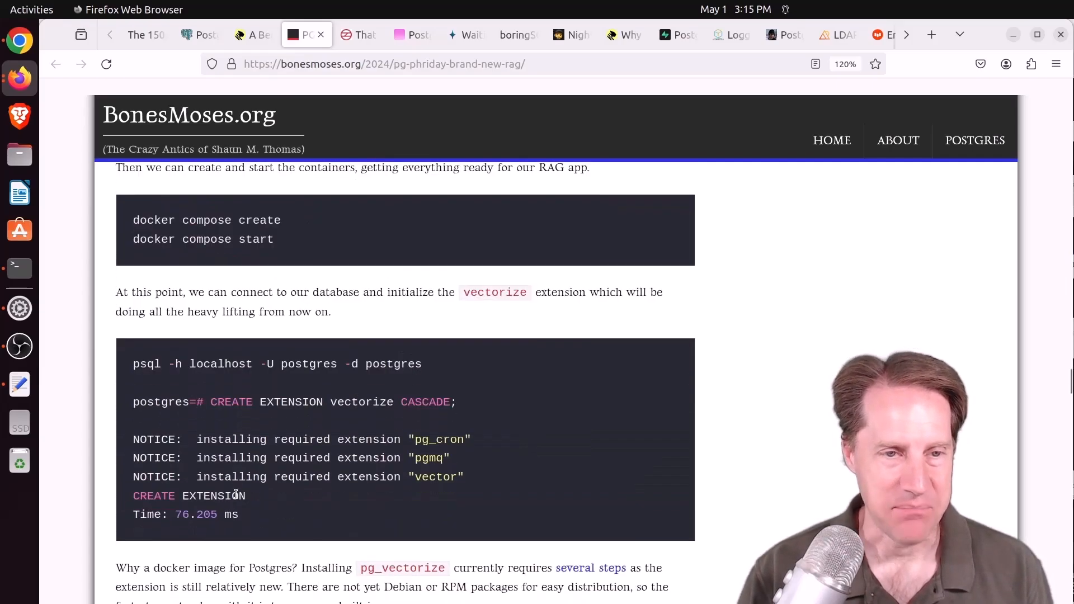
{"action": "scroll", "scroll_direction": "down", "scroll_amount": 3}
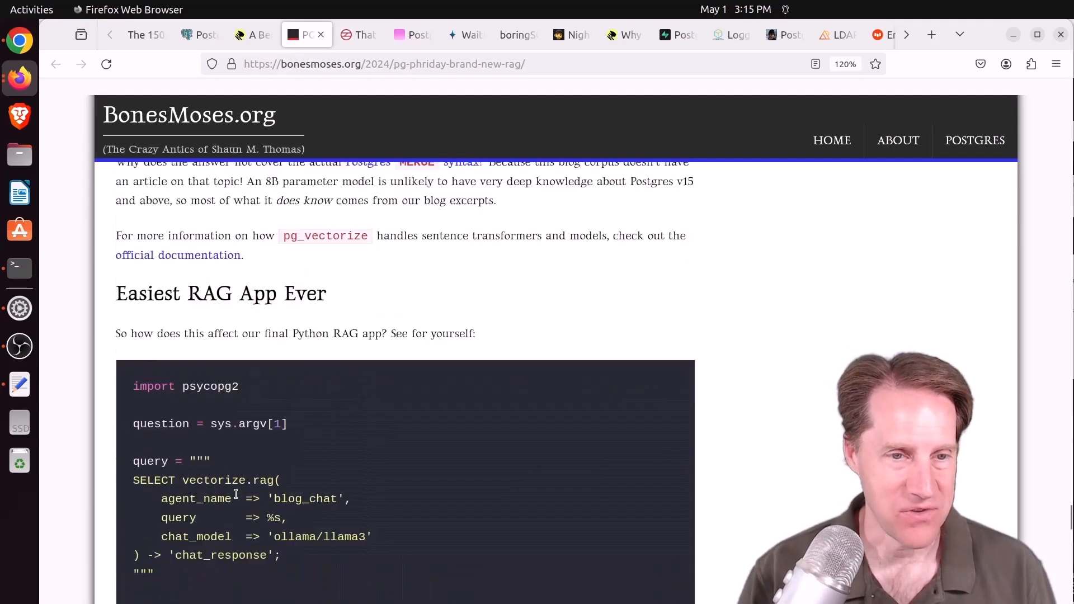
{"action": "left_click", "coordinate": [359, 34]}
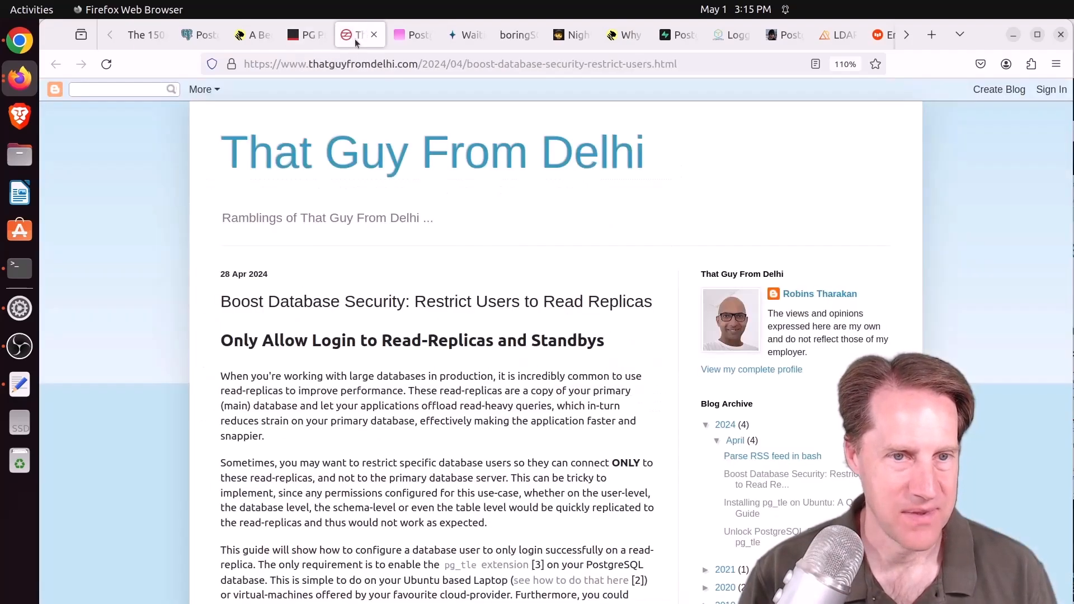
{"action": "mouse_move", "coordinate": [390, 356]}
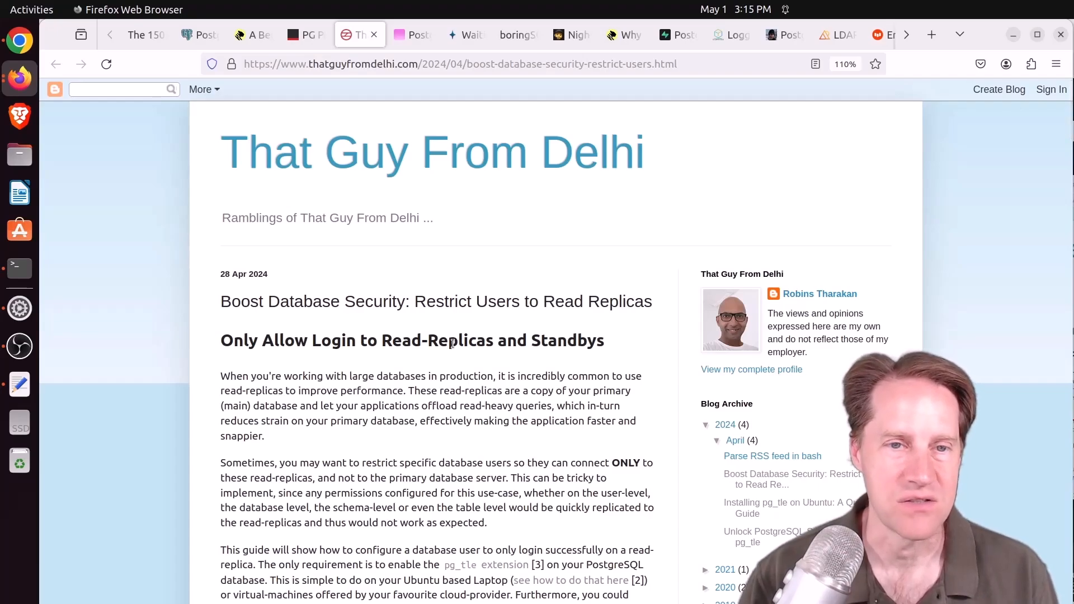
Read down to the pg_tle hook code and select the register_feature function name
{"action": "scroll", "scroll_direction": "down", "scroll_amount": 3}
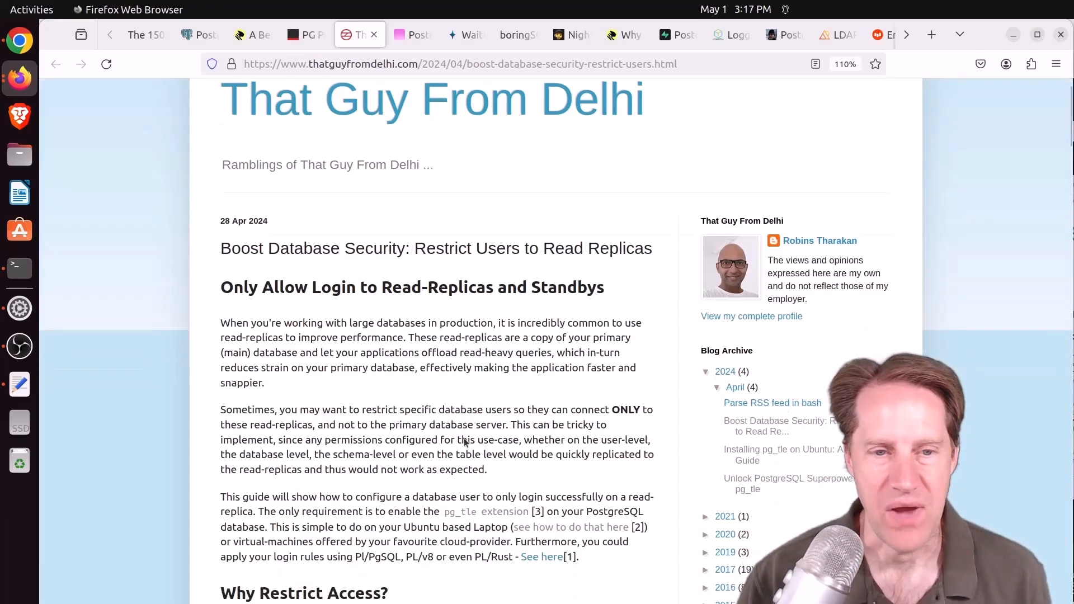
{"action": "scroll", "scroll_direction": "down", "scroll_amount": 3}
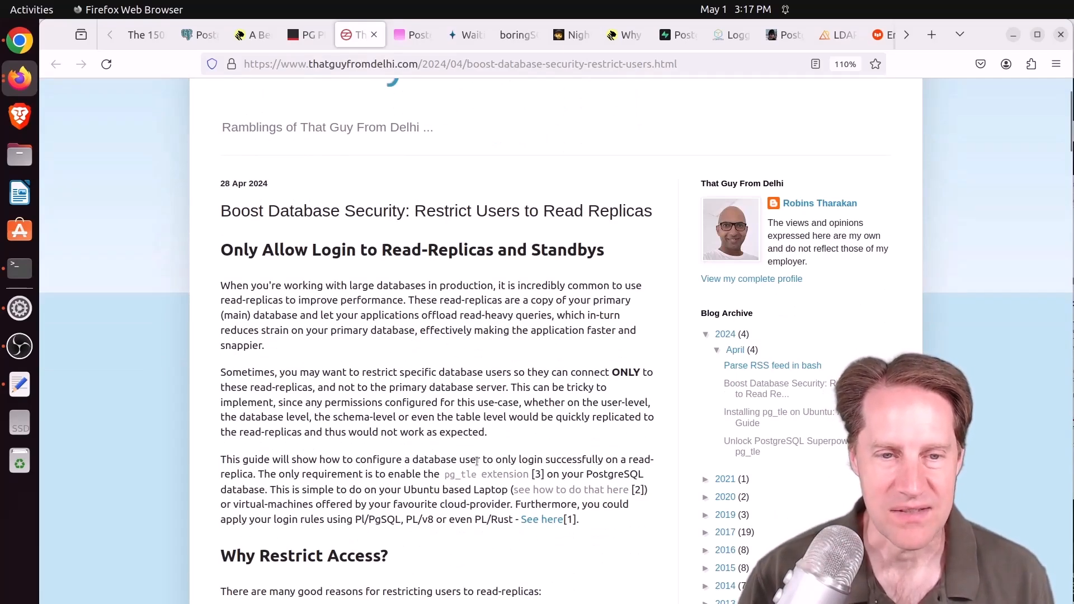
{"action": "mouse_move", "coordinate": [479, 474]}
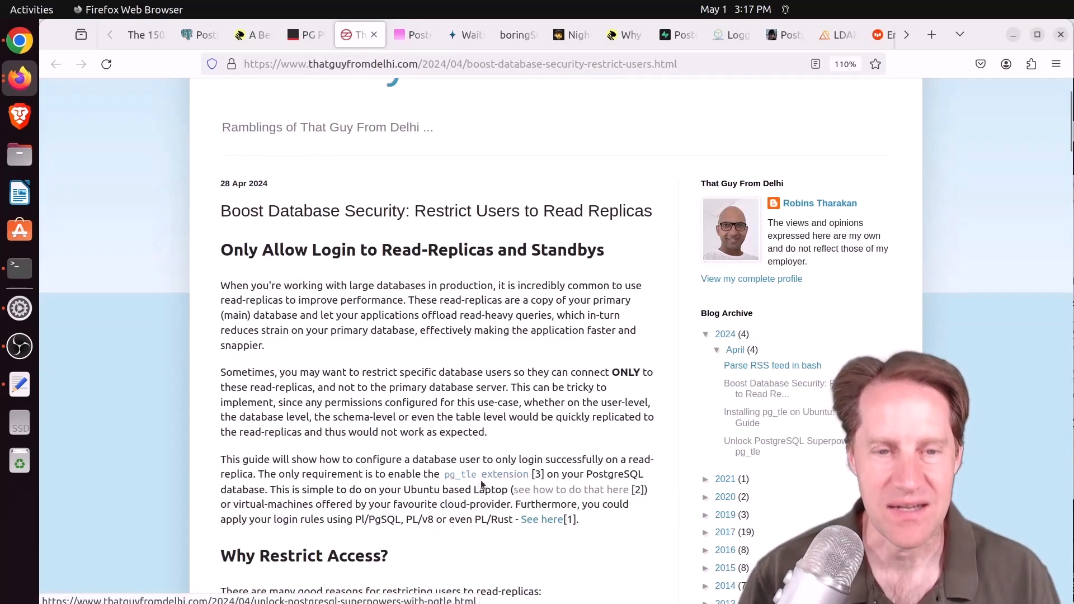
{"action": "mouse_move", "coordinate": [485, 474]}
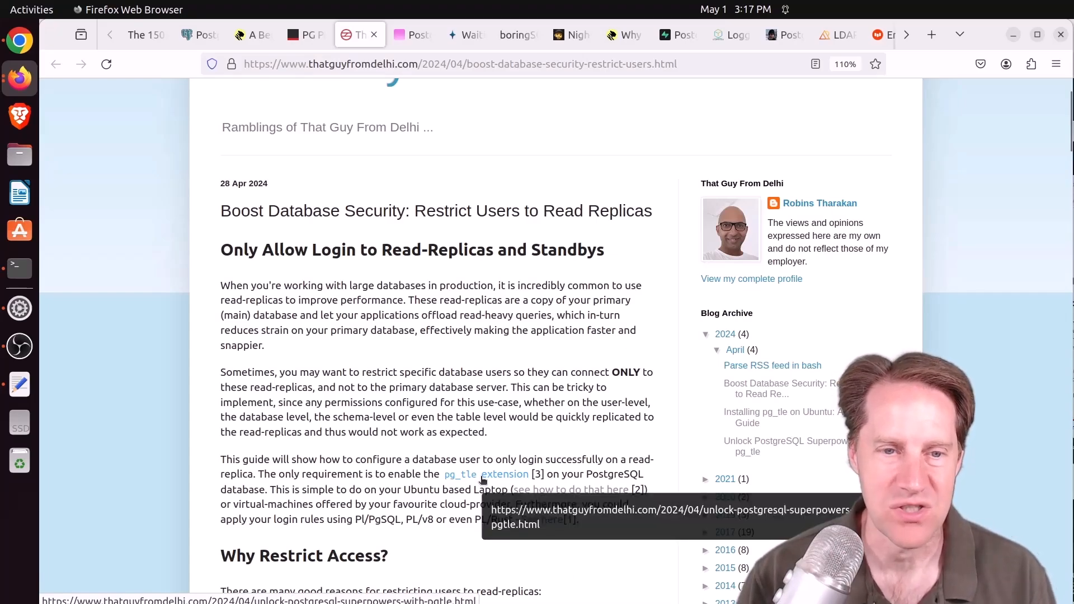
{"action": "scroll", "scroll_direction": "down", "scroll_amount": 3}
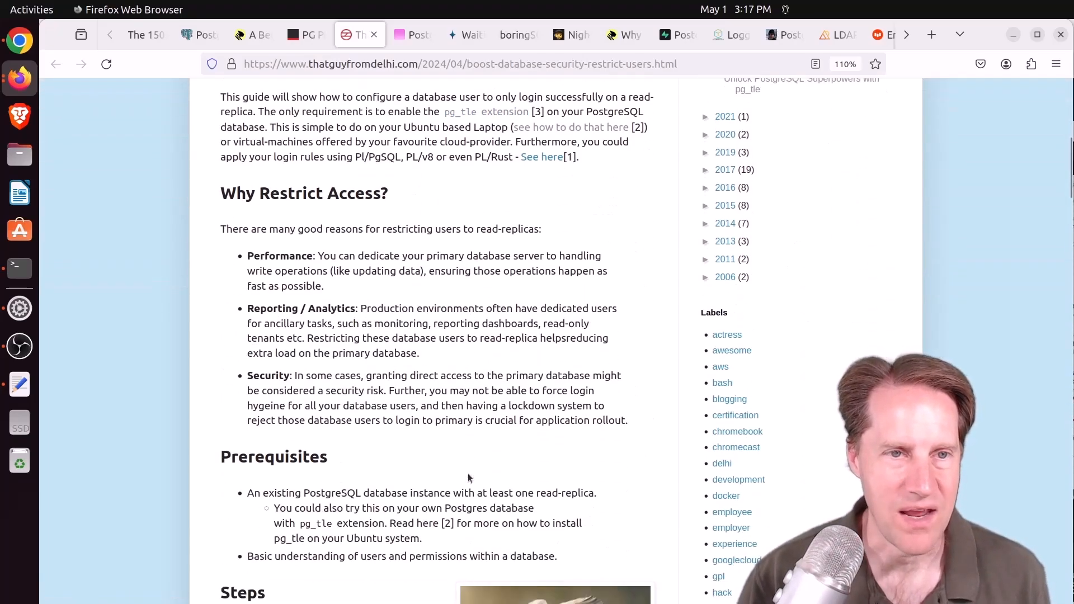
{"action": "scroll", "scroll_direction": "down", "scroll_amount": 3}
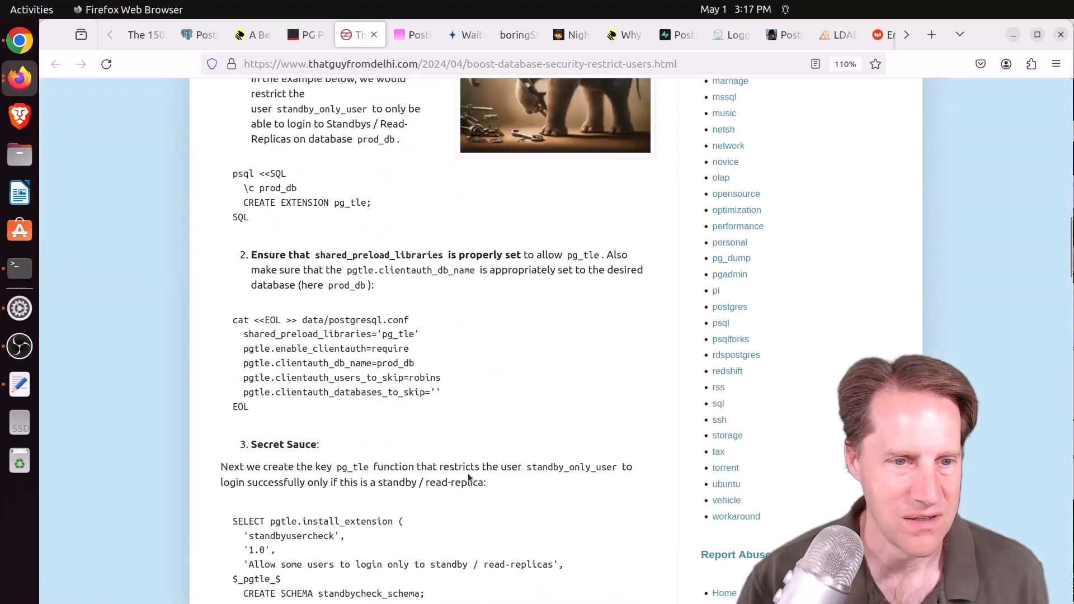
{"action": "scroll", "scroll_direction": "down", "scroll_amount": 3}
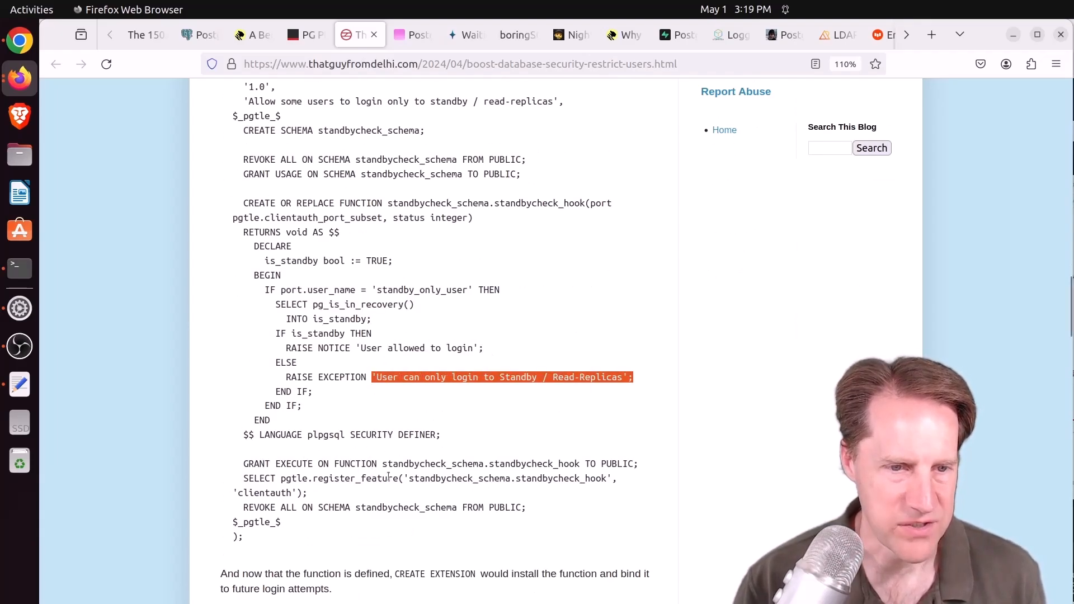
{"action": "double_click", "coordinate": [355, 479]}
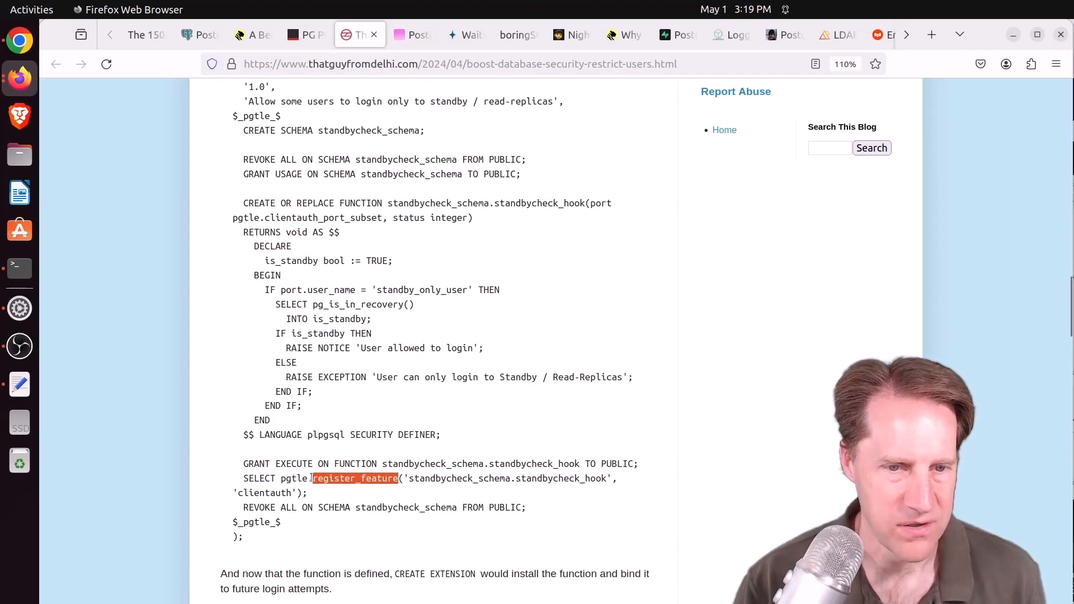
Read through the connection test results, then switch to the postgres.fm Buffers II episode
{"action": "scroll", "scroll_direction": "down", "scroll_amount": 3}
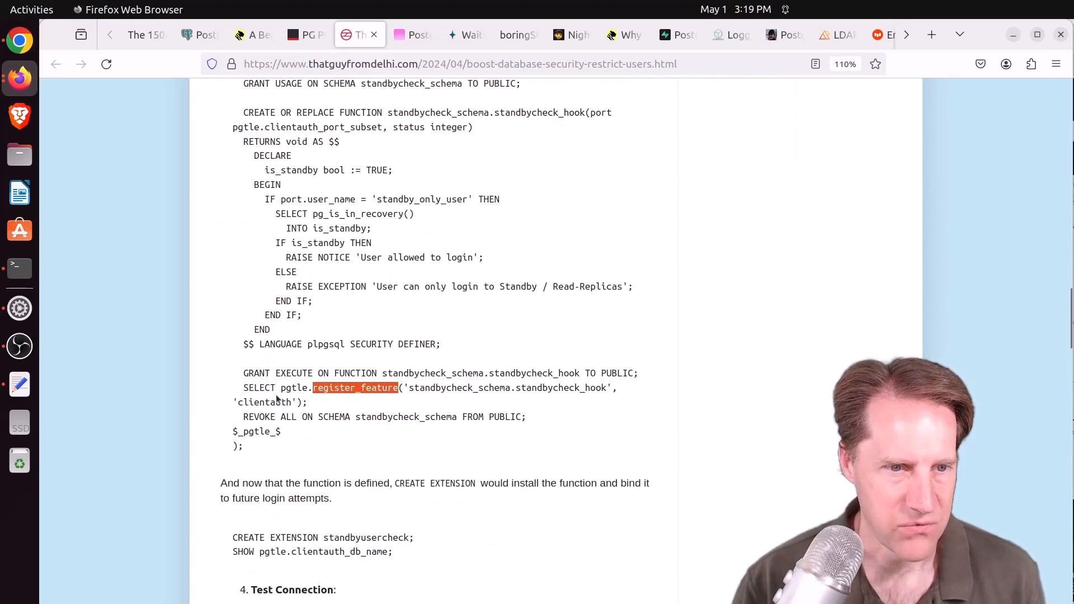
{"action": "scroll", "scroll_direction": "down", "scroll_amount": 3}
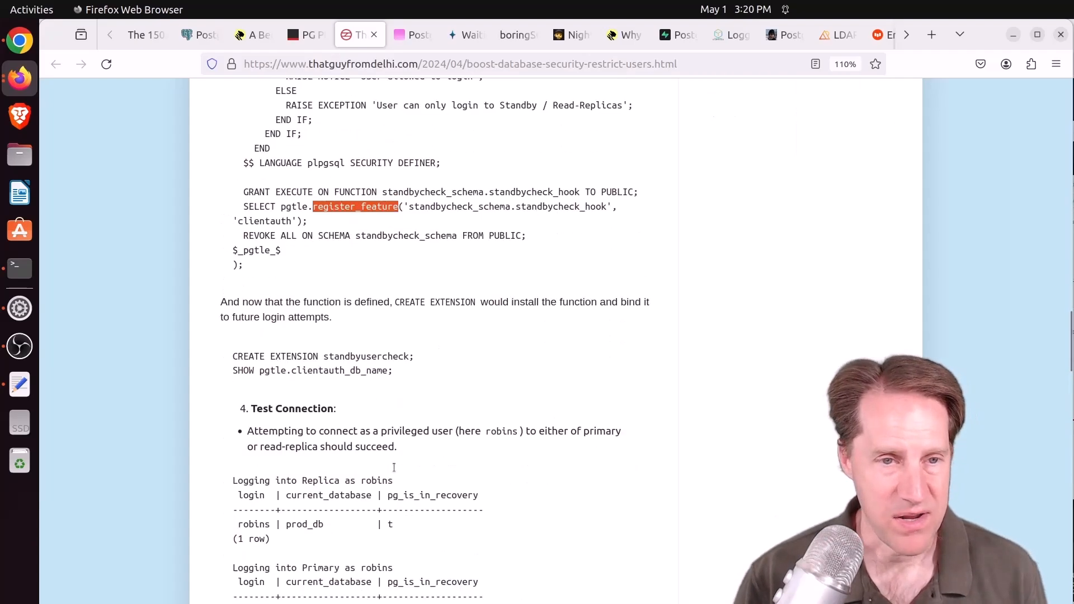
{"action": "scroll", "scroll_direction": "down", "scroll_amount": 3}
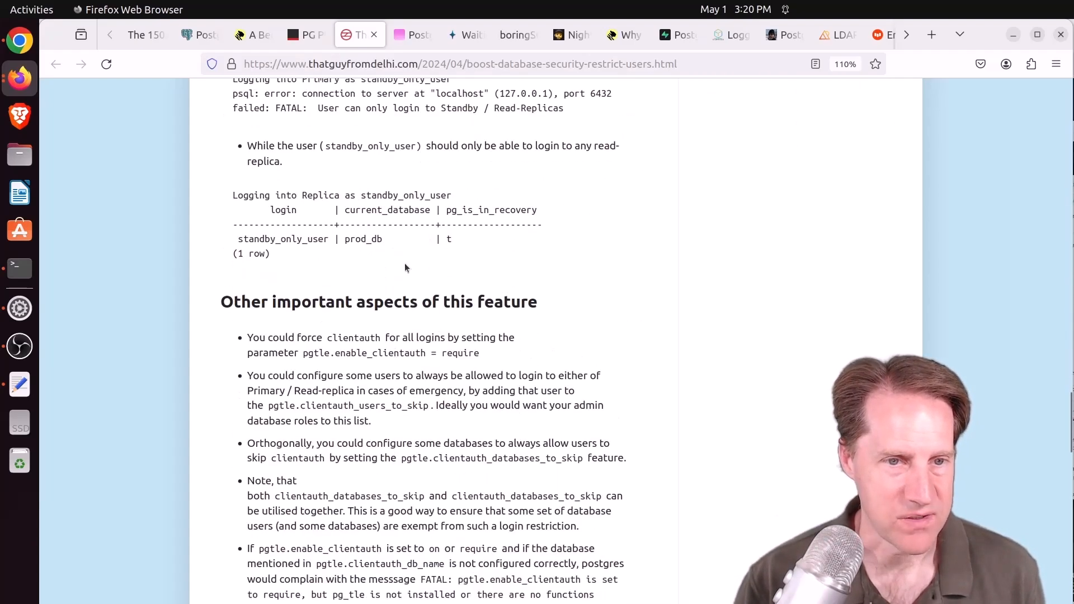
{"action": "left_click", "coordinate": [412, 34]}
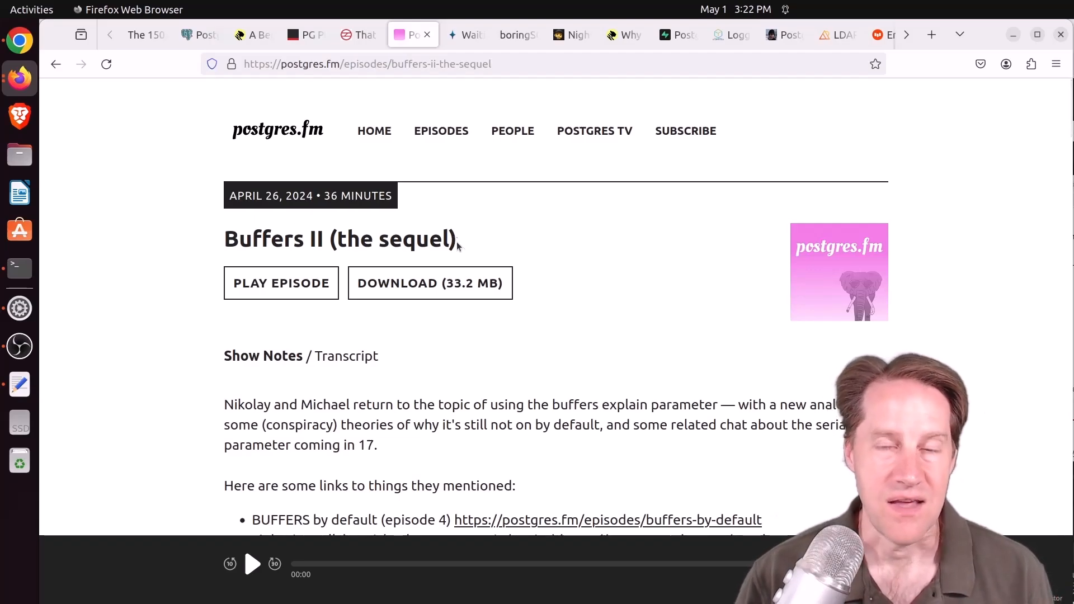
Scroll Buffers II down to its YouTube embed, then open pganalyze's Postgres 17 streaming I/O post
{"action": "scroll", "scroll_direction": "down", "scroll_amount": 3}
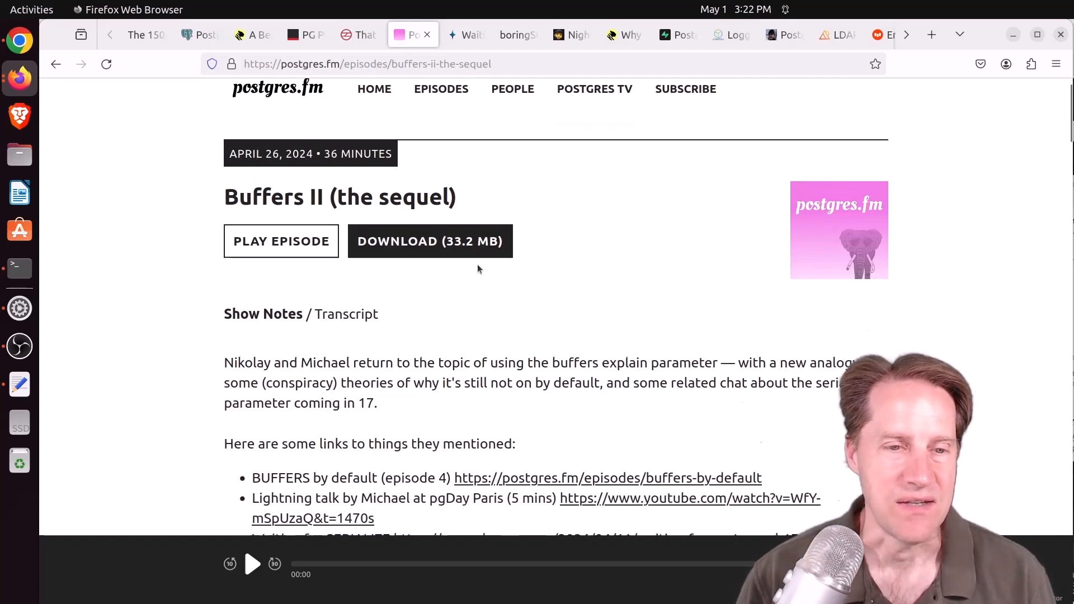
{"action": "scroll", "scroll_direction": "up", "scroll_amount": 3}
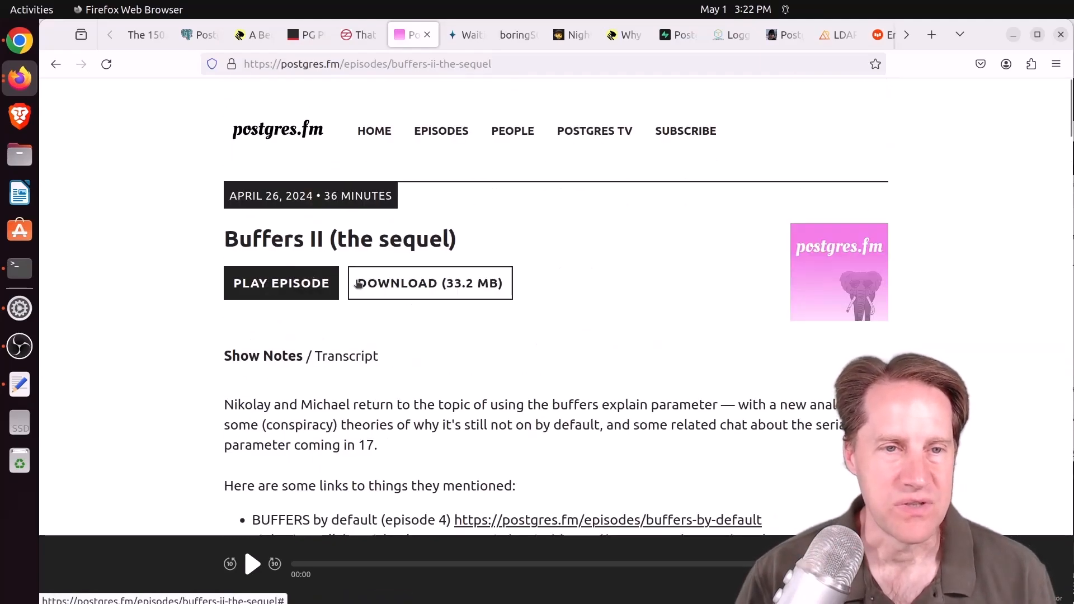
{"action": "scroll", "scroll_direction": "down", "scroll_amount": 3}
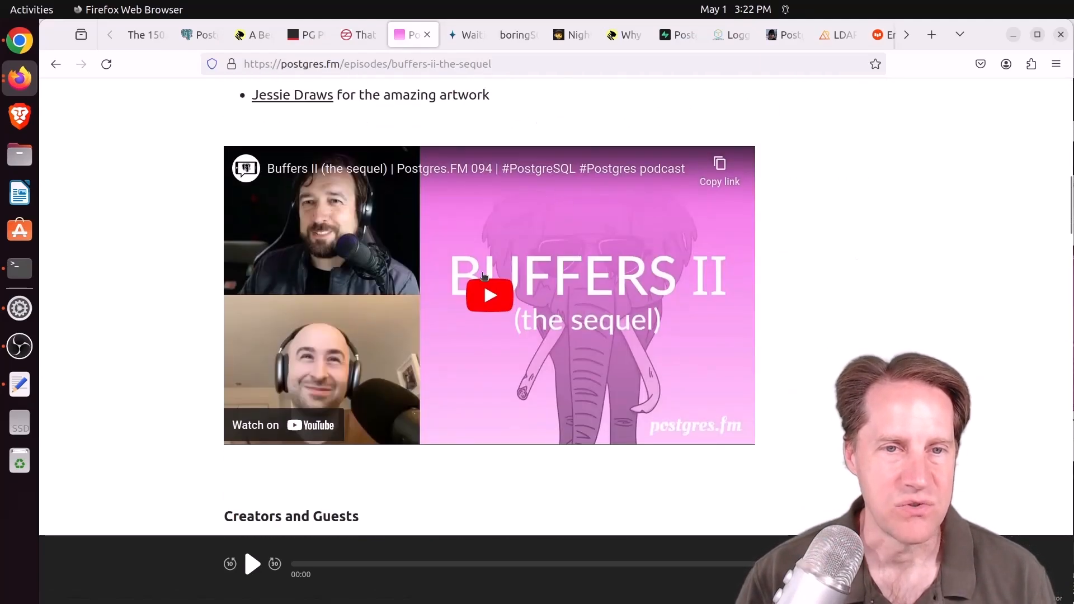
{"action": "left_click", "coordinate": [466, 35]}
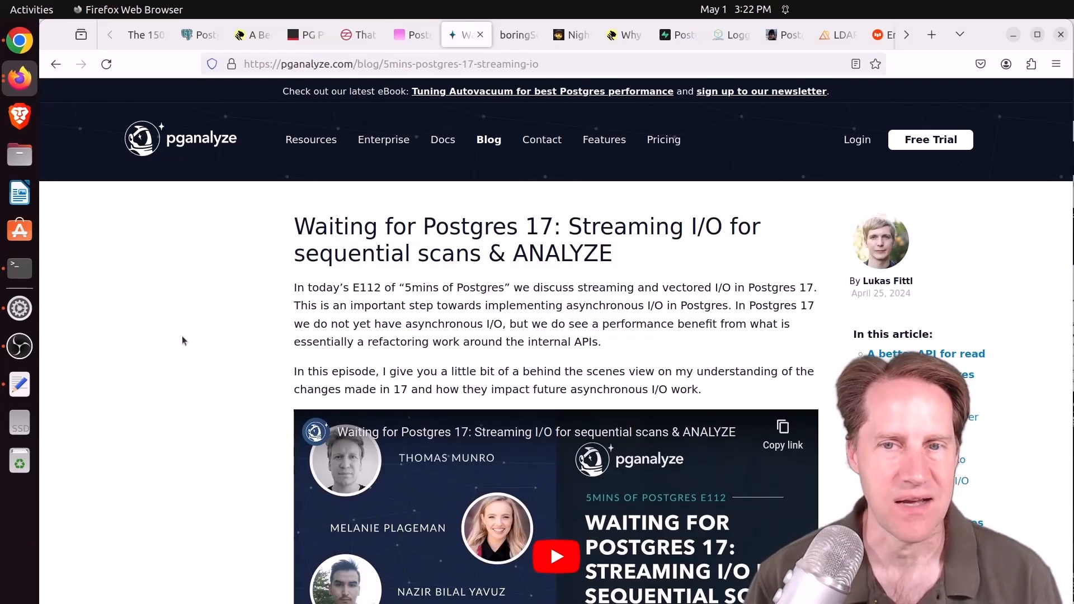
{"action": "mouse_move", "coordinate": [226, 333]}
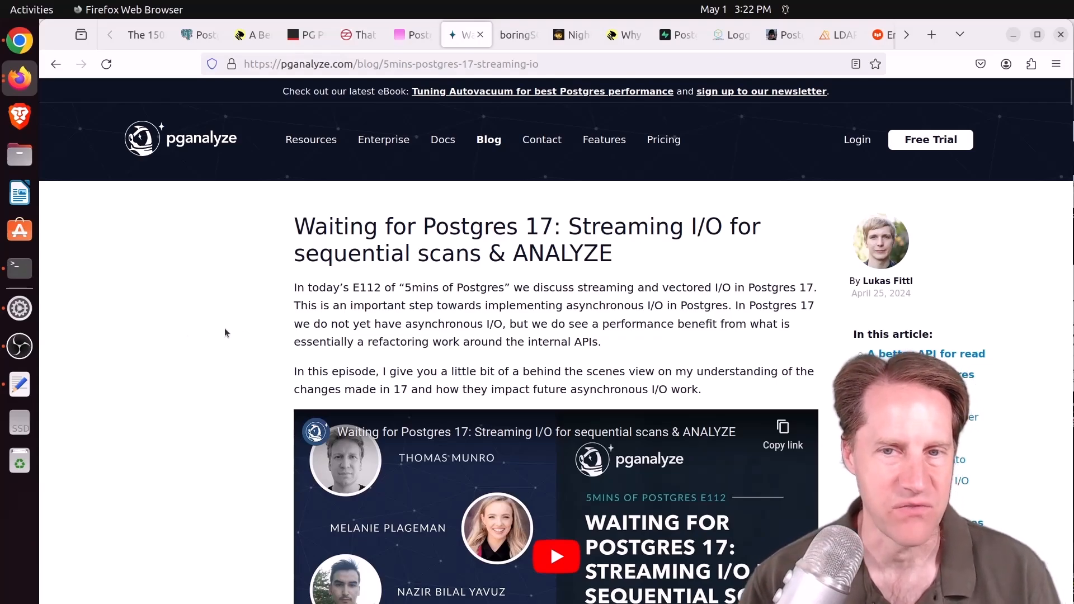
Read the pganalyze streaming I/O post to its end, then switch to boringSQL's ignored-indexes article
{"action": "scroll", "scroll_direction": "down", "scroll_amount": 3}
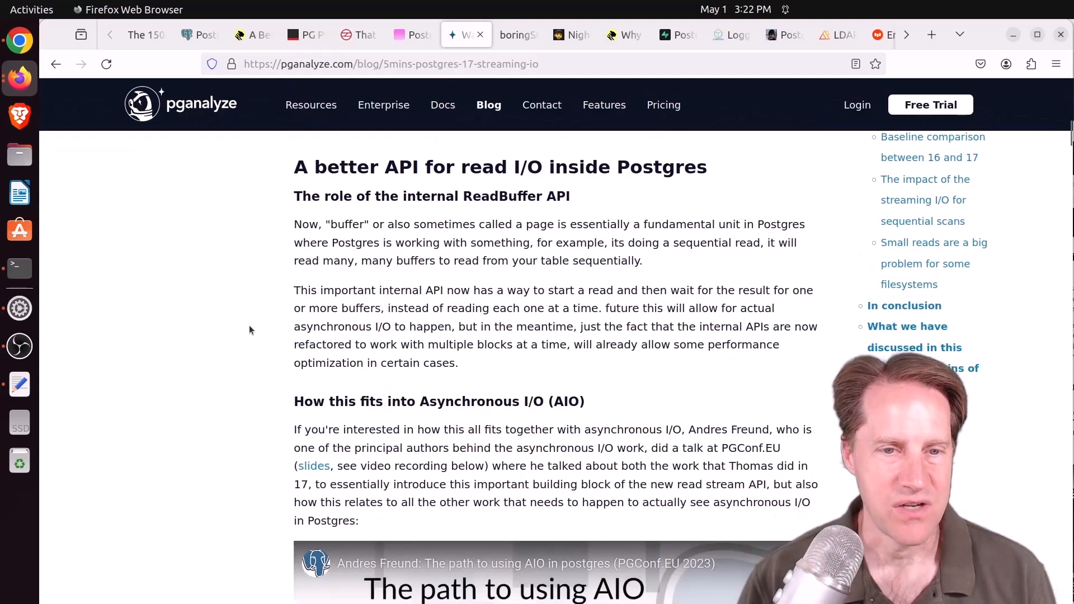
{"action": "scroll", "scroll_direction": "down", "scroll_amount": 3}
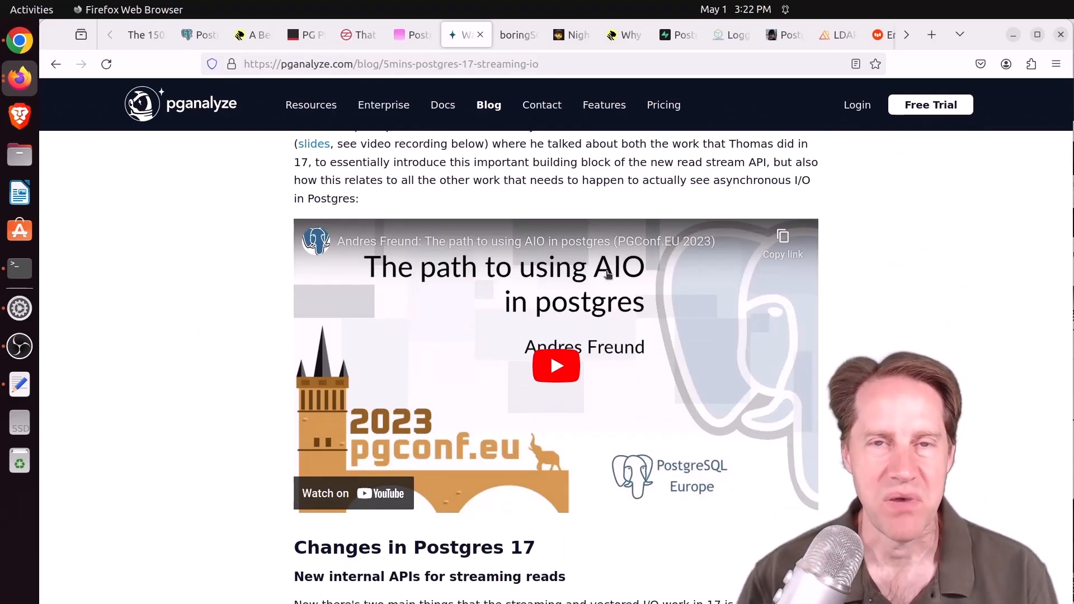
{"action": "scroll", "scroll_direction": "down", "scroll_amount": 3}
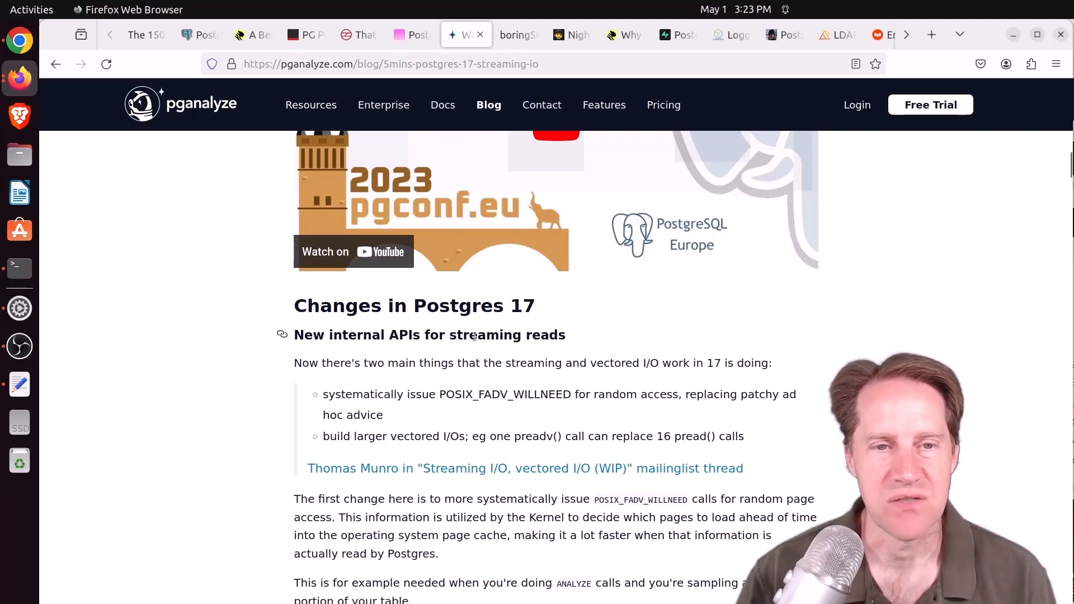
{"action": "scroll", "scroll_direction": "down", "scroll_amount": 3}
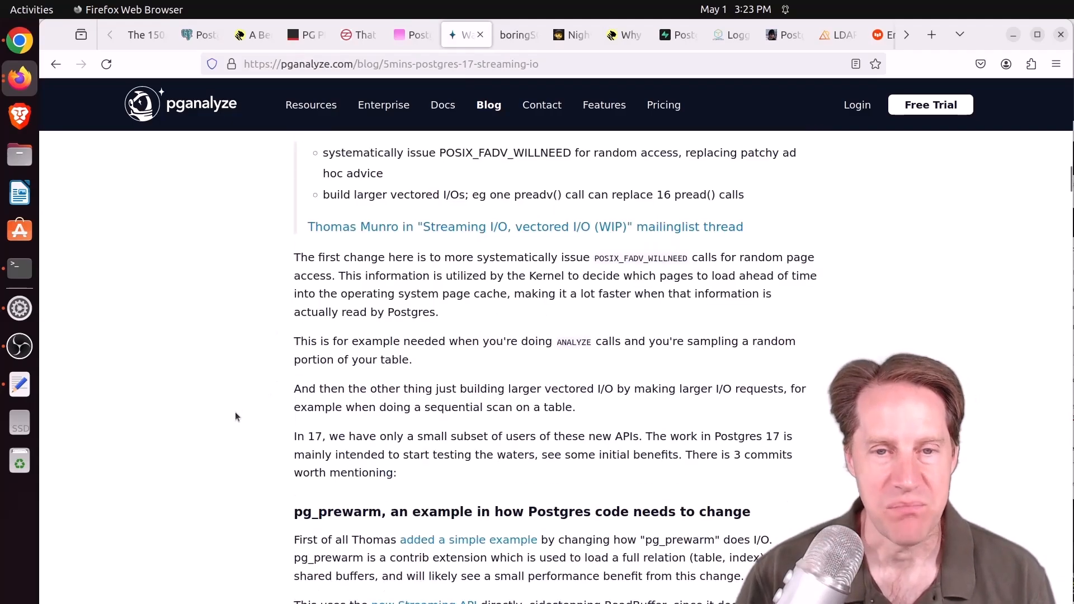
{"action": "scroll", "scroll_direction": "up", "scroll_amount": 3}
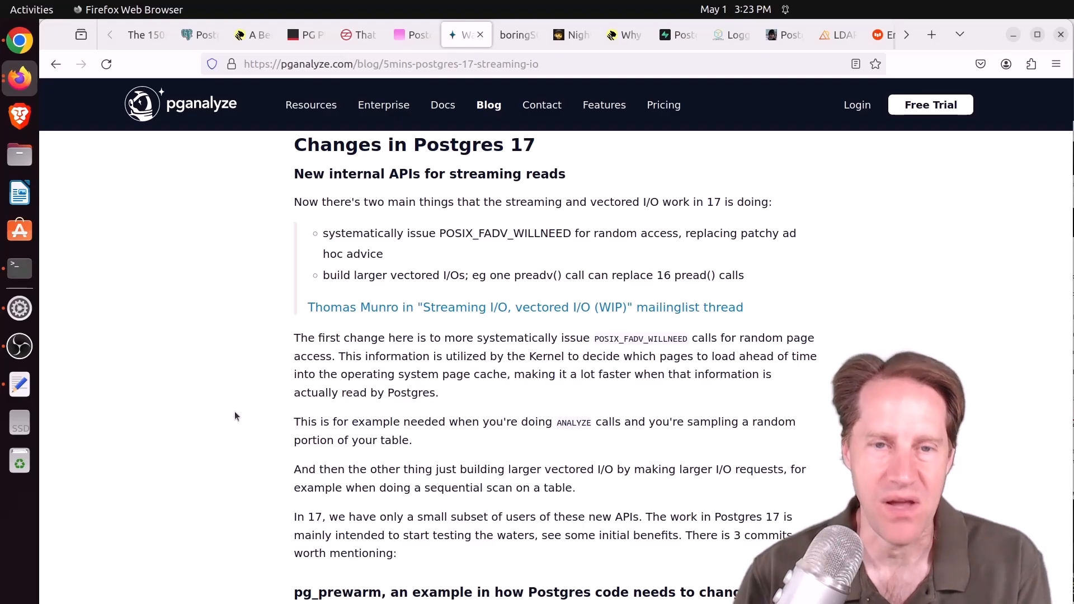
{"action": "scroll", "scroll_direction": "down", "scroll_amount": 3}
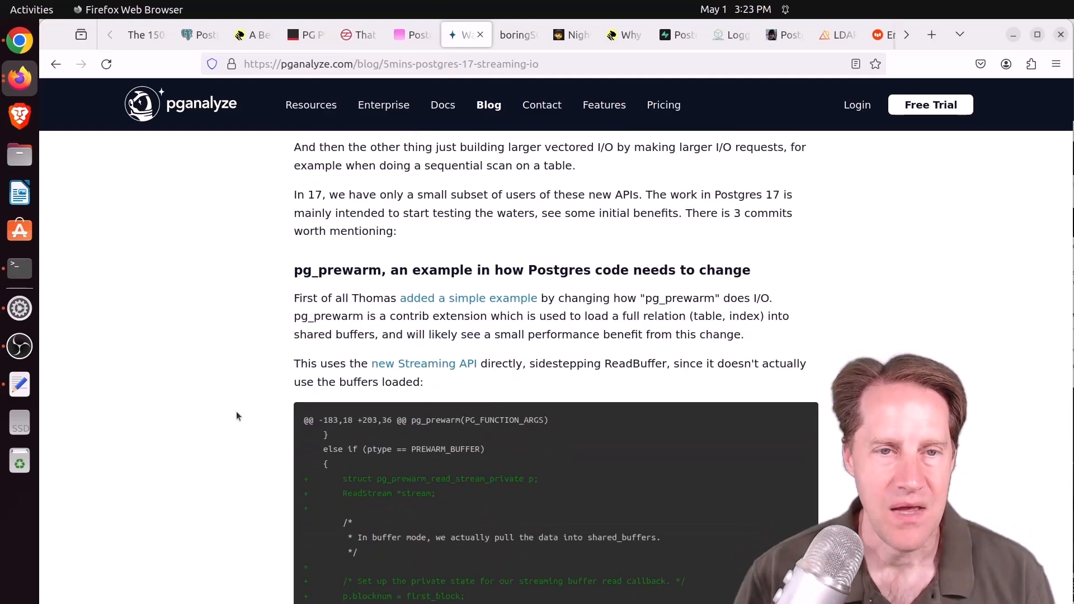
{"action": "scroll", "scroll_direction": "down", "scroll_amount": 3}
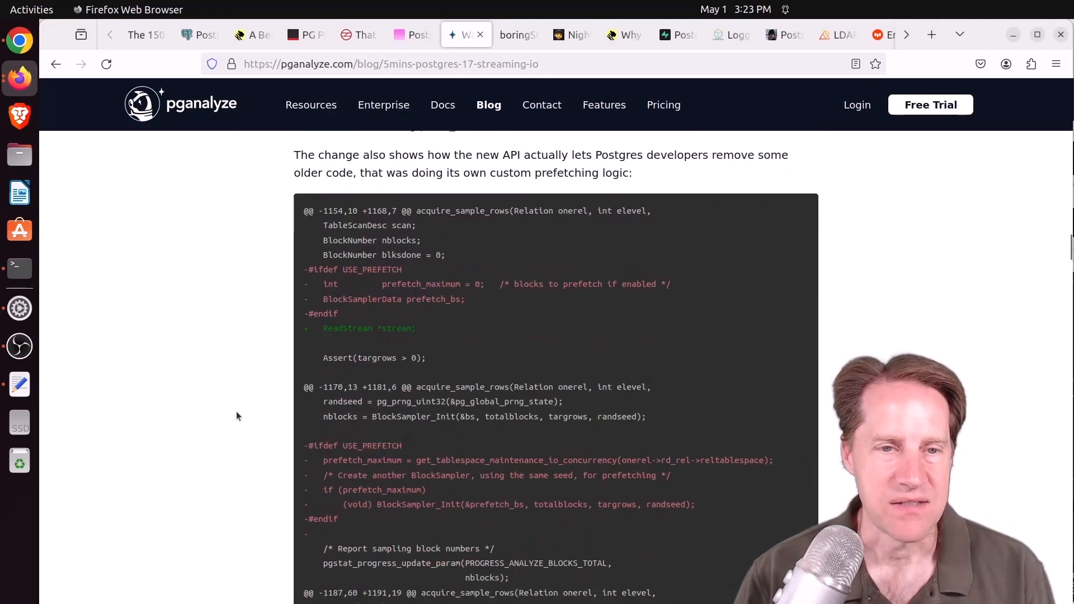
{"action": "scroll", "scroll_direction": "down", "scroll_amount": 3}
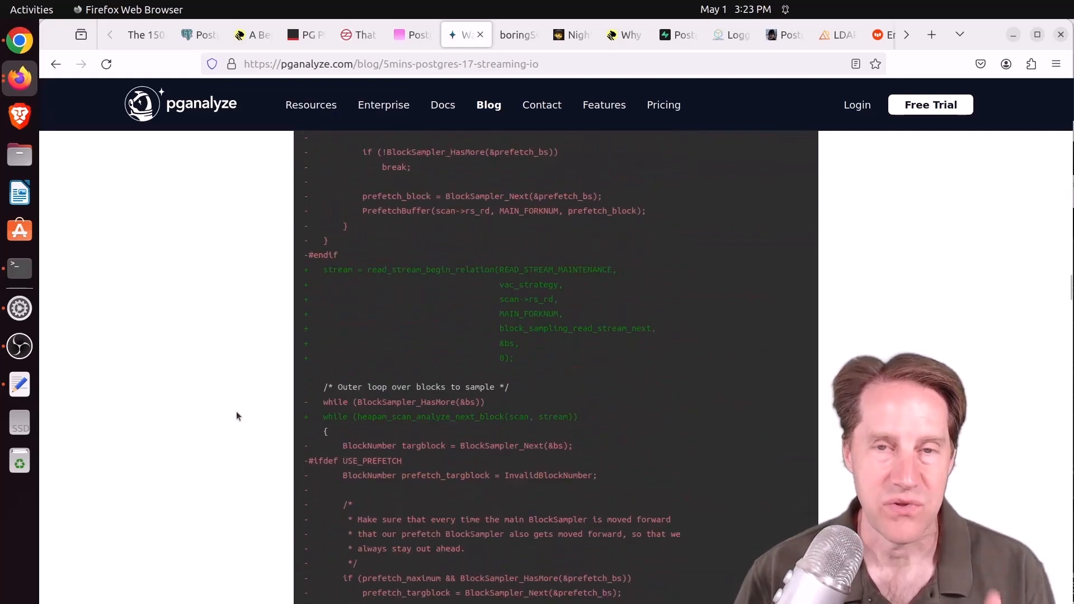
{"action": "scroll", "scroll_direction": "down", "scroll_amount": 3}
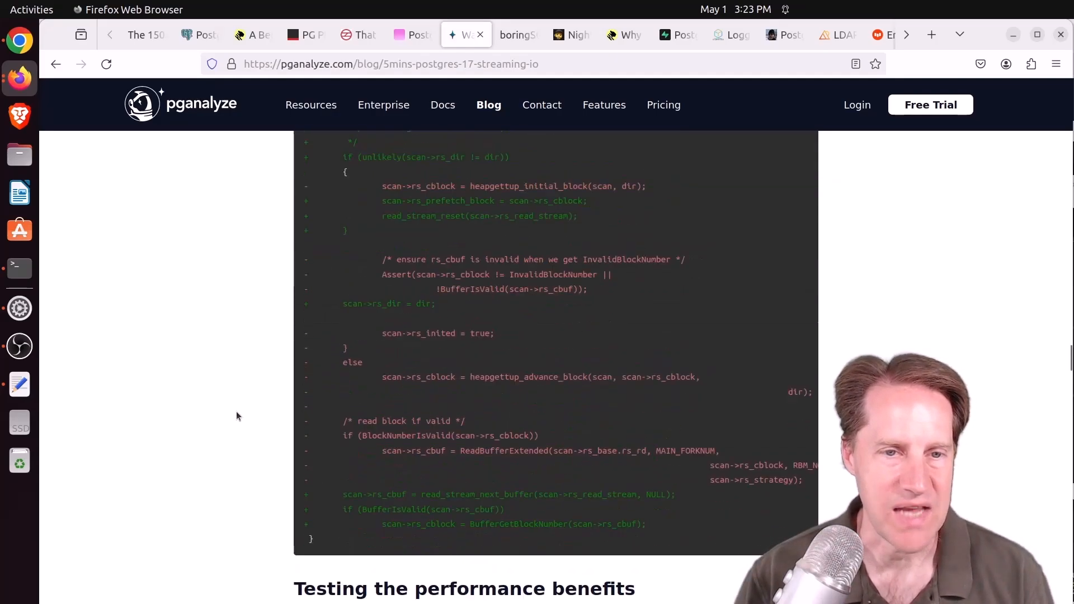
{"action": "scroll", "scroll_direction": "down", "scroll_amount": 3}
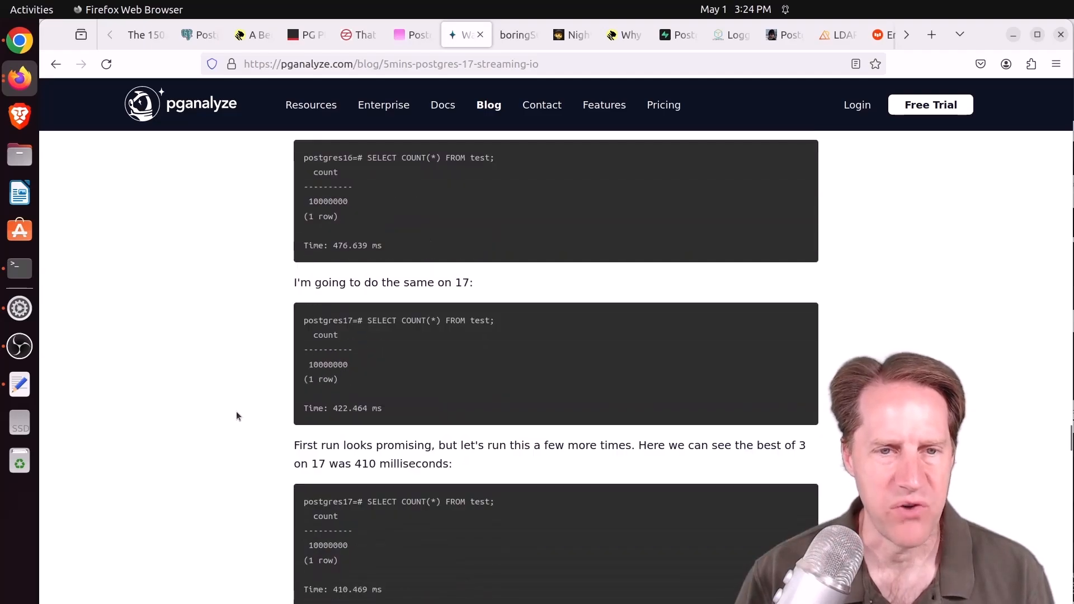
{"action": "scroll", "scroll_direction": "down", "scroll_amount": 3}
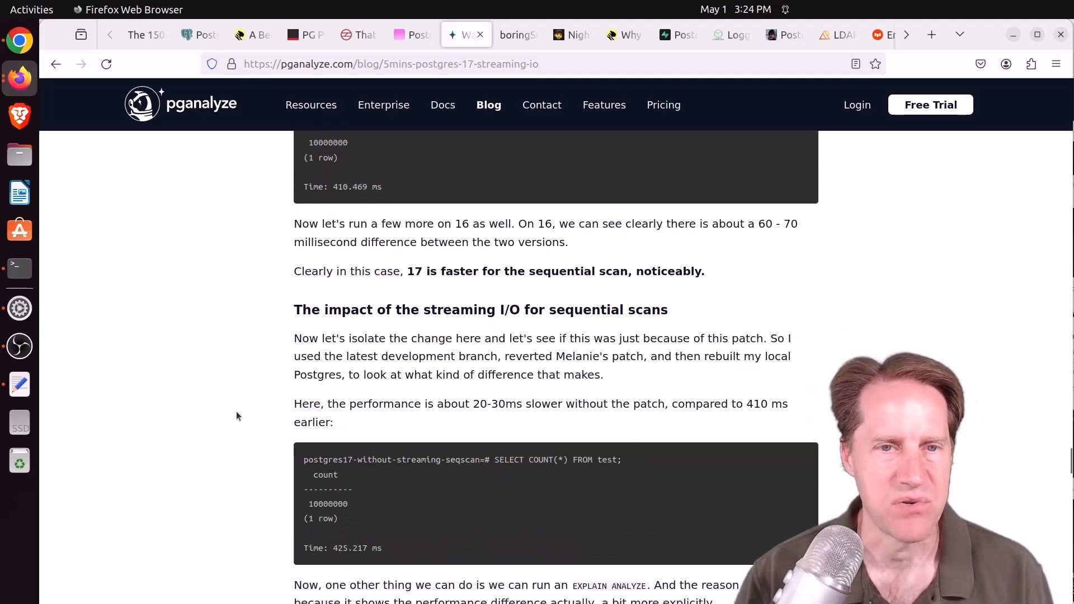
{"action": "scroll", "scroll_direction": "down", "scroll_amount": 3}
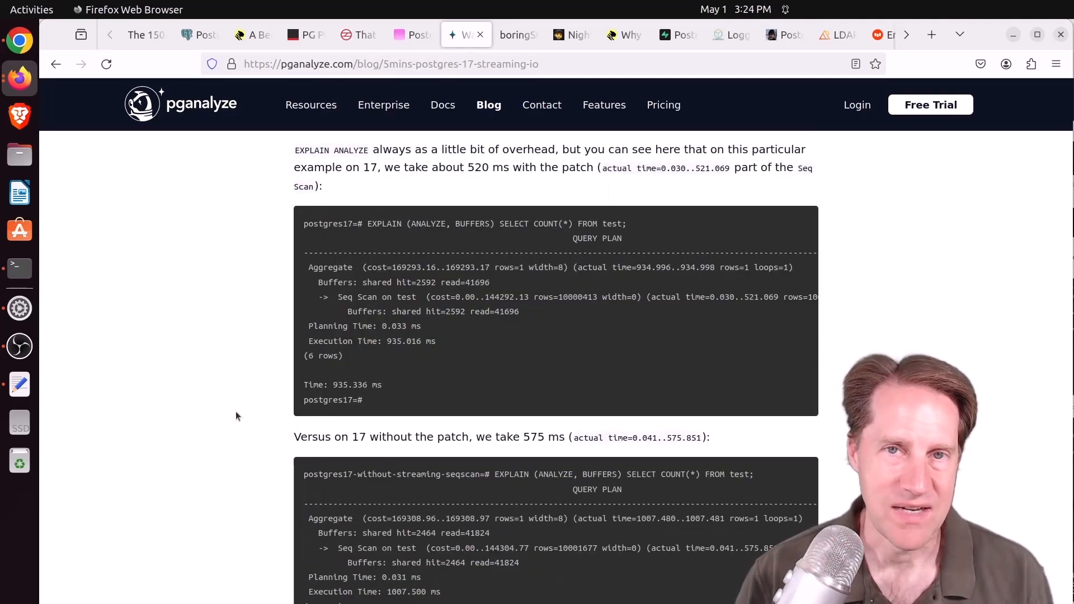
{"action": "scroll", "scroll_direction": "down", "scroll_amount": 3}
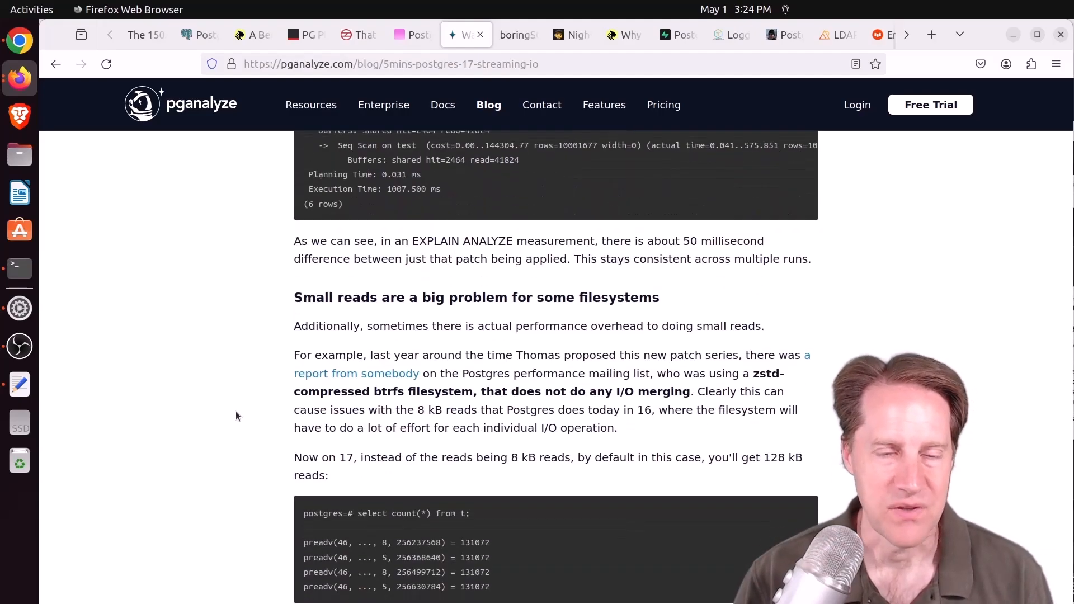
{"action": "scroll", "scroll_direction": "down", "scroll_amount": 3}
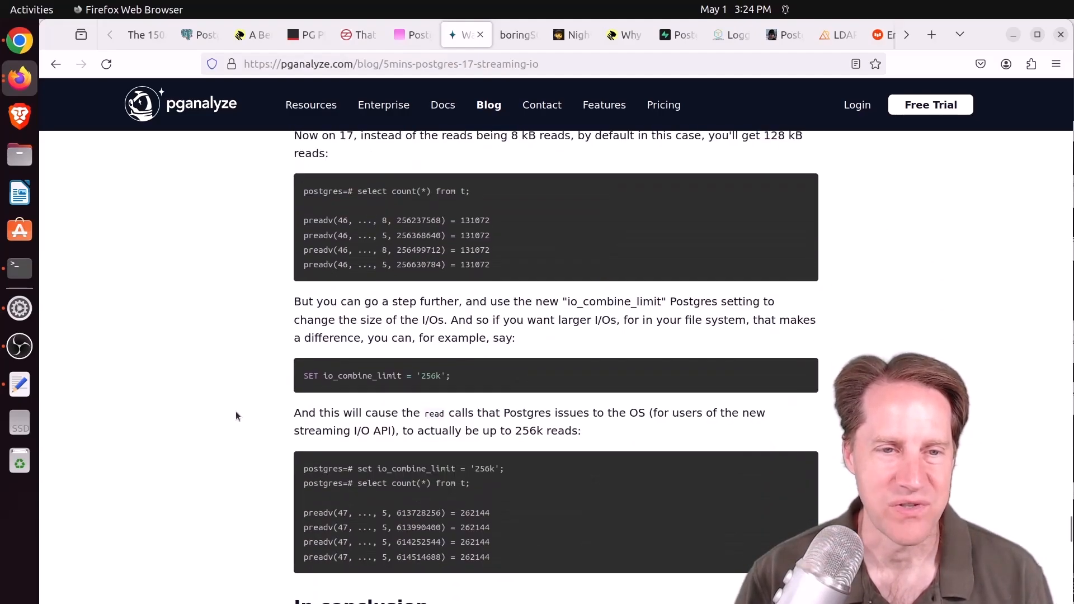
{"action": "scroll", "scroll_direction": "down", "scroll_amount": 3}
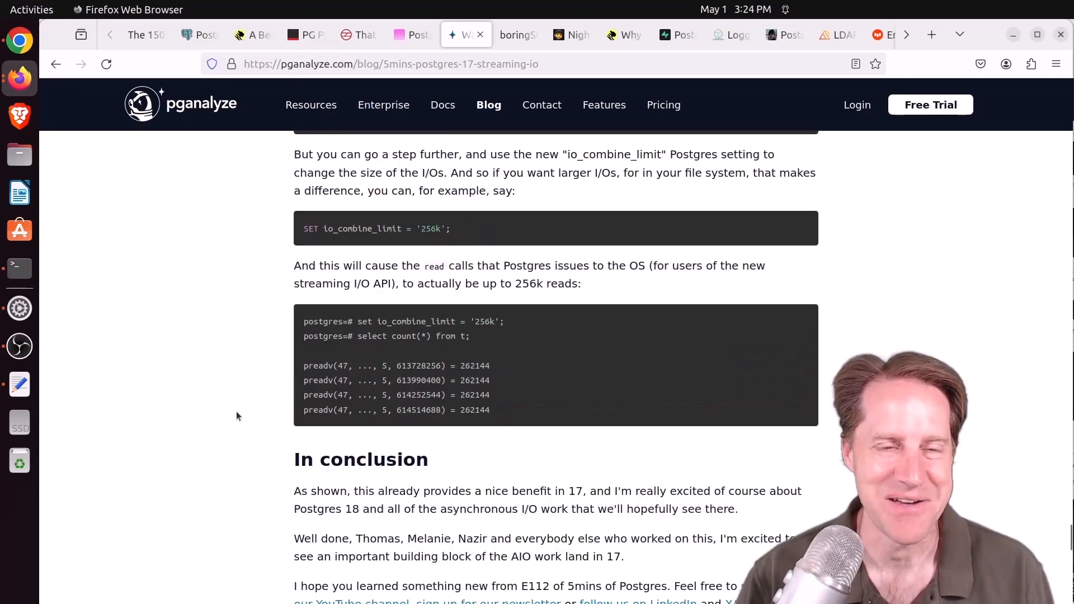
{"action": "scroll", "scroll_direction": "down", "scroll_amount": 3}
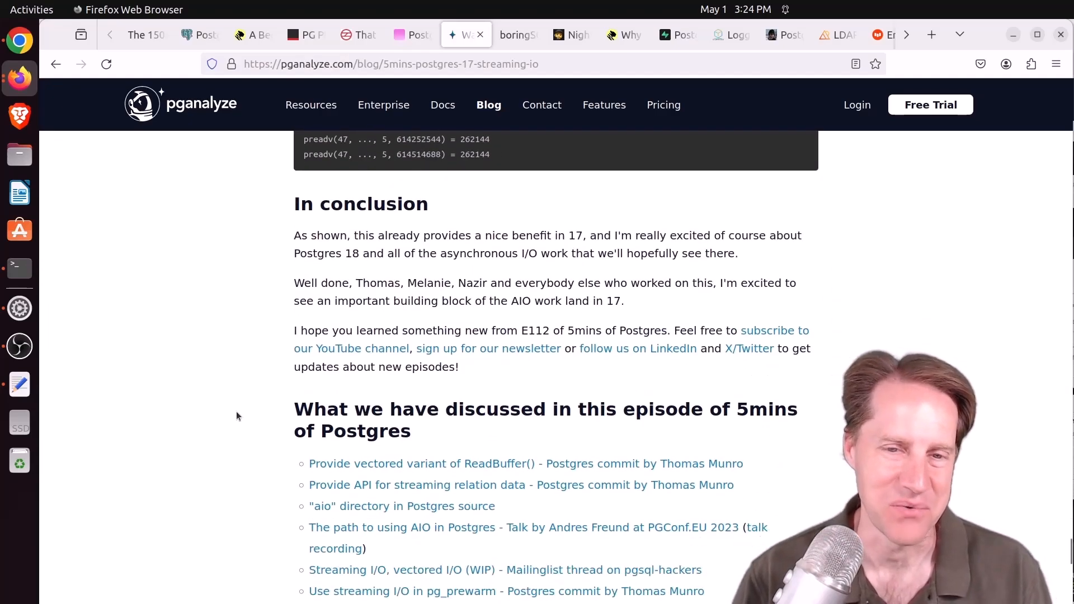
{"action": "left_click", "coordinate": [517, 35]}
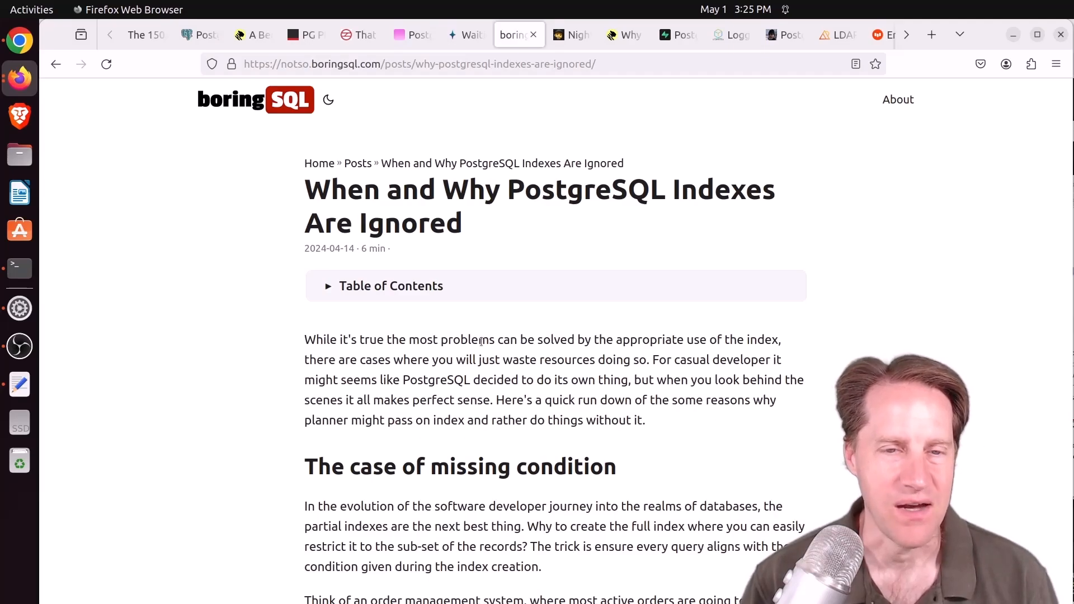
Highlight 'city' in the contact_location index example and continue reading into Low Selectivity
{"action": "scroll", "scroll_direction": "down", "scroll_amount": 3}
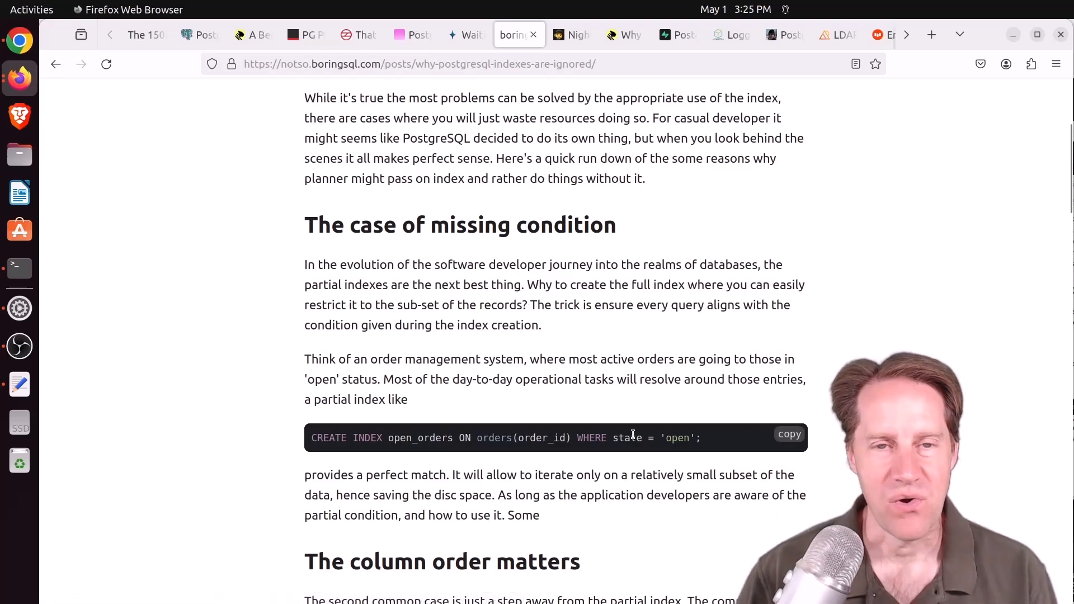
{"action": "mouse_move", "coordinate": [651, 439]}
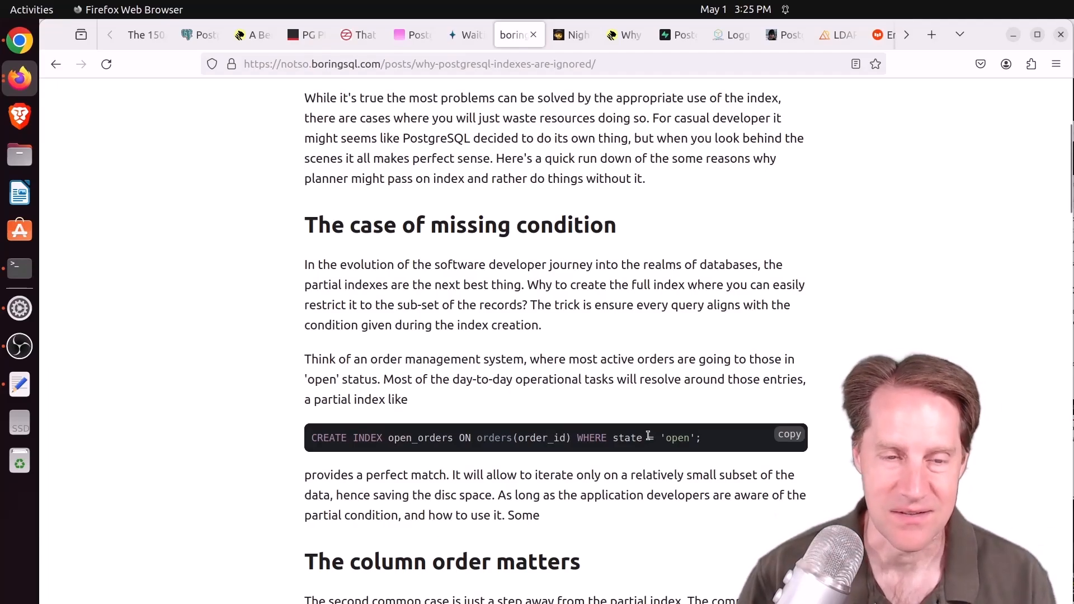
{"action": "scroll", "scroll_direction": "down", "scroll_amount": 3}
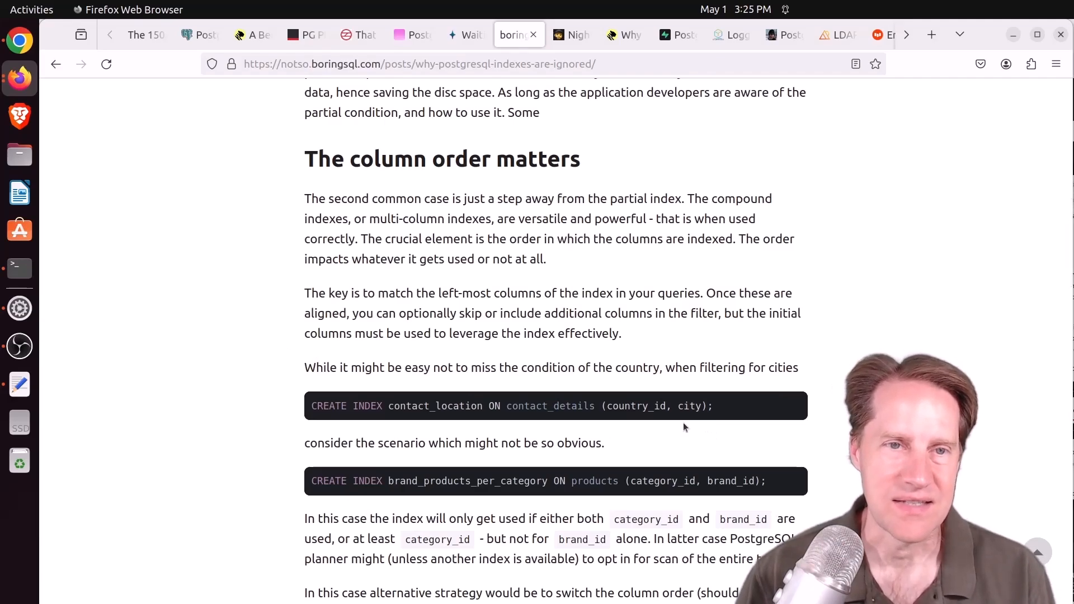
{"action": "mouse_move", "coordinate": [541, 298]}
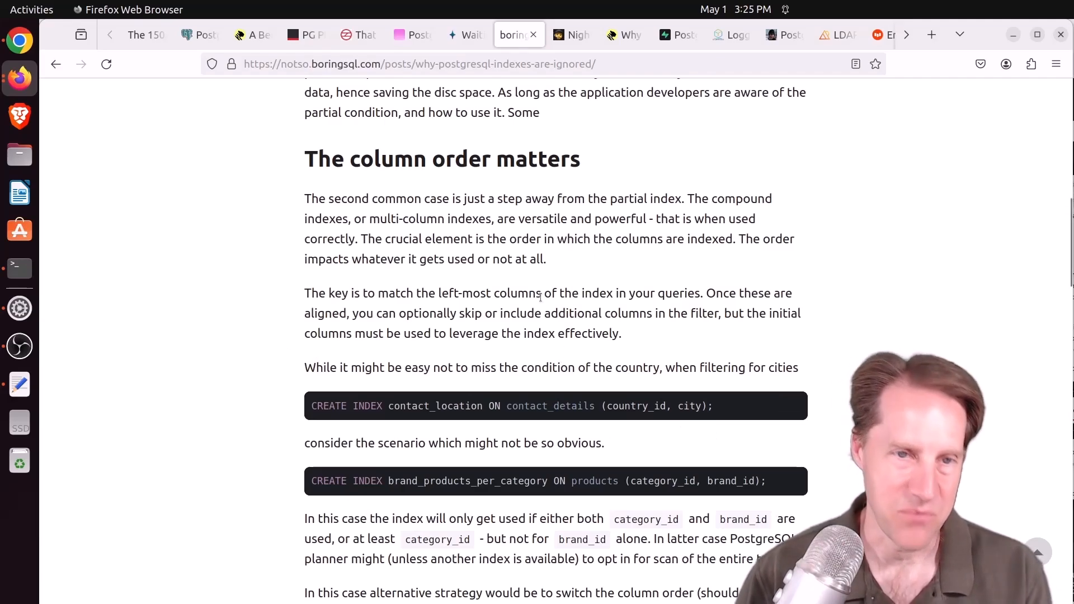
{"action": "mouse_move", "coordinate": [695, 411]}
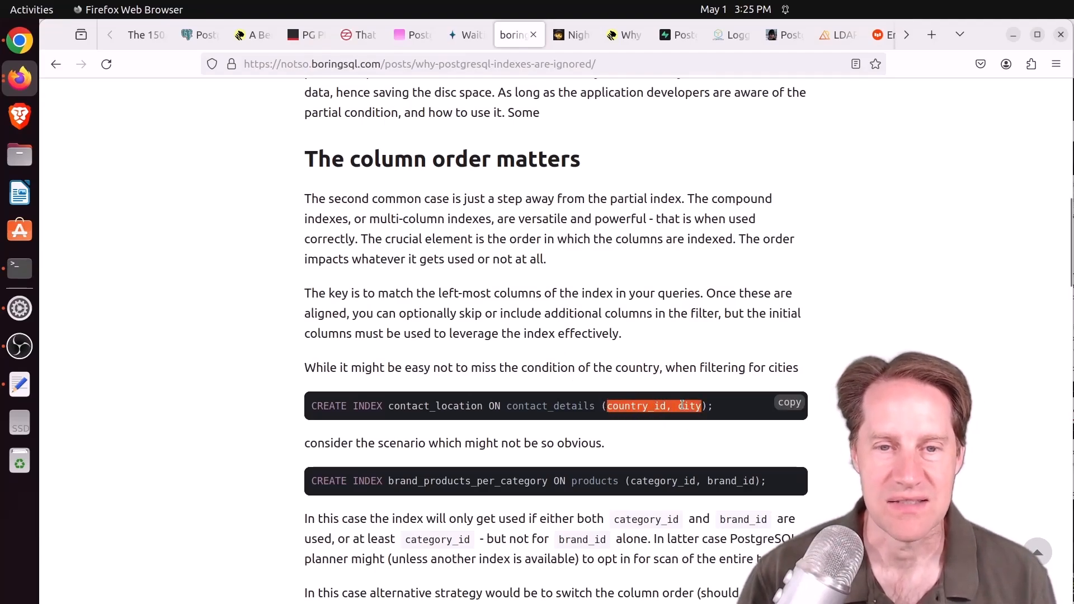
{"action": "left_click", "coordinate": [654, 405]}
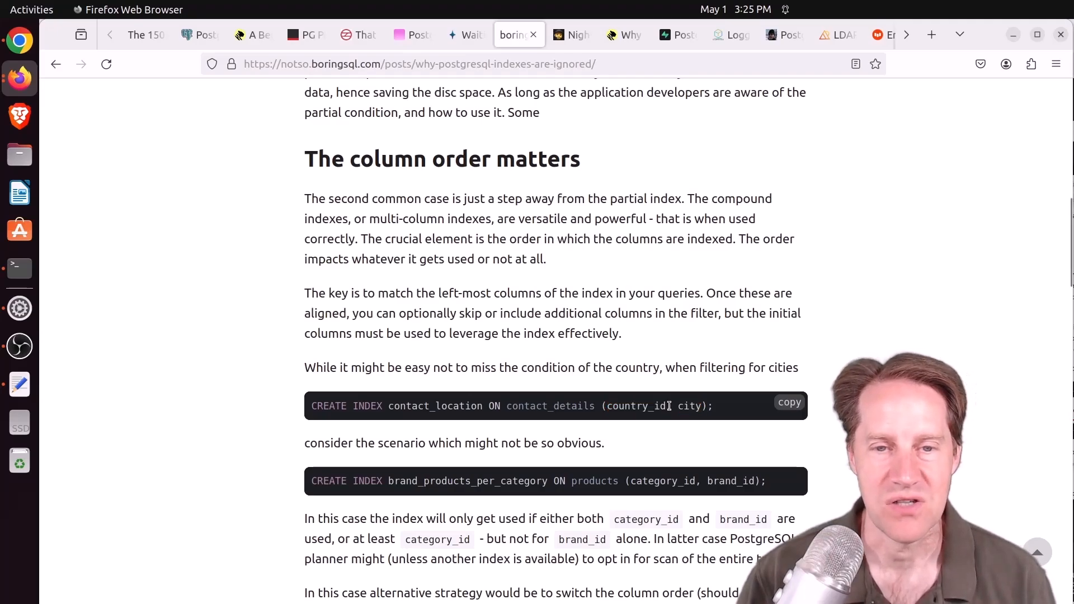
{"action": "double_click", "coordinate": [637, 406]}
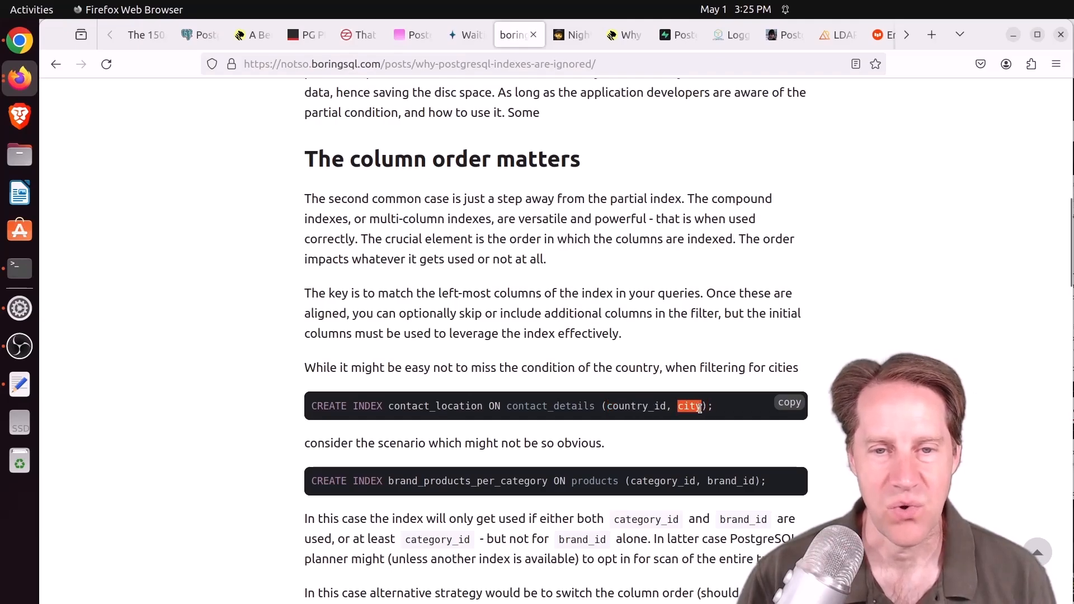
{"action": "mouse_move", "coordinate": [473, 370]}
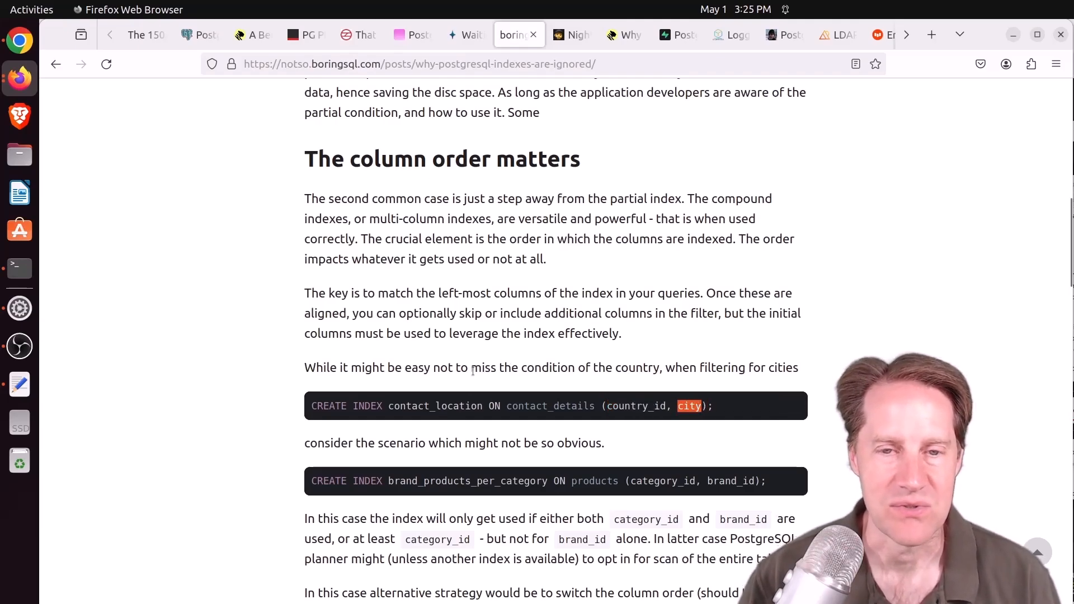
{"action": "mouse_move", "coordinate": [632, 423]}
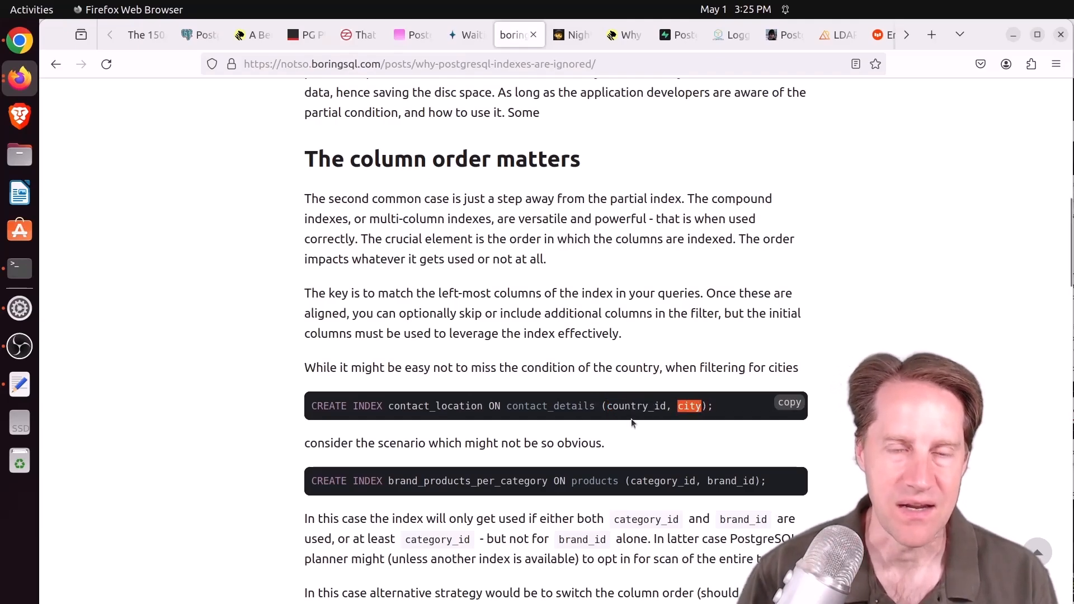
{"action": "mouse_move", "coordinate": [437, 436]}
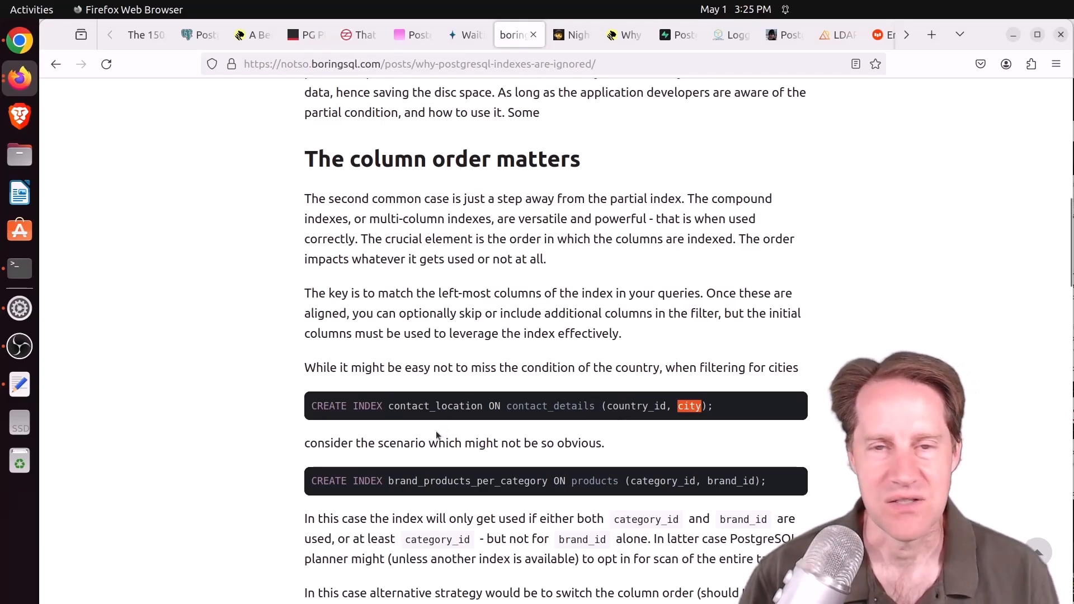
{"action": "scroll", "scroll_direction": "down", "scroll_amount": 3}
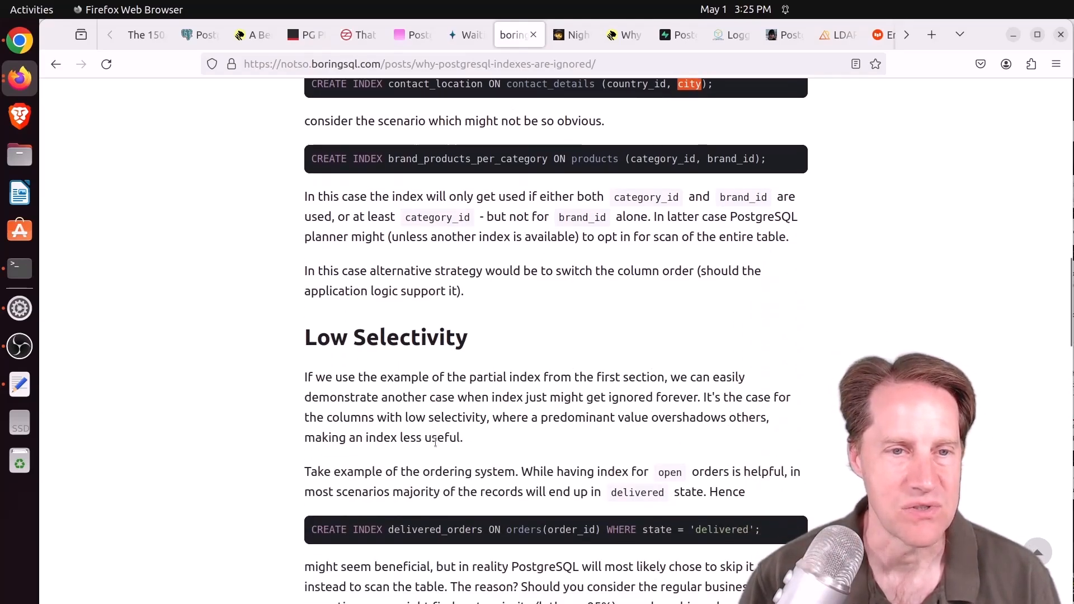
{"action": "scroll", "scroll_direction": "down", "scroll_amount": 3}
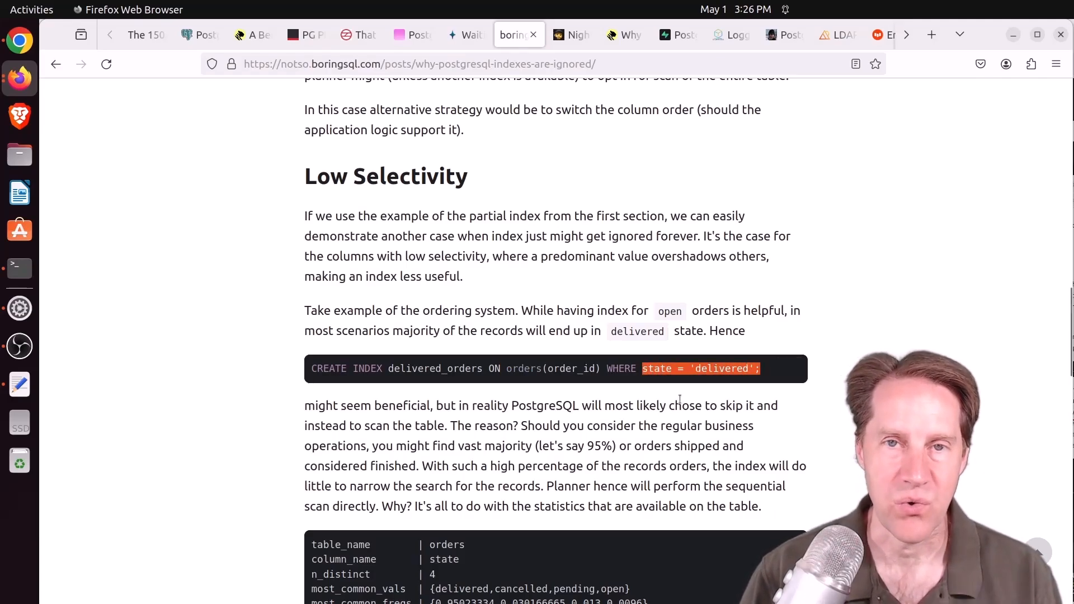
{"action": "mouse_move", "coordinate": [620, 381]}
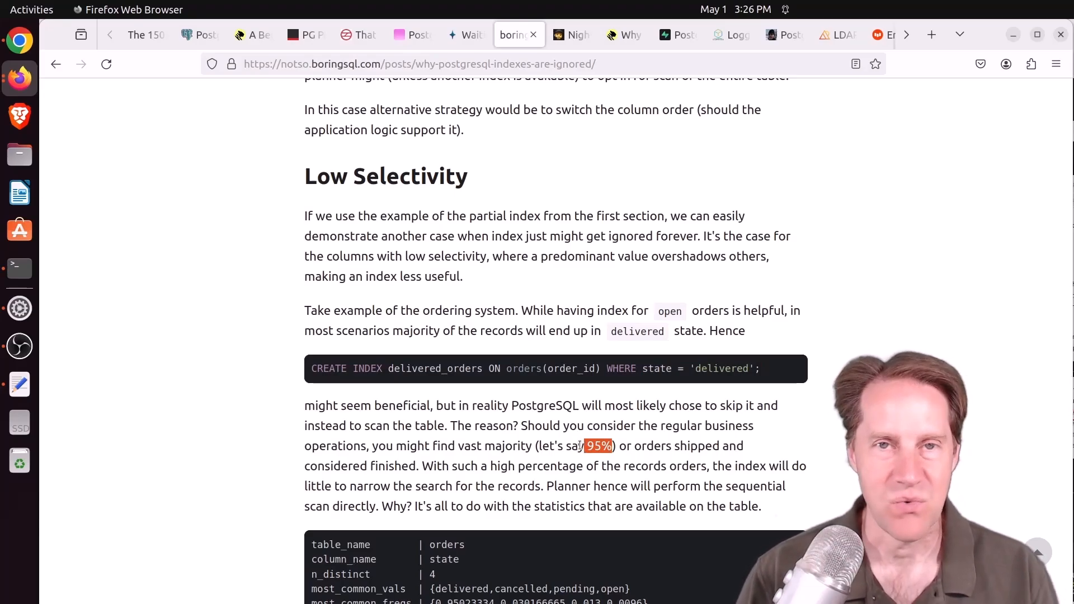
{"action": "scroll", "scroll_direction": "down", "scroll_amount": 3}
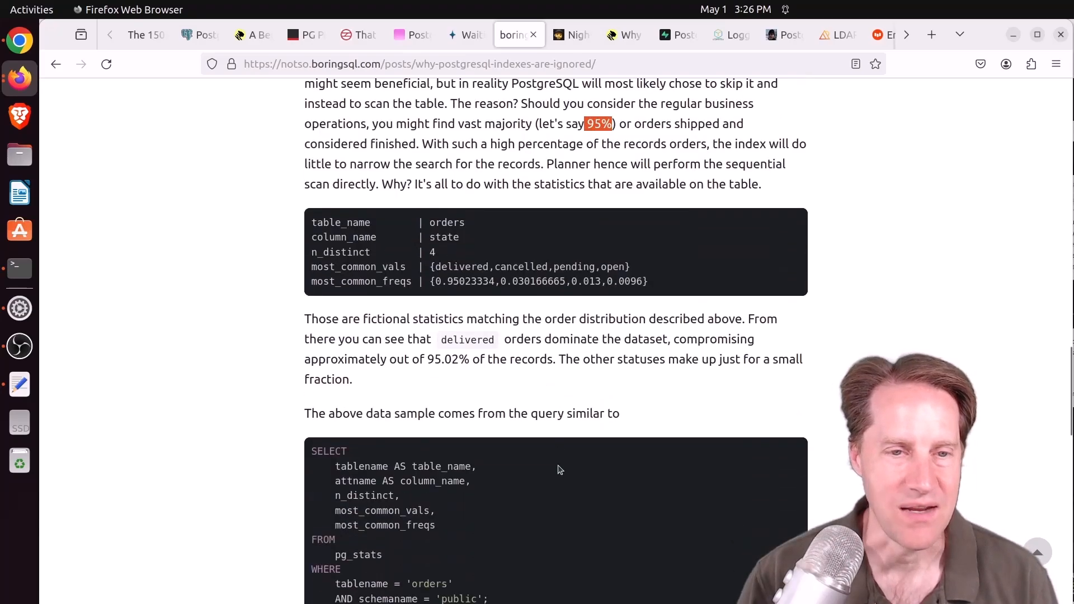
{"action": "scroll", "scroll_direction": "down", "scroll_amount": 3}
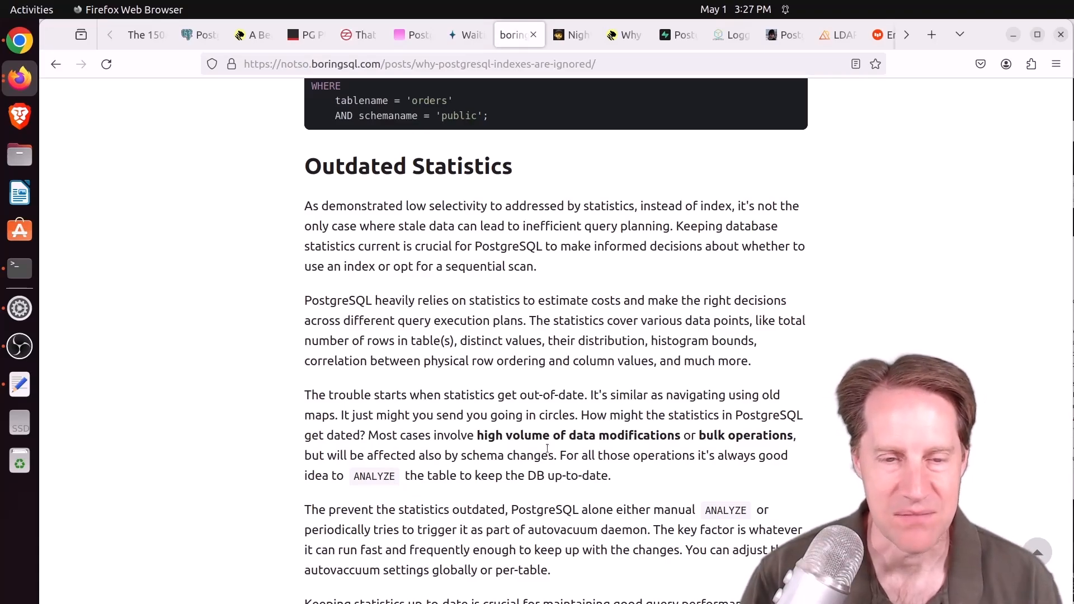
{"action": "scroll", "scroll_direction": "down", "scroll_amount": 3}
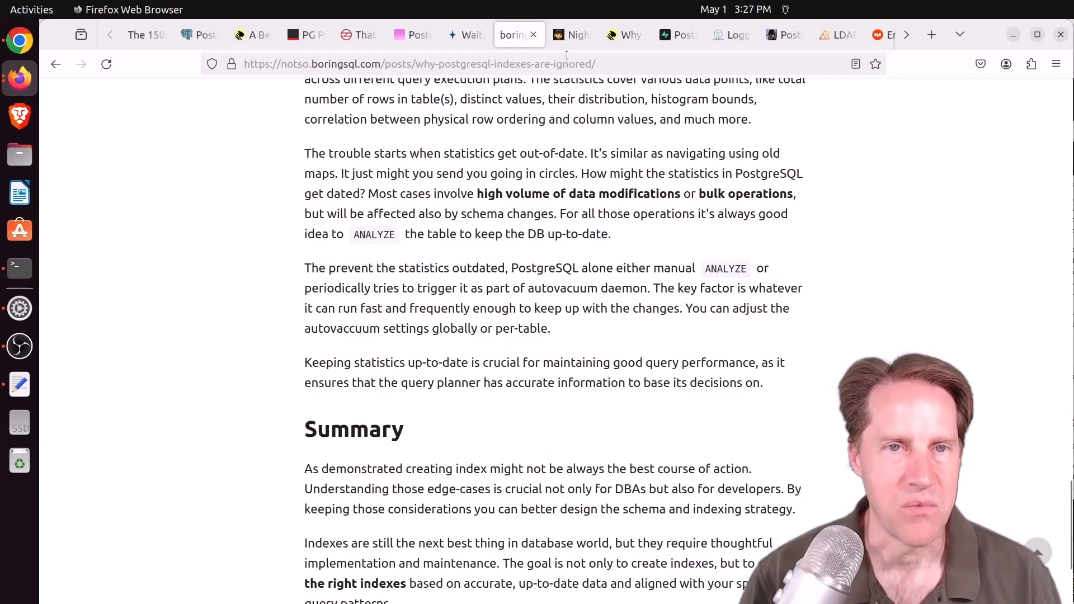
Switch to Josh Strange's nightly backups post and read down to the "That's it!" section
{"action": "left_click", "coordinate": [572, 35]}
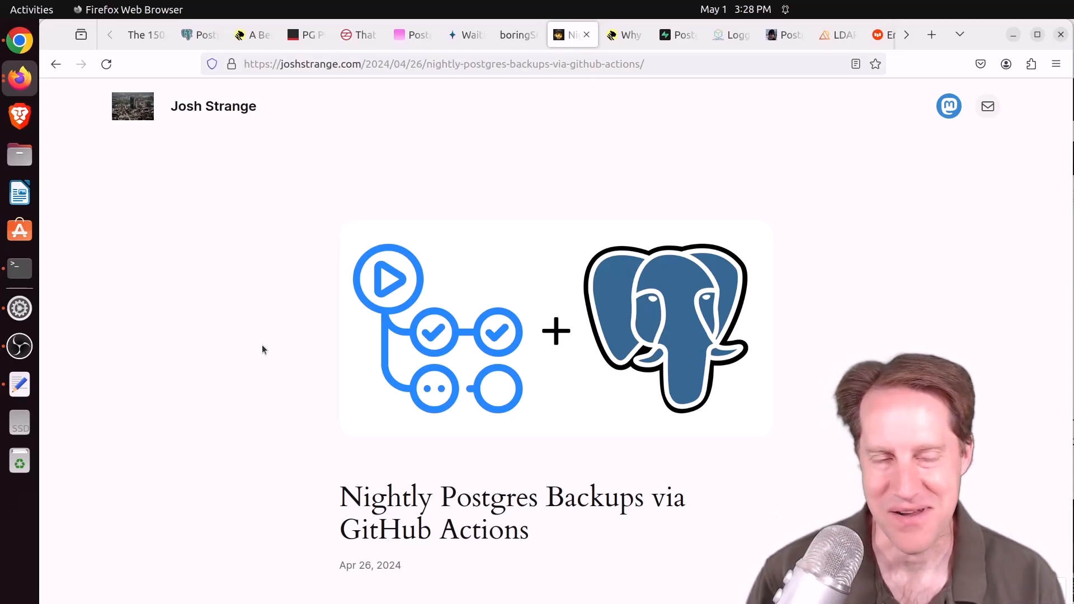
{"action": "scroll", "scroll_direction": "down", "scroll_amount": 3}
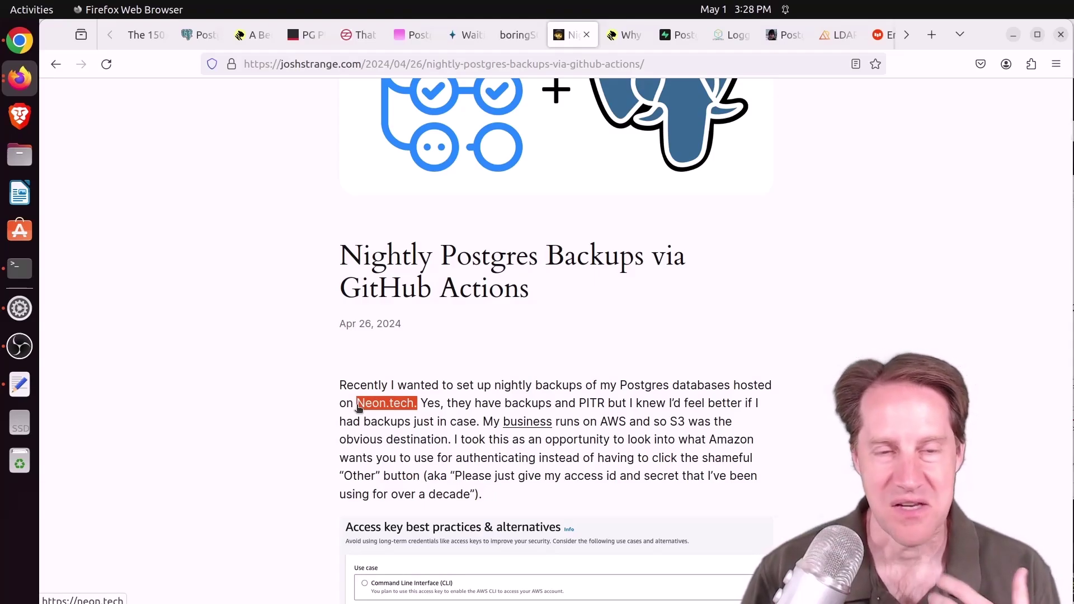
{"action": "scroll", "scroll_direction": "down", "scroll_amount": 3}
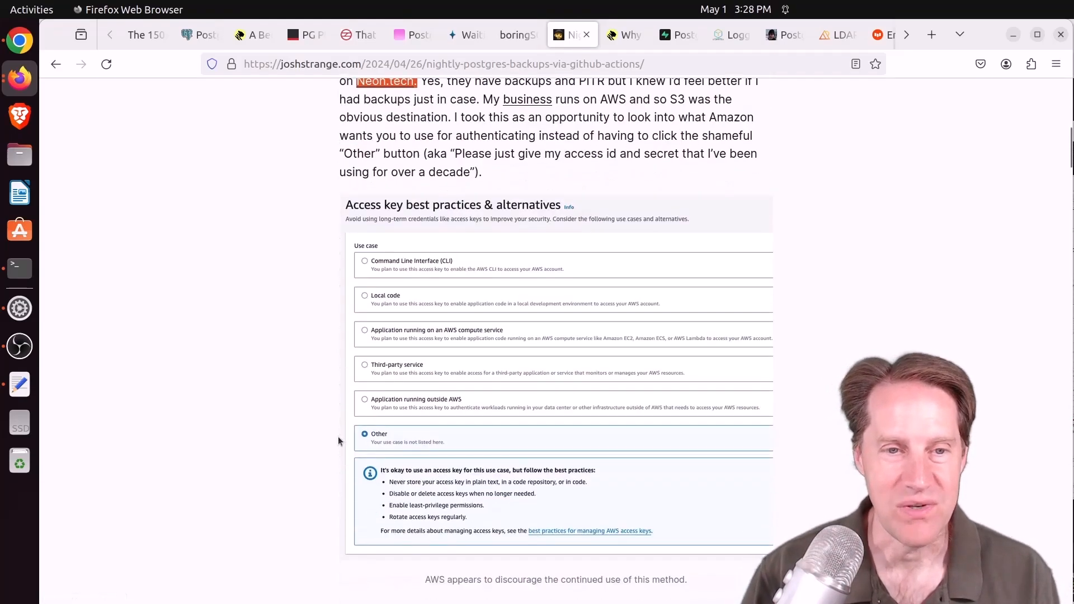
{"action": "scroll", "scroll_direction": "up", "scroll_amount": 3}
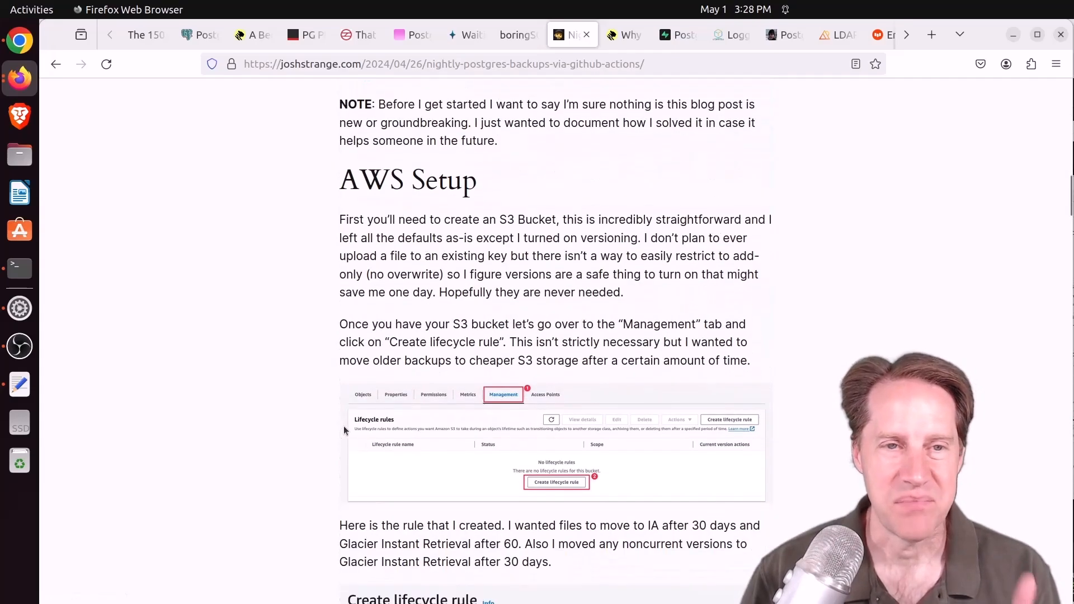
{"action": "mouse_move", "coordinate": [428, 355]}
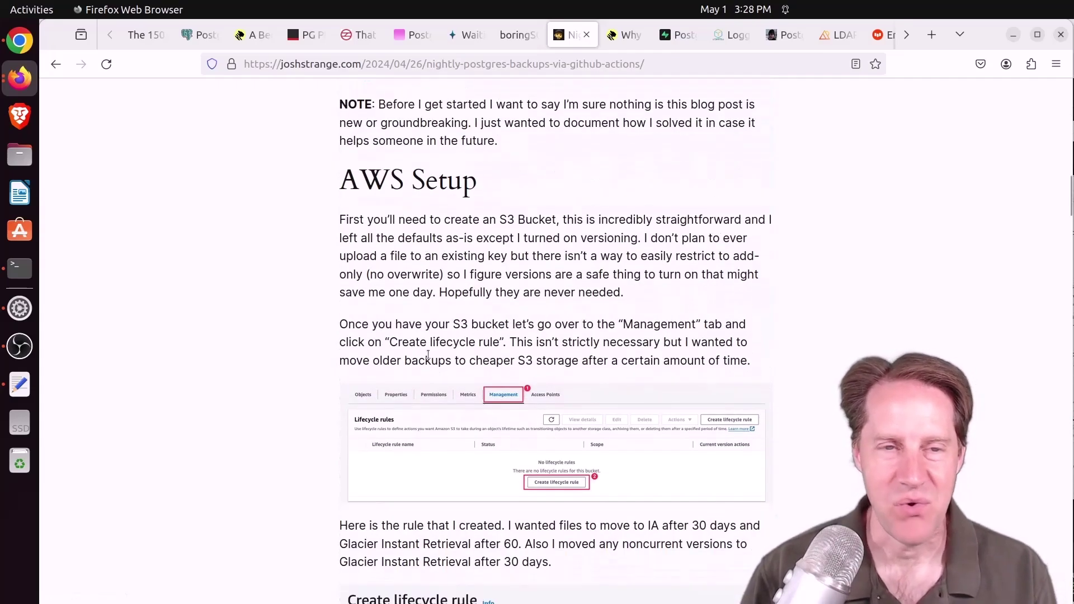
{"action": "scroll", "scroll_direction": "down", "scroll_amount": 3}
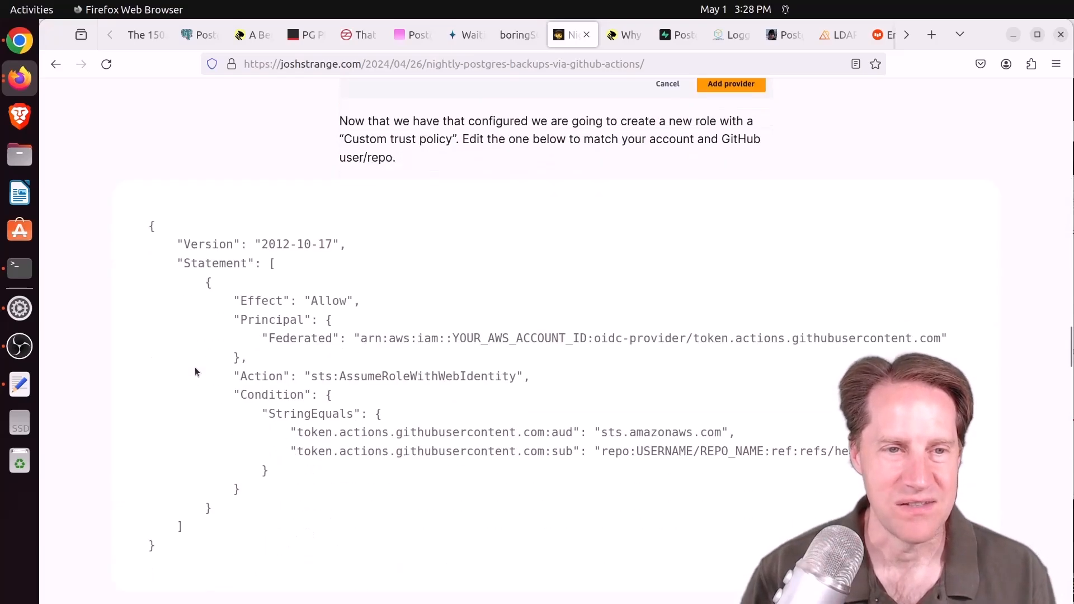
{"action": "scroll", "scroll_direction": "down", "scroll_amount": 3}
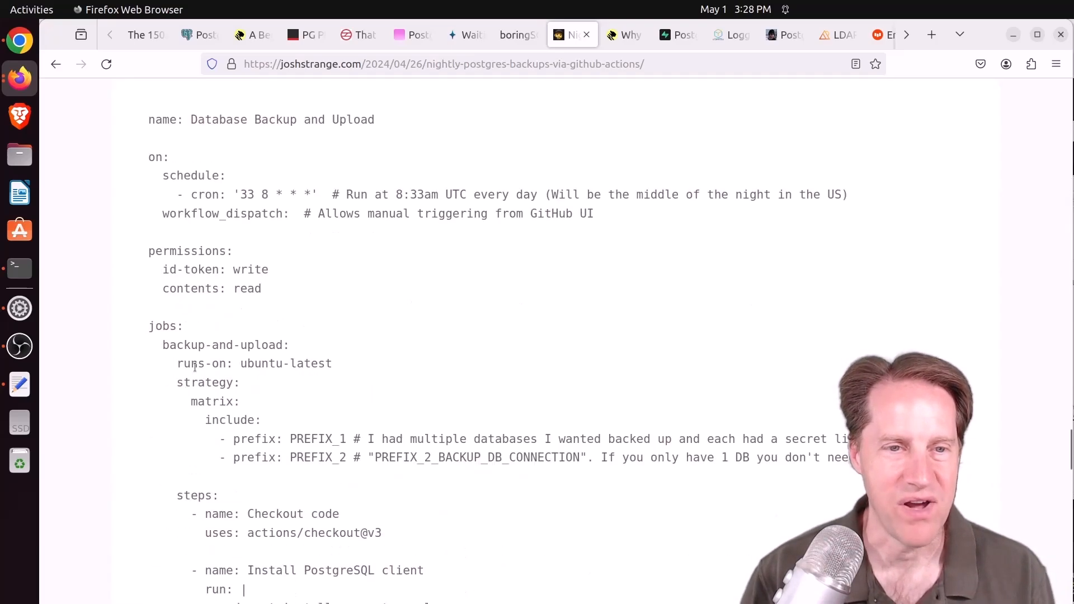
{"action": "scroll", "scroll_direction": "down", "scroll_amount": 3}
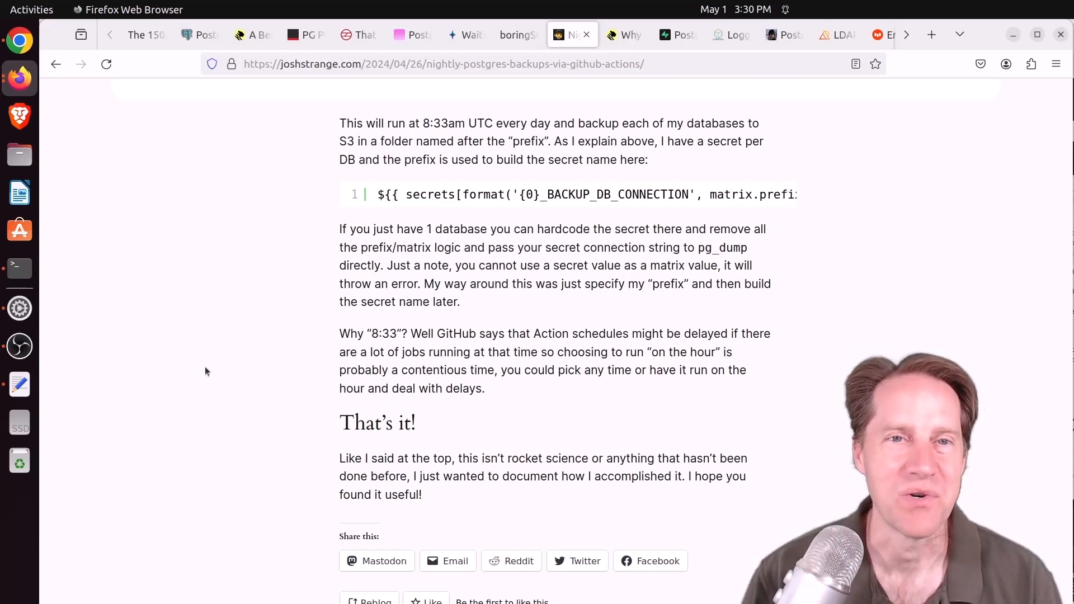
Switch to the Timescale post, highlight "PostgreSQL for Everything", and read down to the architecture diagram
{"action": "left_click", "coordinate": [625, 35]}
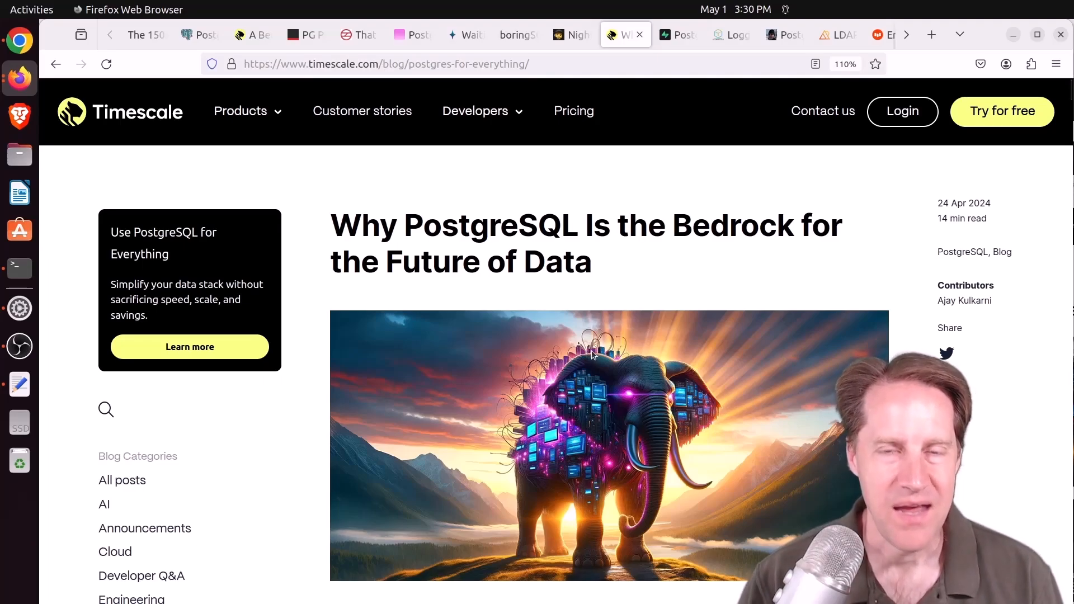
{"action": "scroll", "scroll_direction": "down", "scroll_amount": 3}
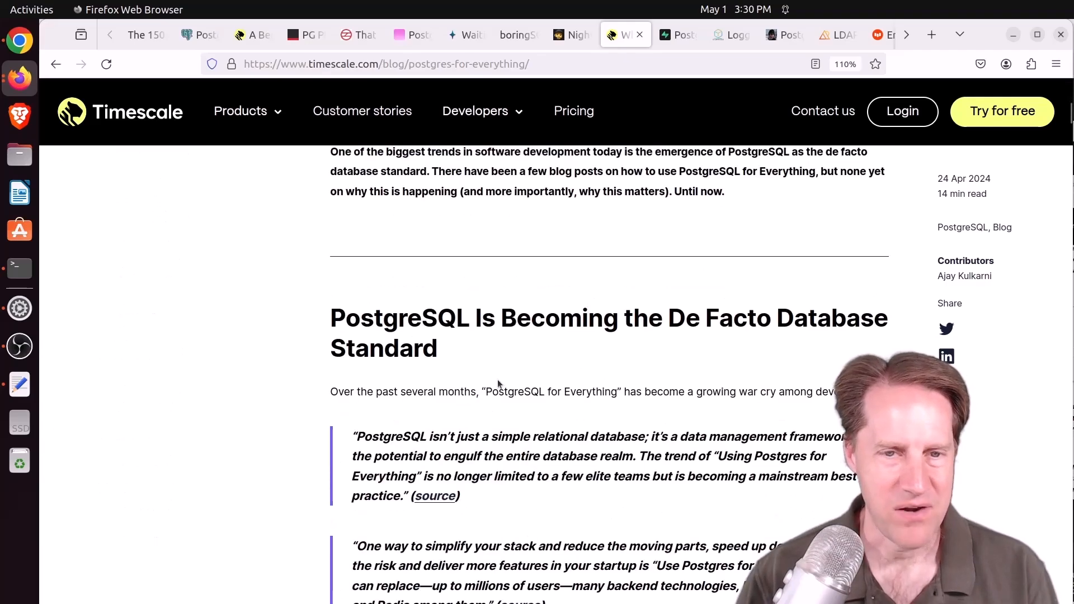
{"action": "double_click", "coordinate": [512, 392]}
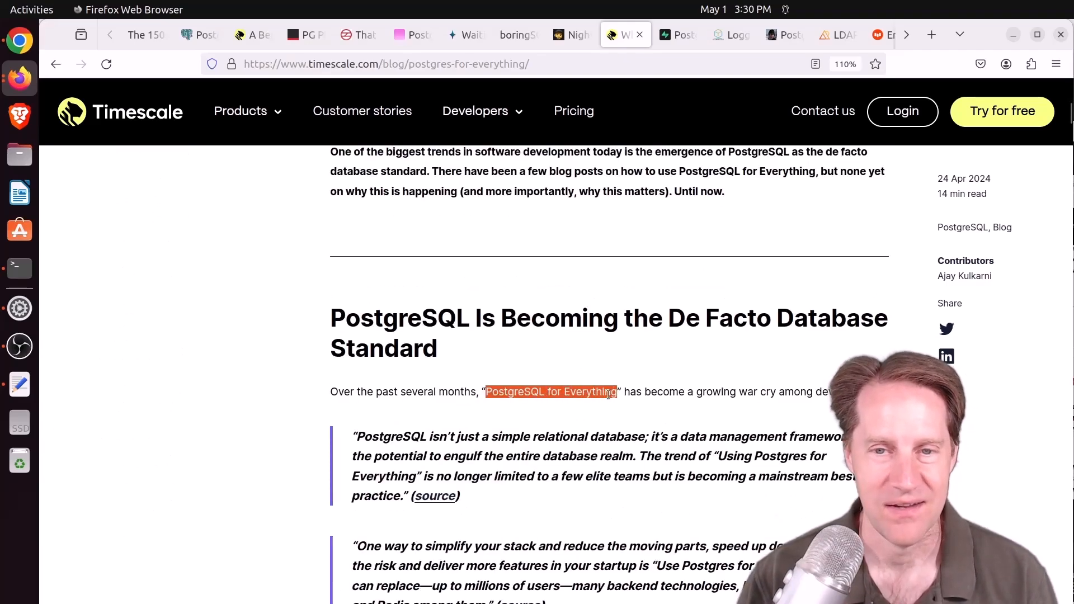
{"action": "scroll", "scroll_direction": "down", "scroll_amount": 3}
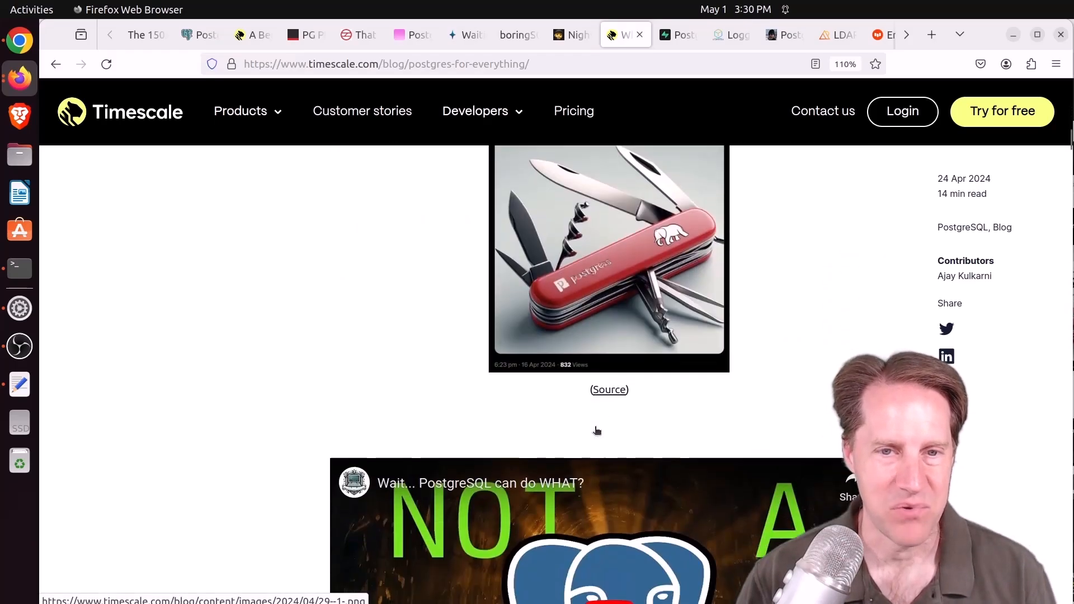
{"action": "scroll", "scroll_direction": "down", "scroll_amount": 3}
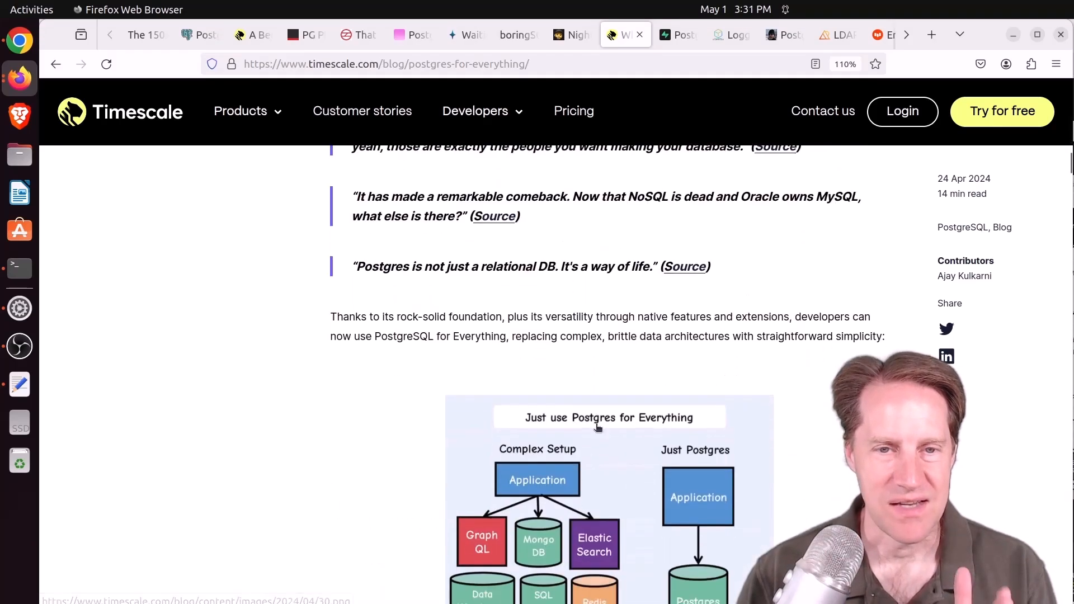
{"action": "scroll", "scroll_direction": "down", "scroll_amount": 3}
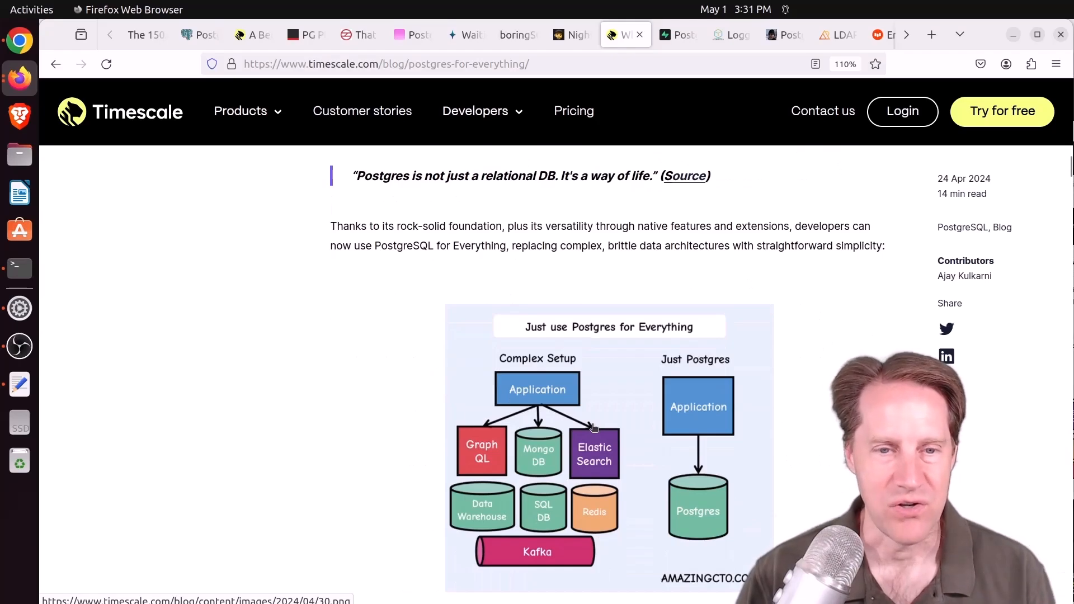
{"action": "scroll", "scroll_direction": "down", "scroll_amount": 3}
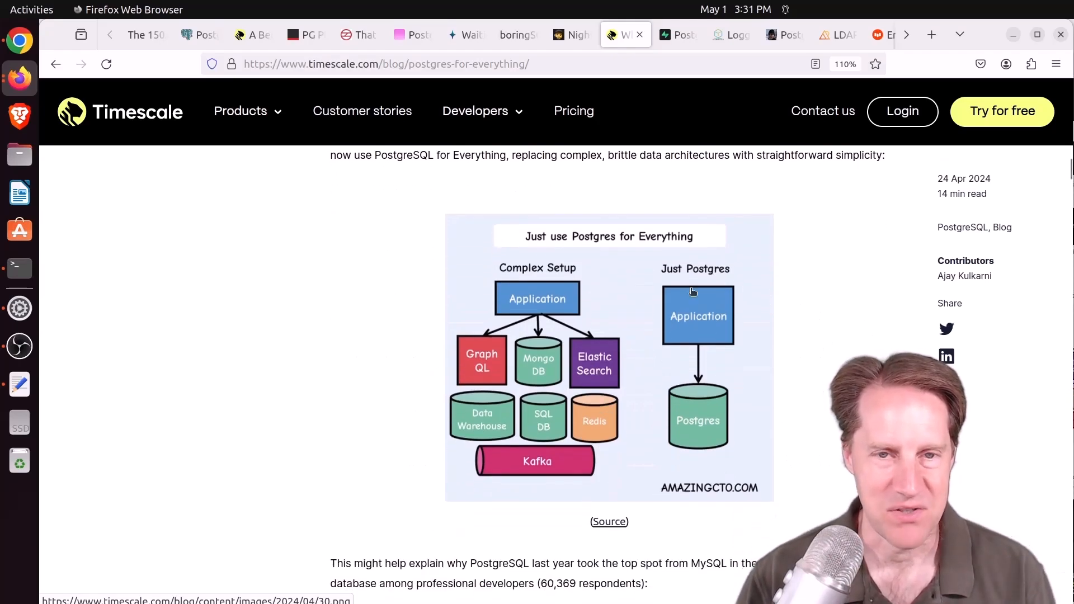
{"action": "mouse_move", "coordinate": [474, 405]}
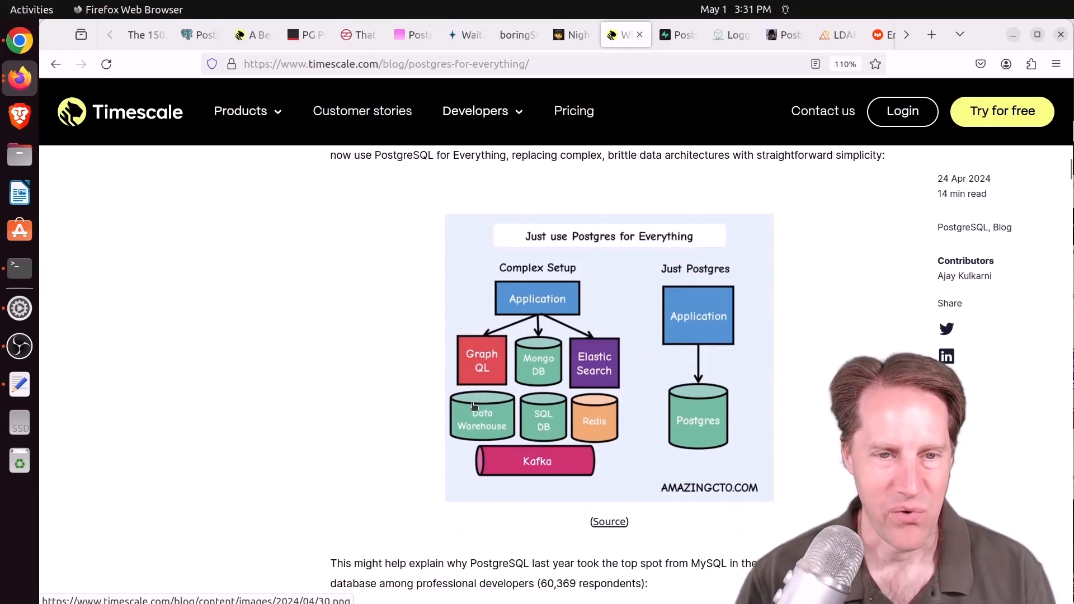
{"action": "mouse_move", "coordinate": [576, 425]}
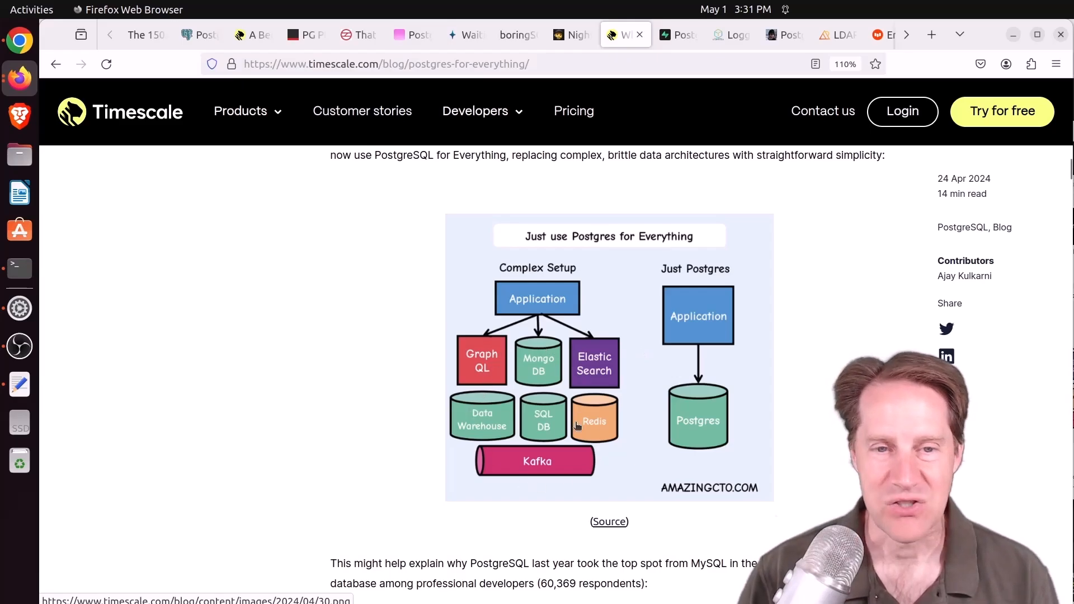
{"action": "mouse_move", "coordinate": [403, 471]}
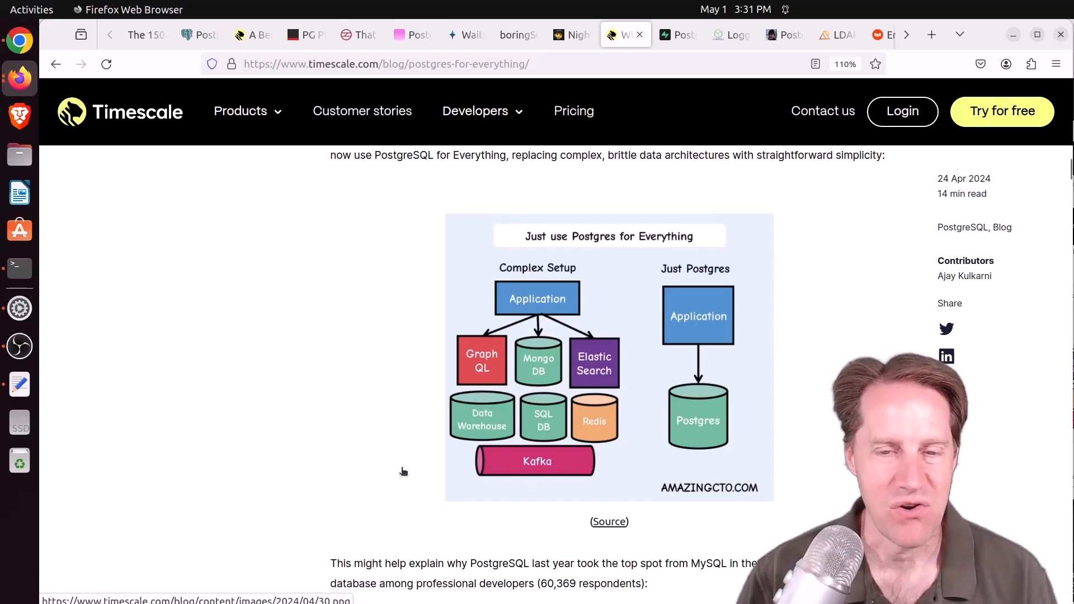
{"action": "mouse_move", "coordinate": [393, 468]}
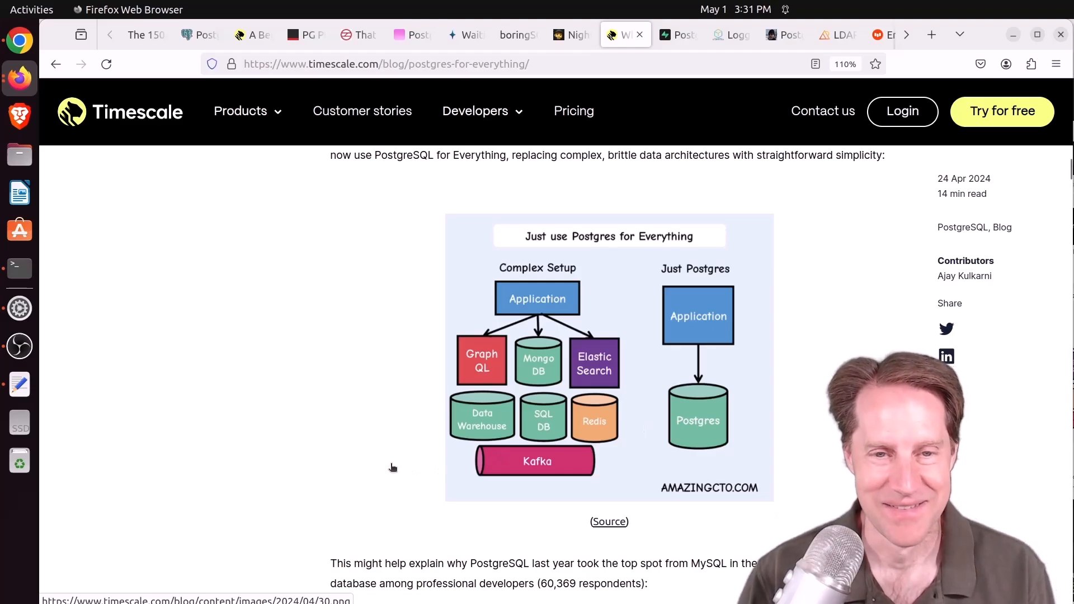
{"action": "scroll", "scroll_direction": "down", "scroll_amount": 3}
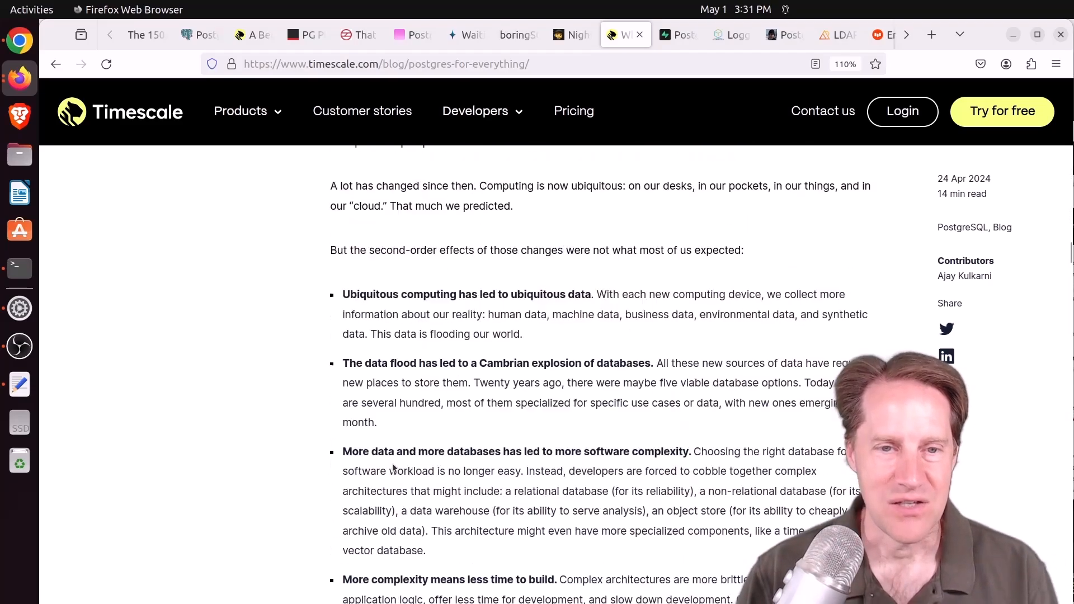
{"action": "scroll", "scroll_direction": "up", "scroll_amount": 3}
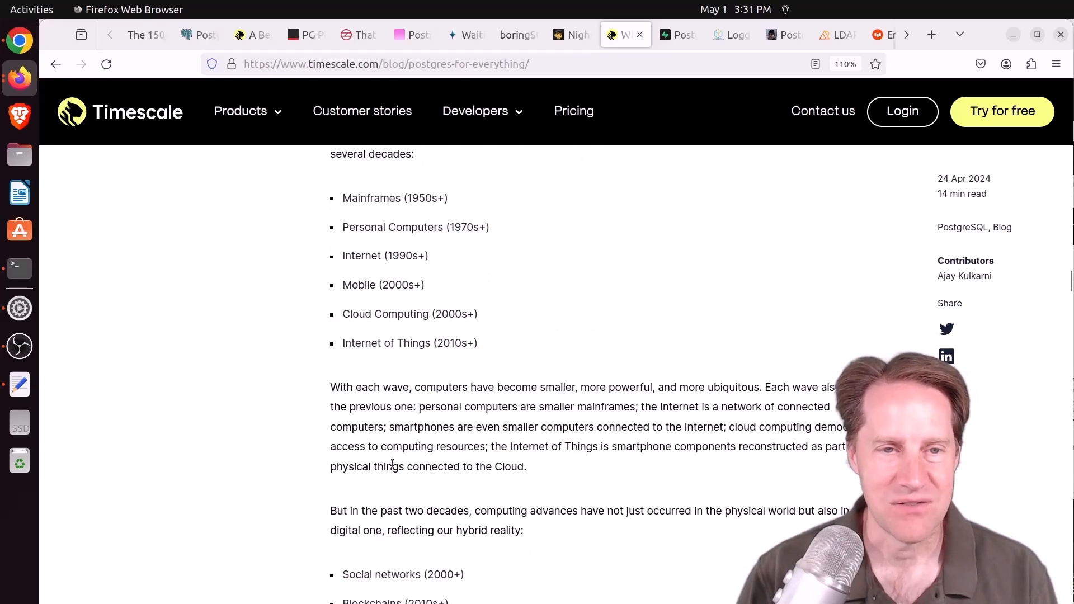
{"action": "scroll", "scroll_direction": "down", "scroll_amount": 3}
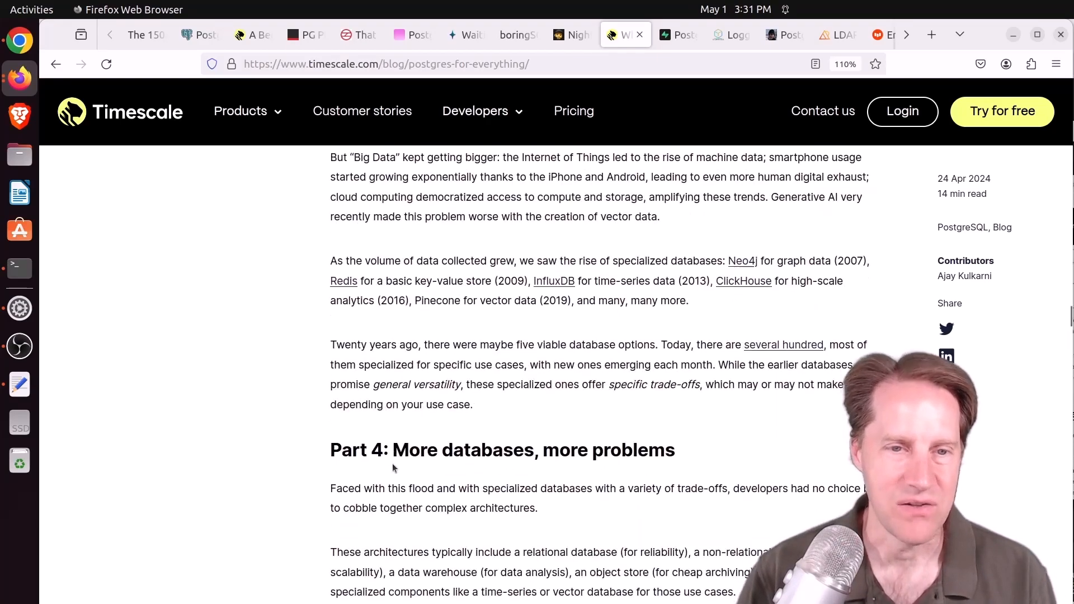
{"action": "scroll", "scroll_direction": "down", "scroll_amount": 3}
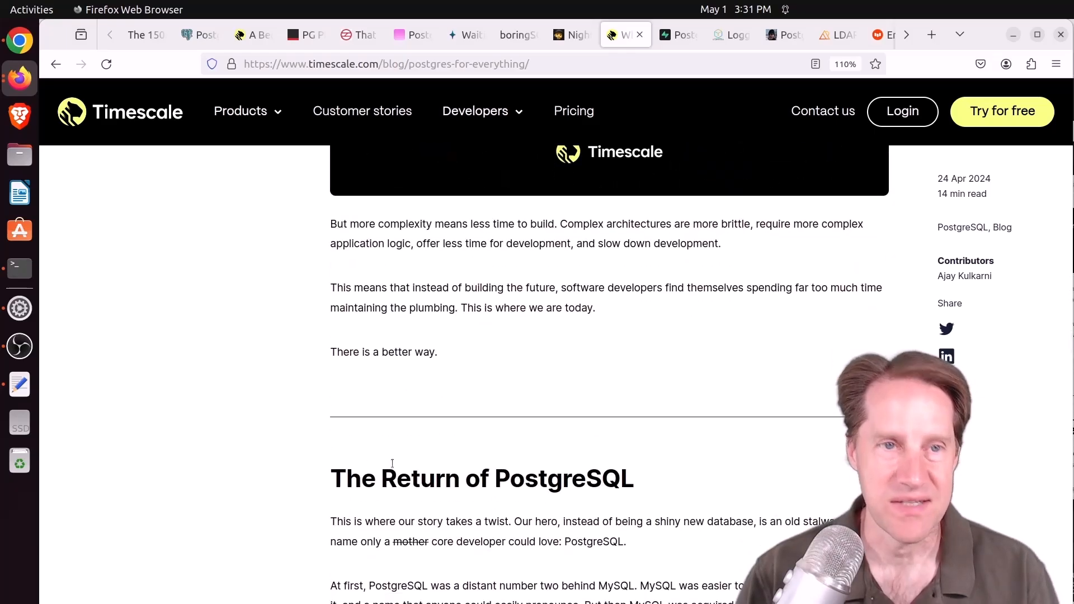
{"action": "scroll", "scroll_direction": "down", "scroll_amount": 3}
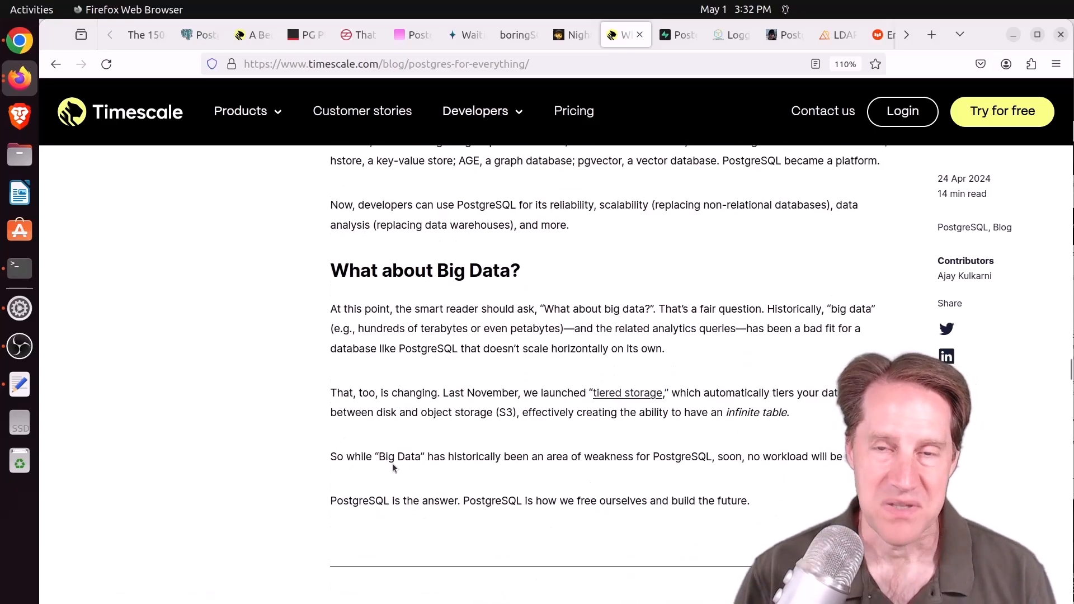